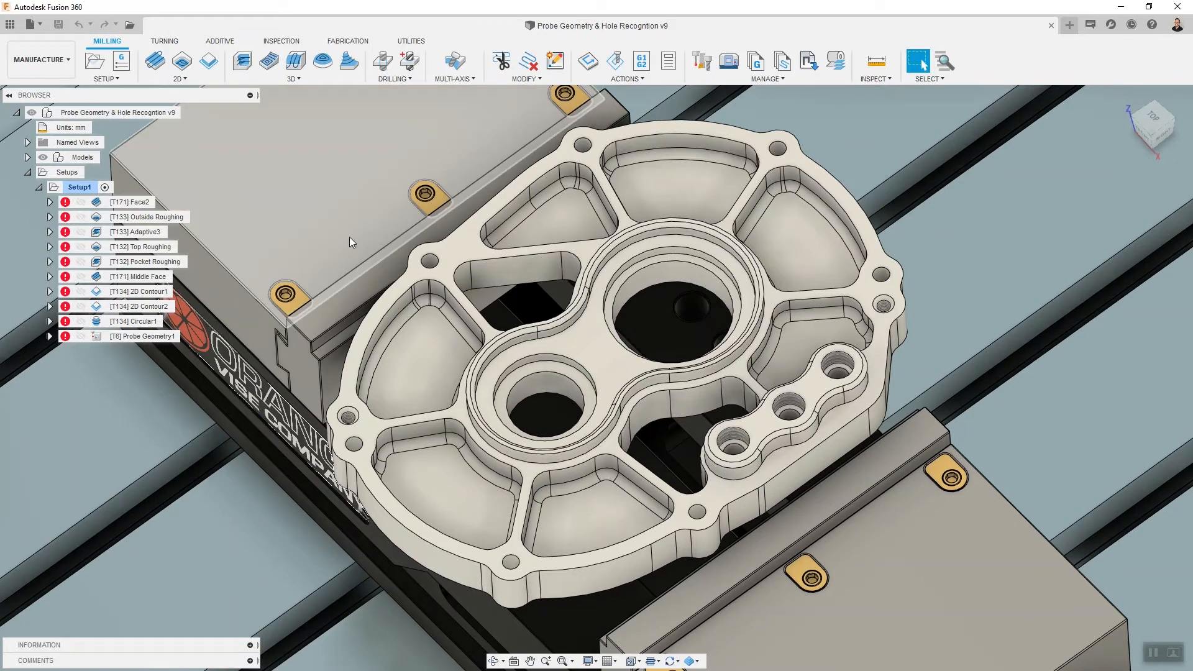
Open the Template Library and browse the Cloud and Local folders to Dec 2020 Webinar.
scroll("up", 3)
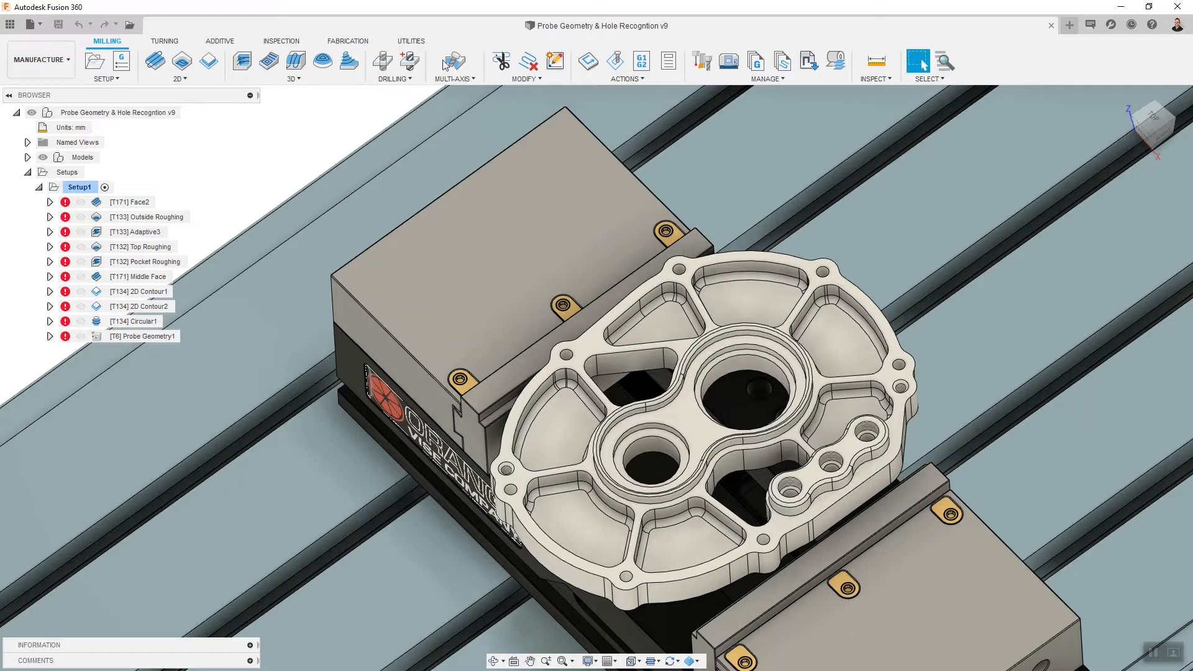
mouse_move(782, 62)
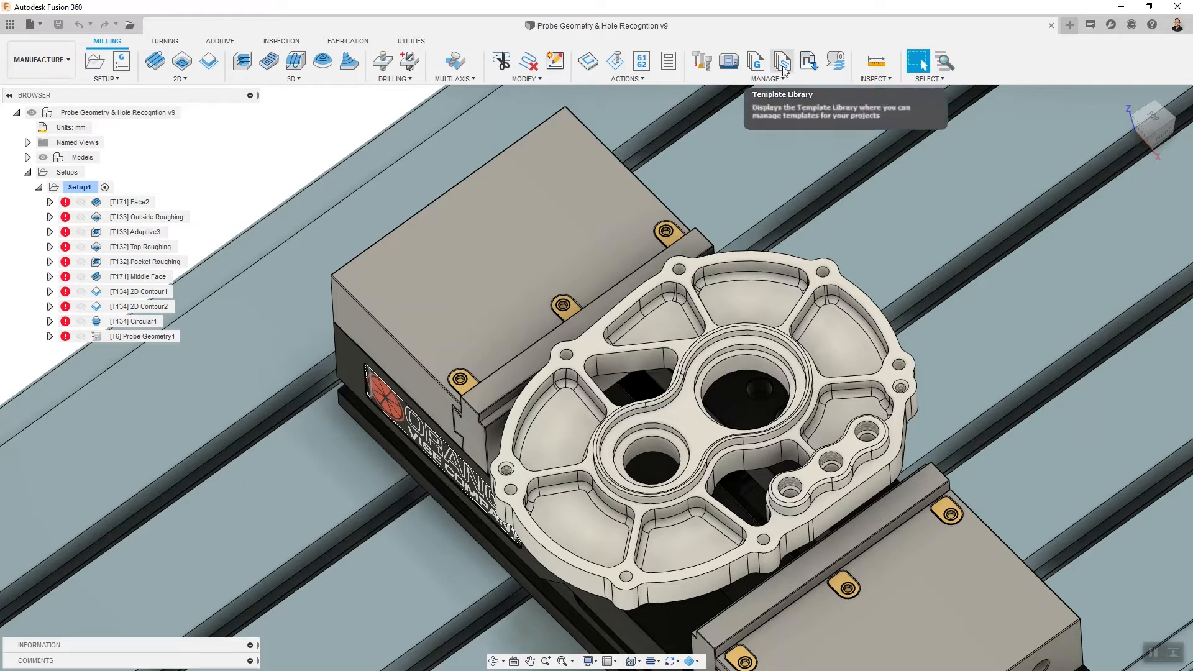
left_click(781, 61)
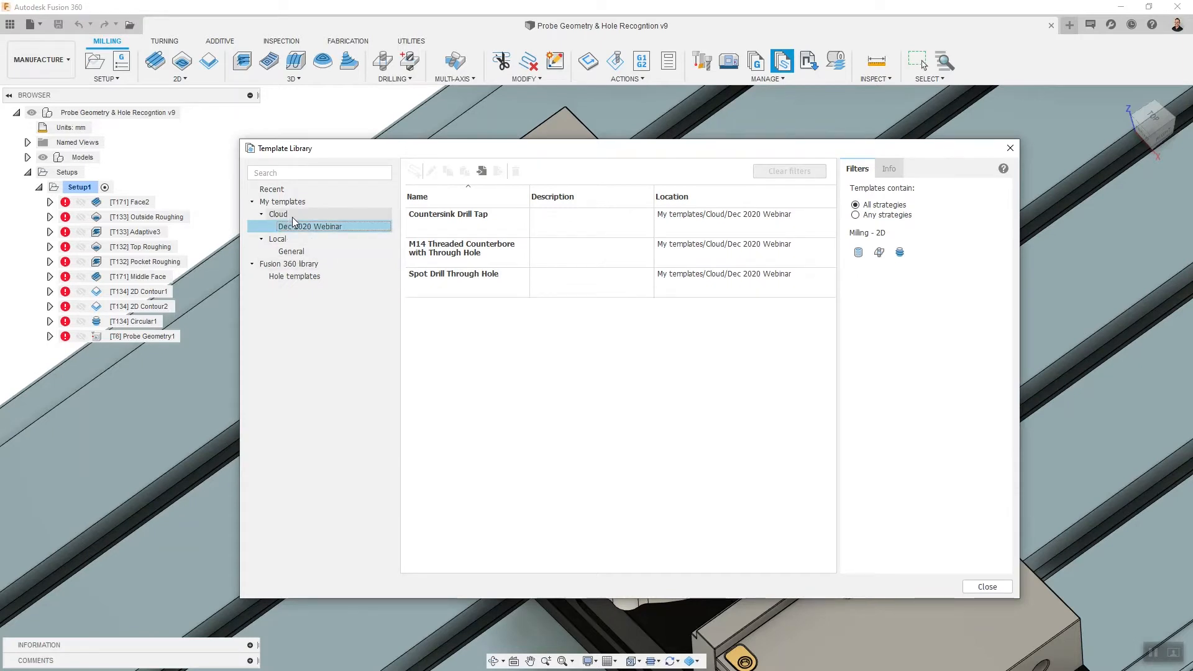
left_click(278, 214)
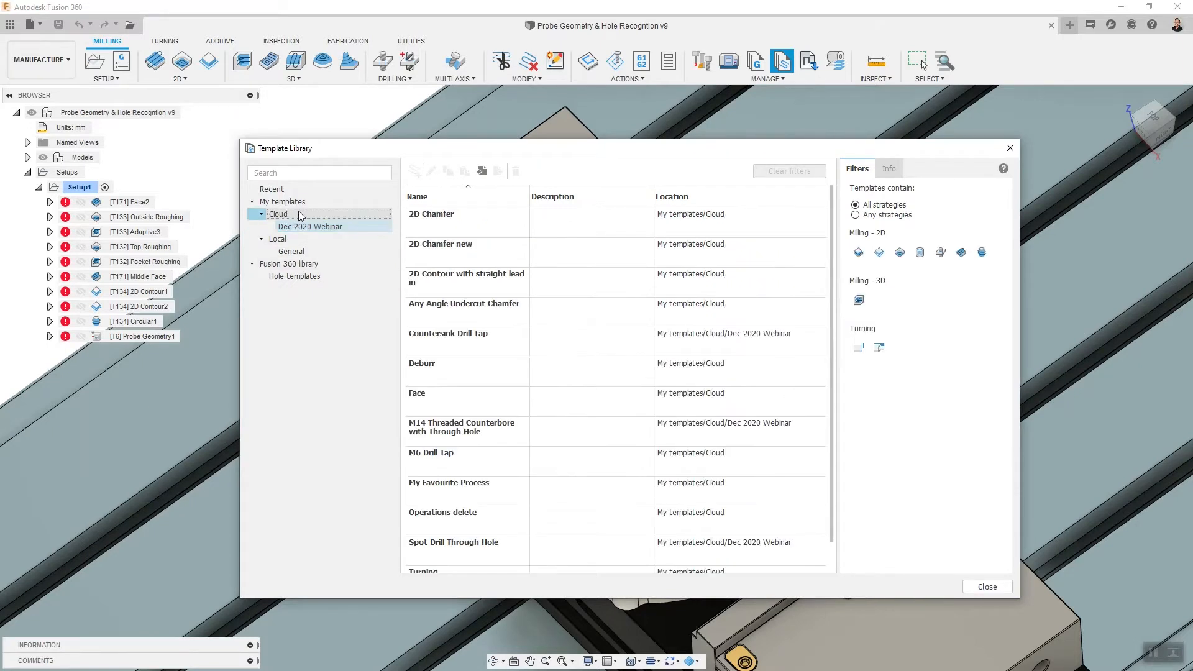
left_click(278, 238)
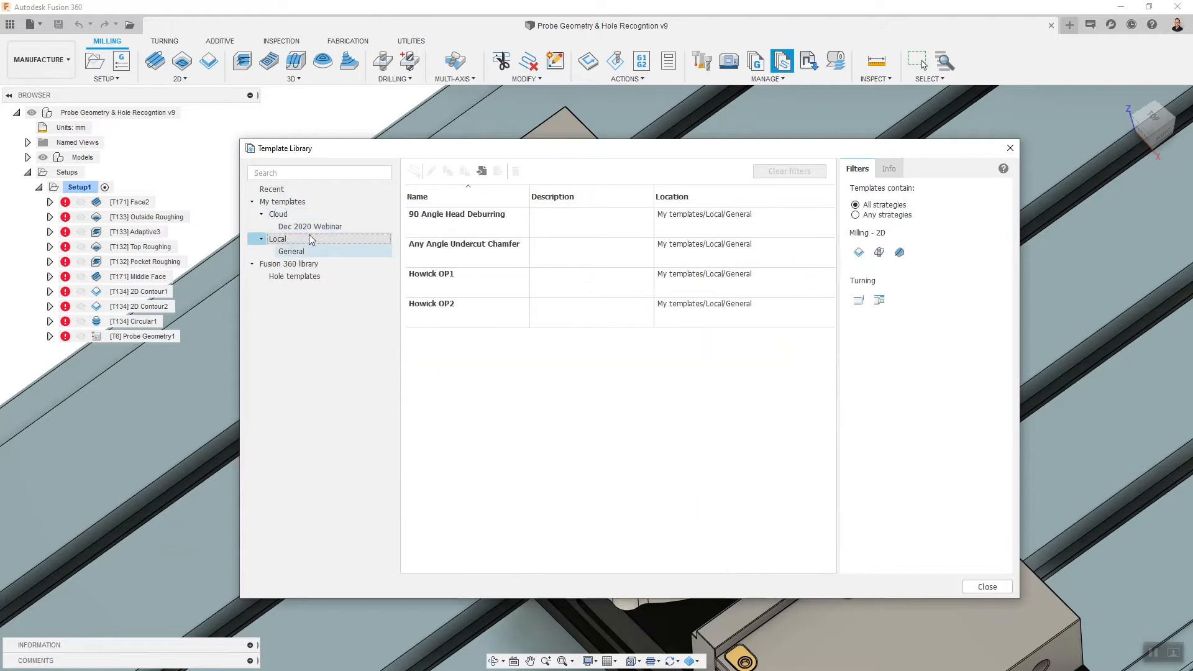
right_click(279, 213)
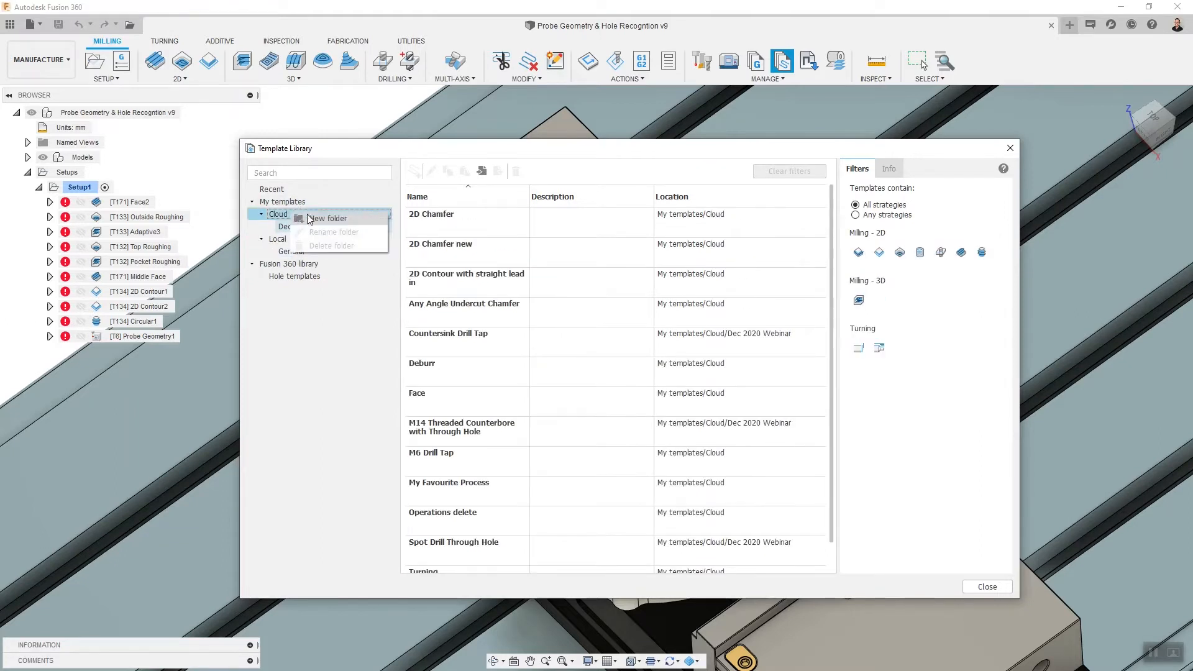
mouse_move(325, 227)
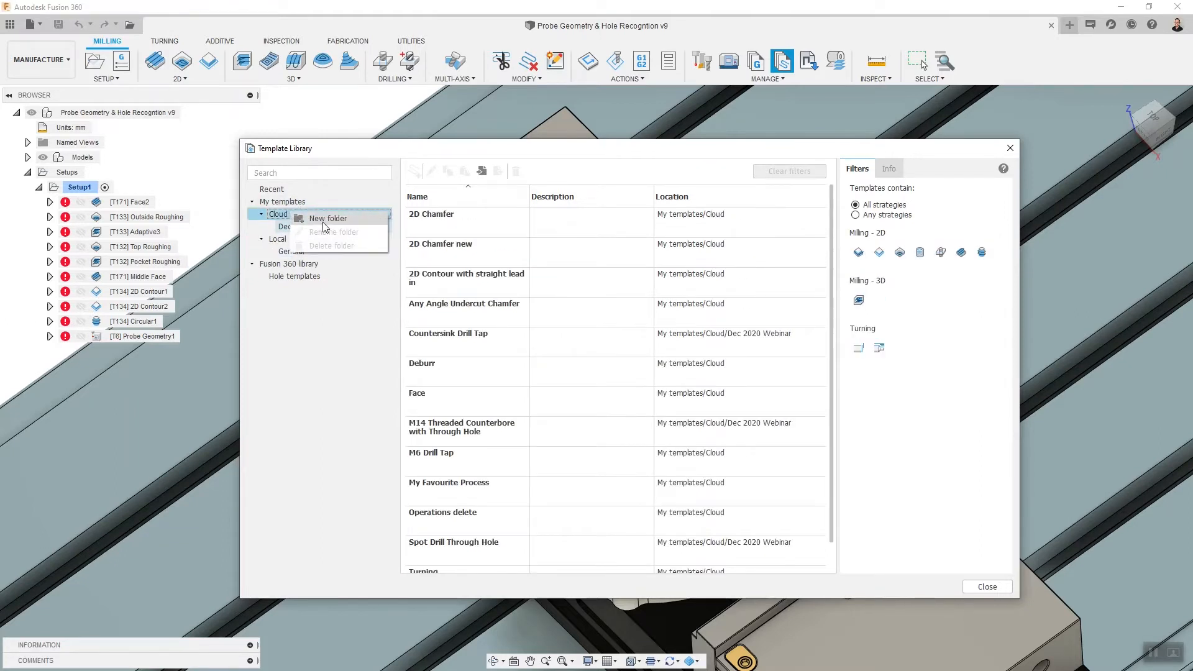
left_click(312, 226)
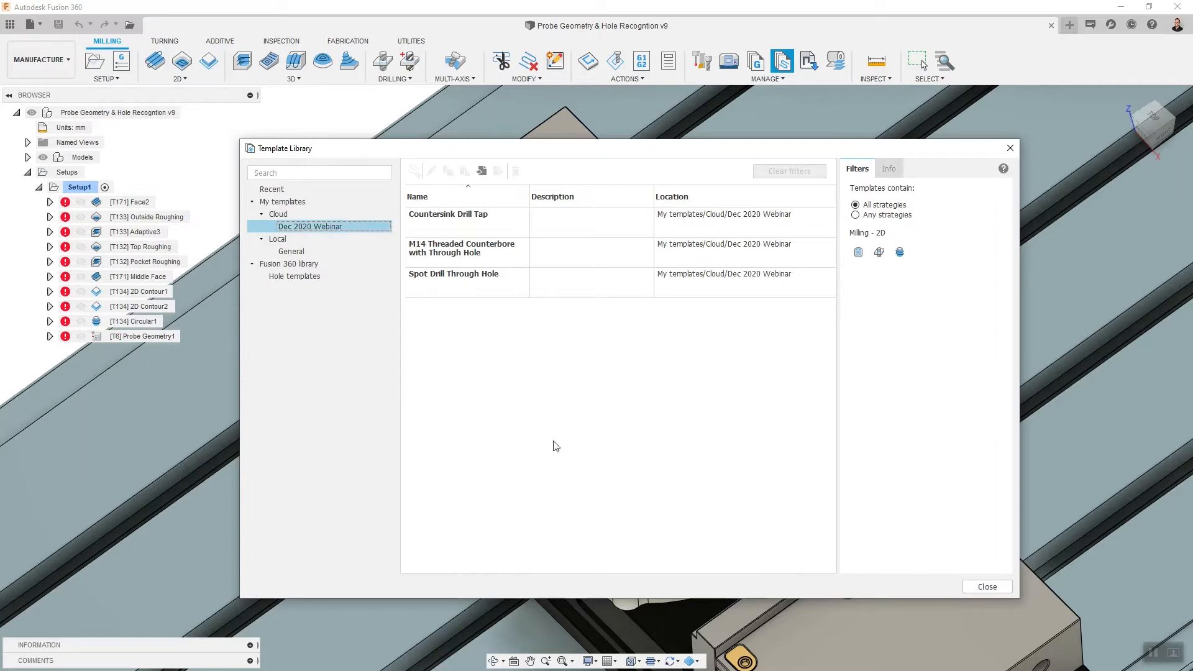
Compare Countersink Drill Tap with Spot Drill Through Hole, ending on Countersink Drill Tap.
left_click(448, 214)
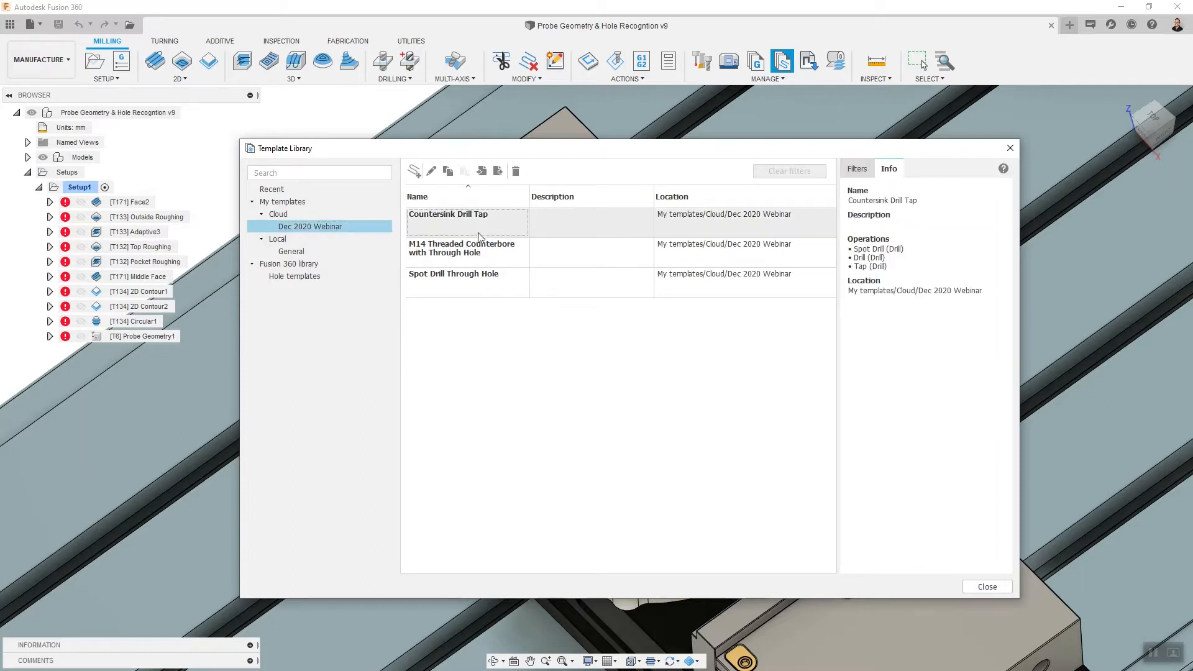
left_click(452, 278)
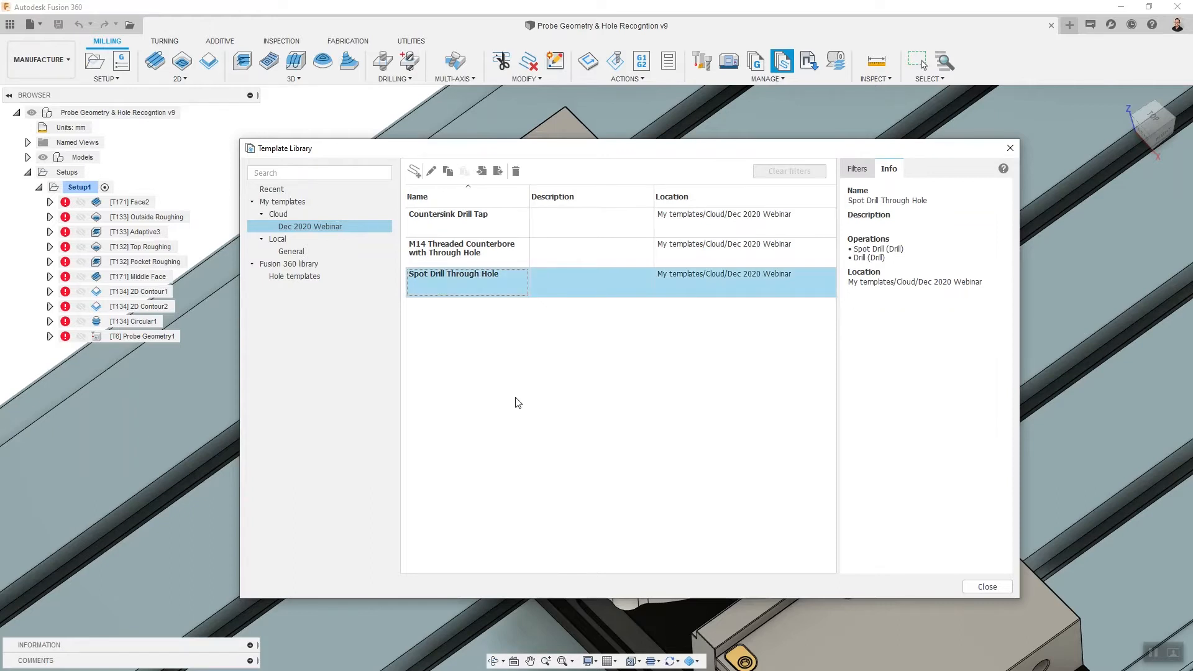
left_click(448, 214)
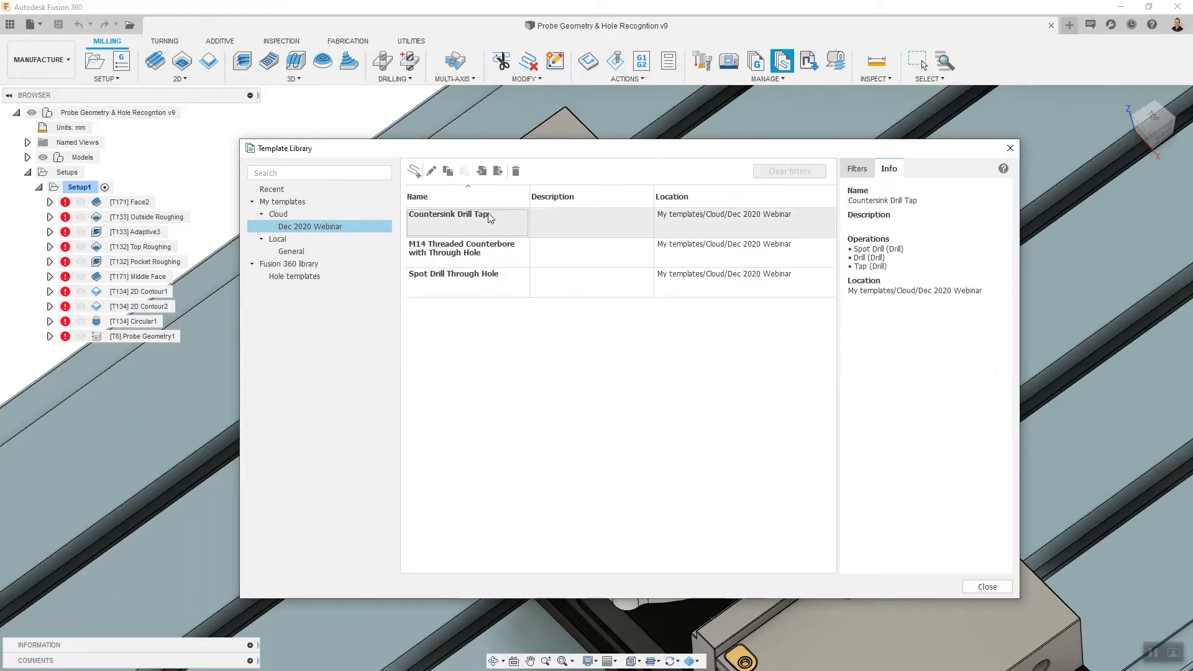
mouse_move(478, 217)
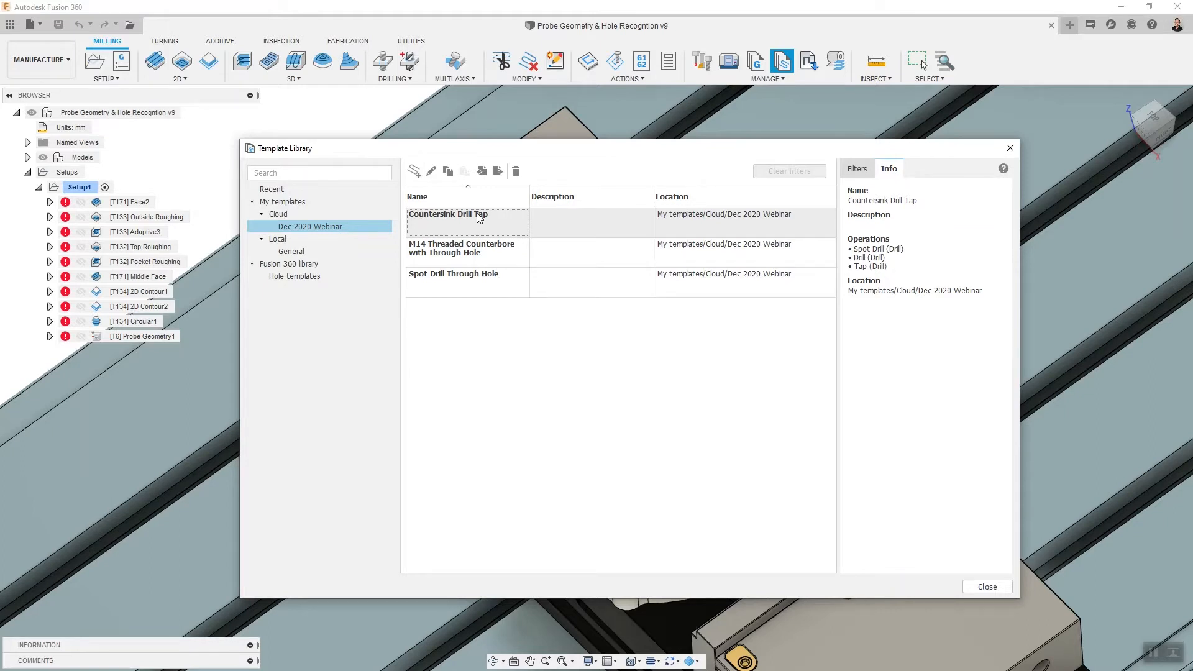
left_click(448, 214)
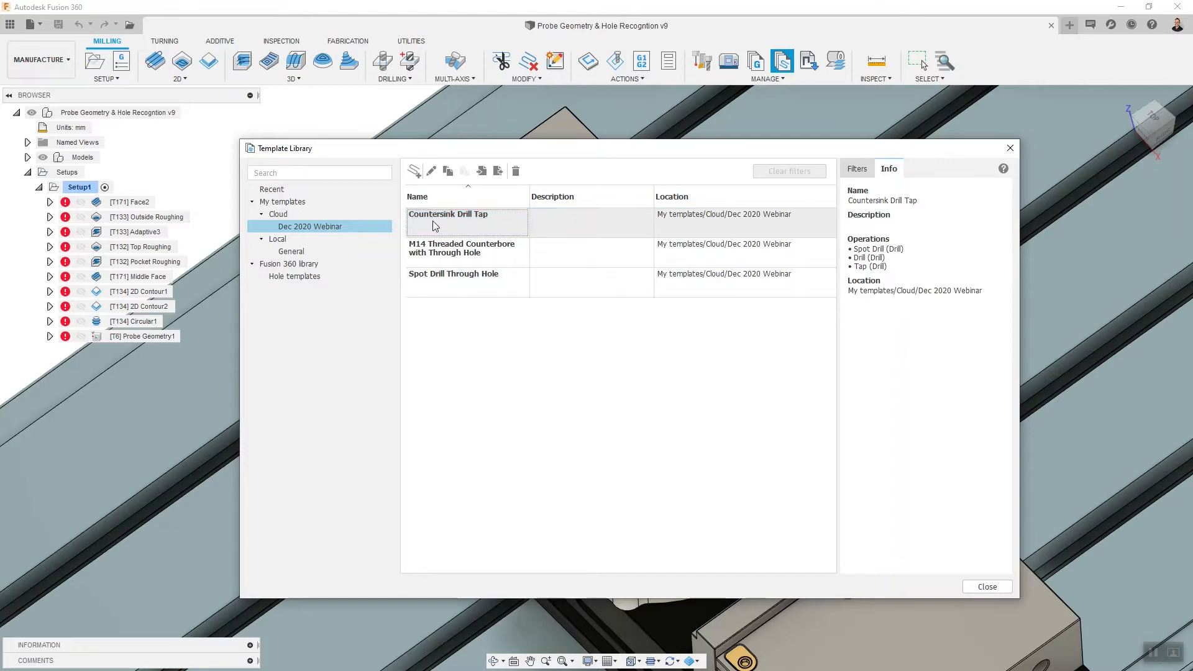
Insert the Countersink Drill Tap template into Setup1 and close the Template Library.
left_click(463, 214)
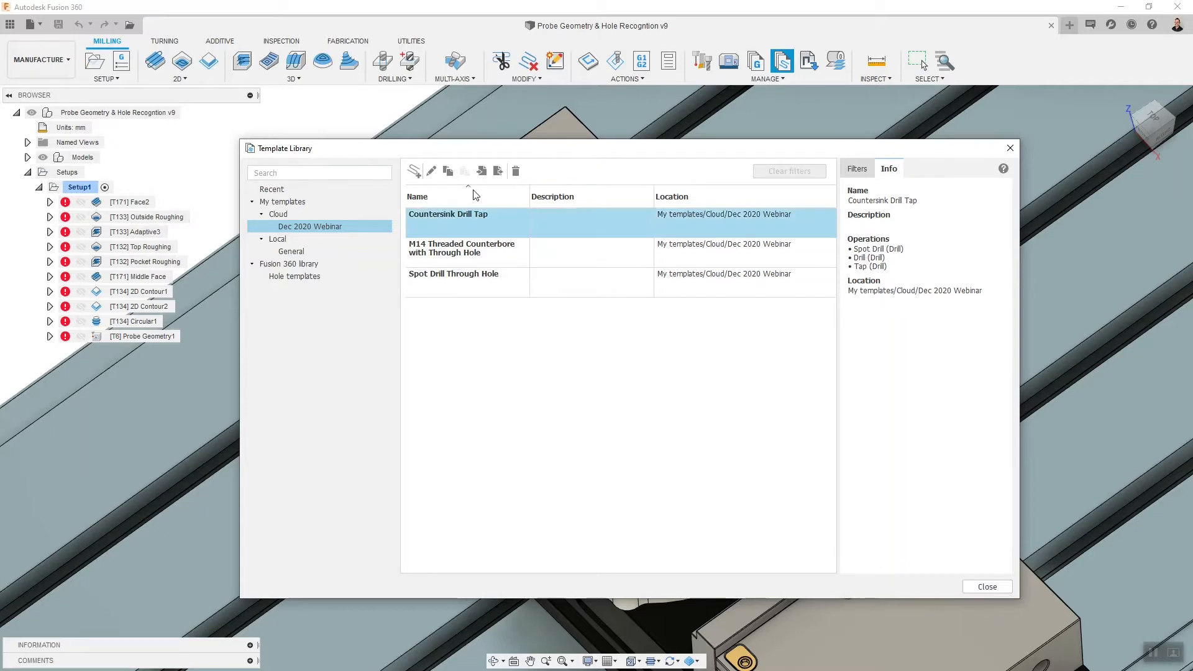
double_click(447, 214)
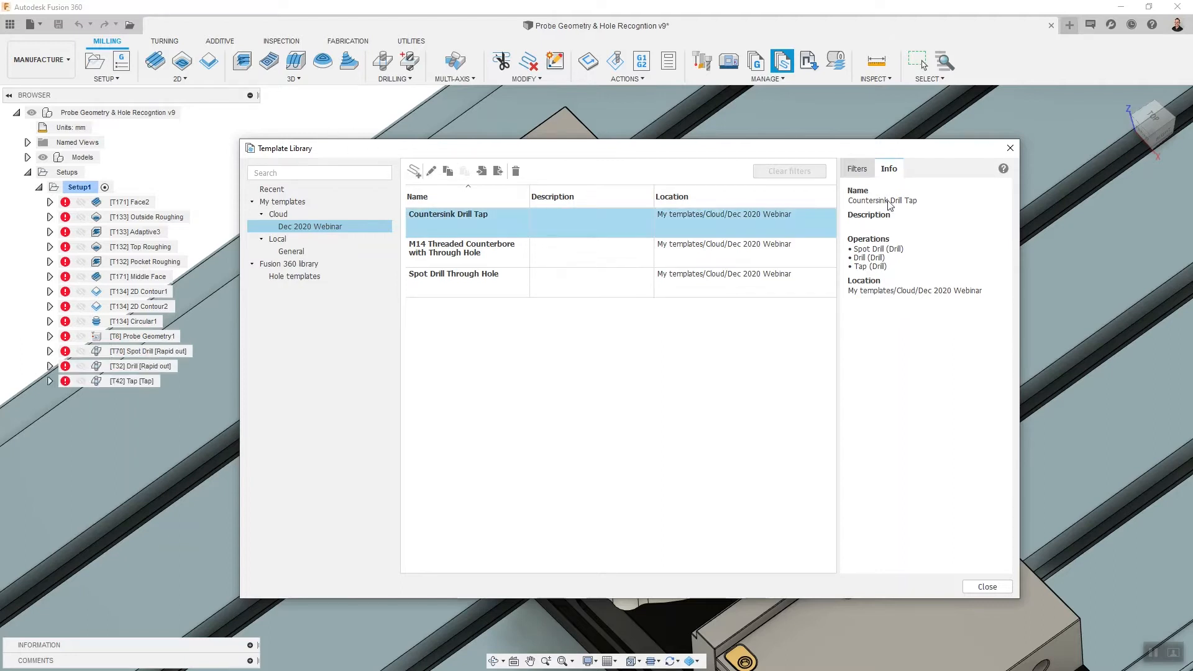
left_click(986, 585)
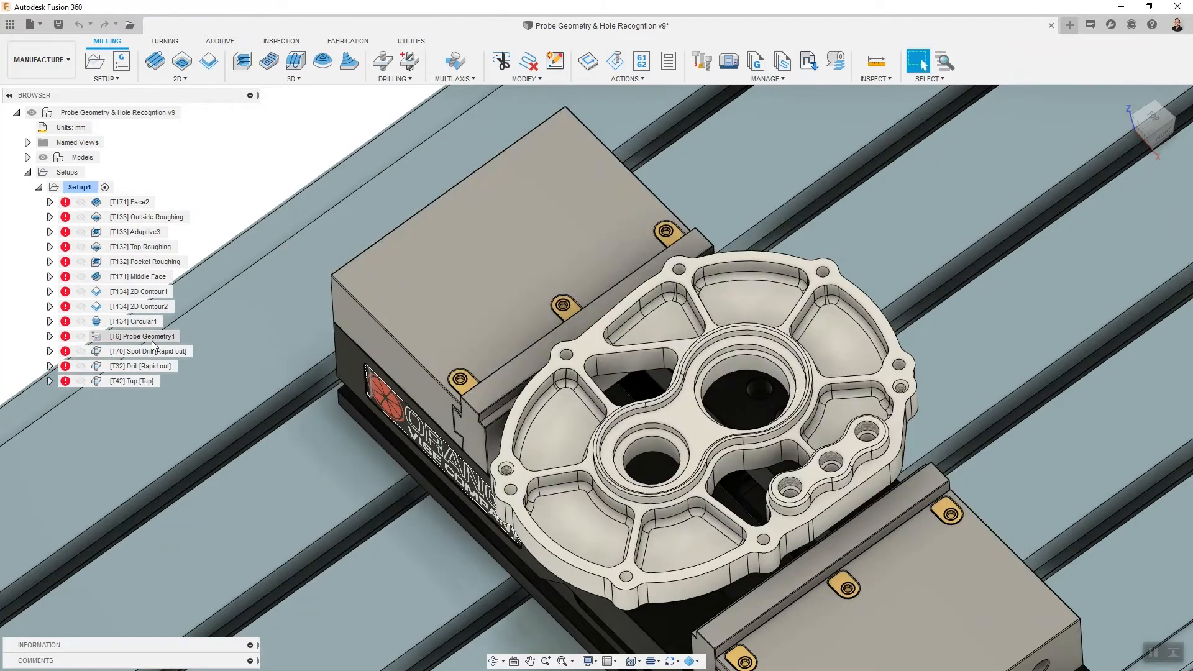
Edit the Spot Drill, Drill and Tap operations to verify hole selection and M6x1 tap.
right_click(143, 350)
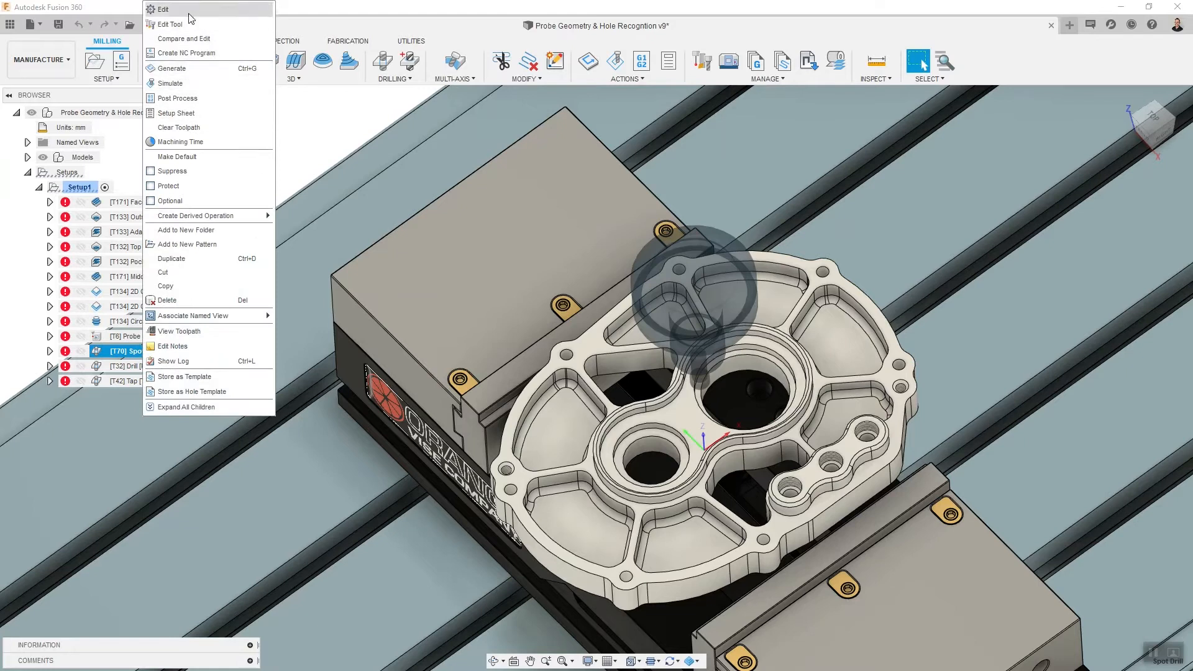
left_click(162, 9)
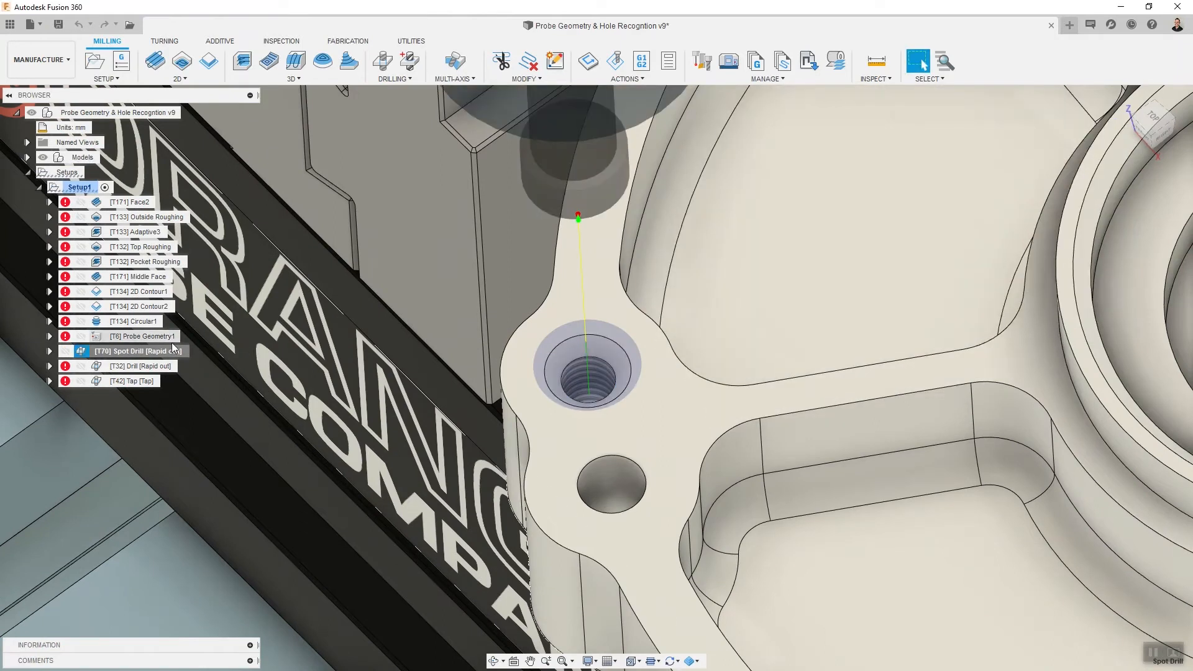
right_click(141, 365)
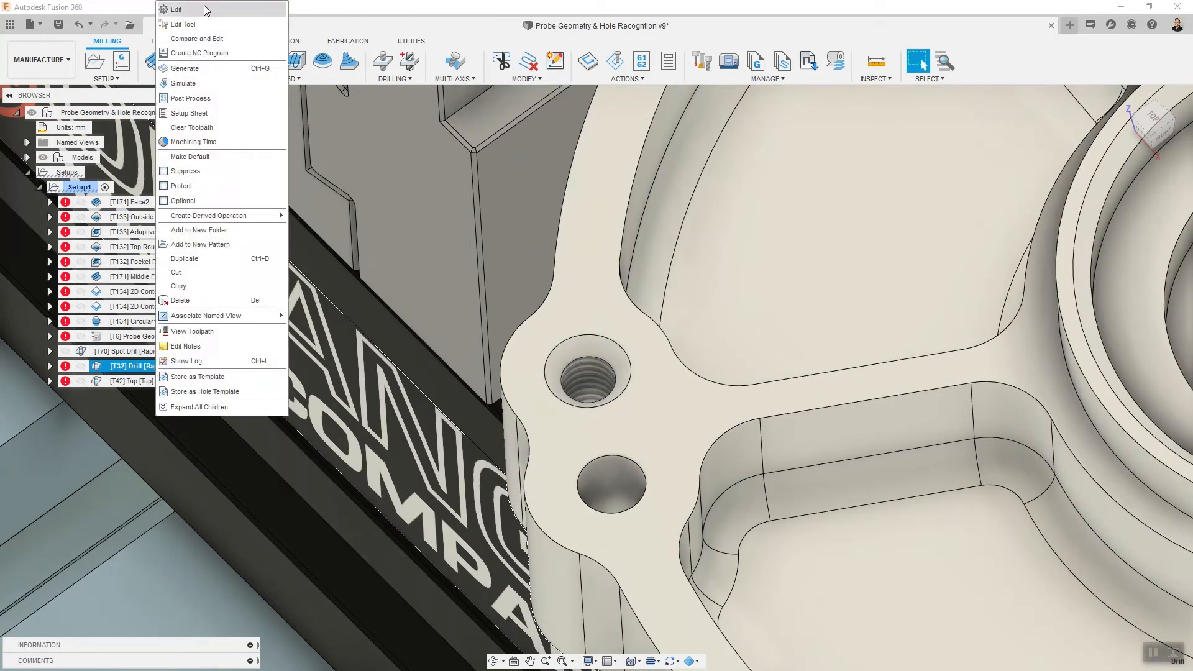
left_click(176, 10)
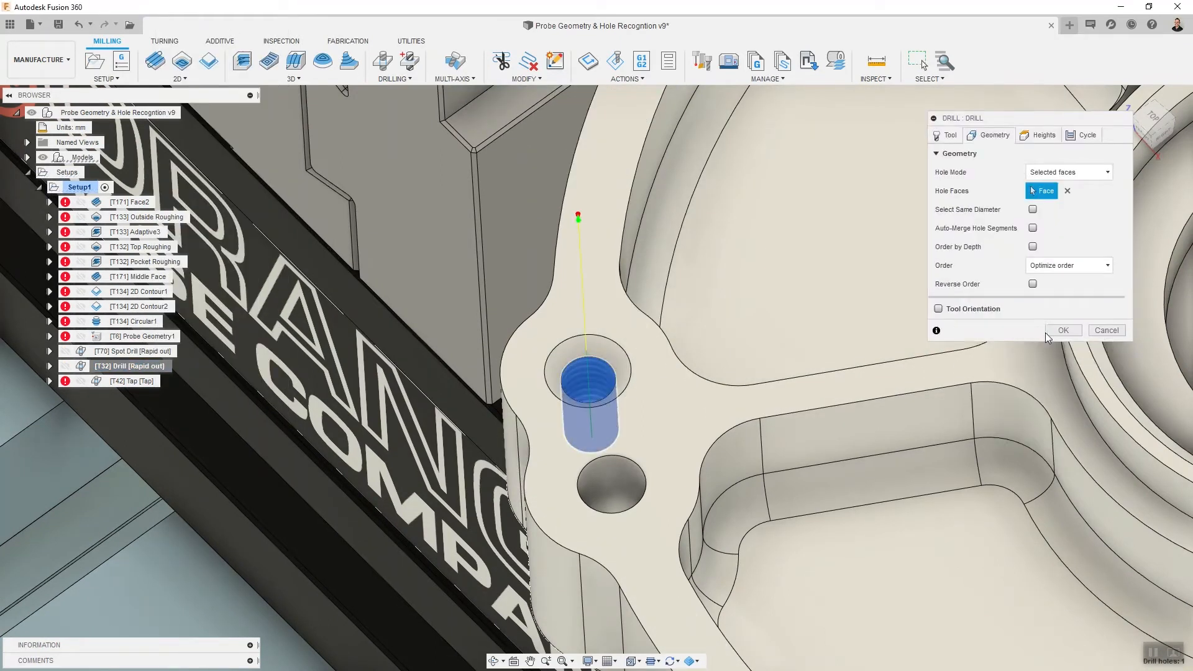
right_click(129, 380)
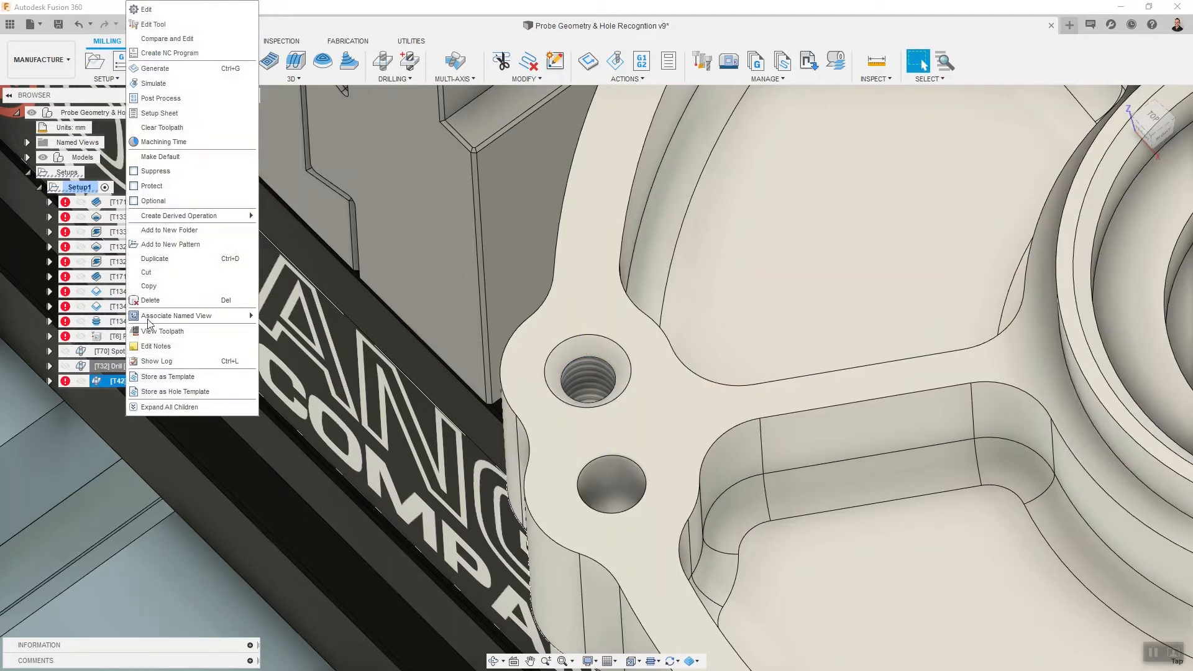
left_click(145, 9)
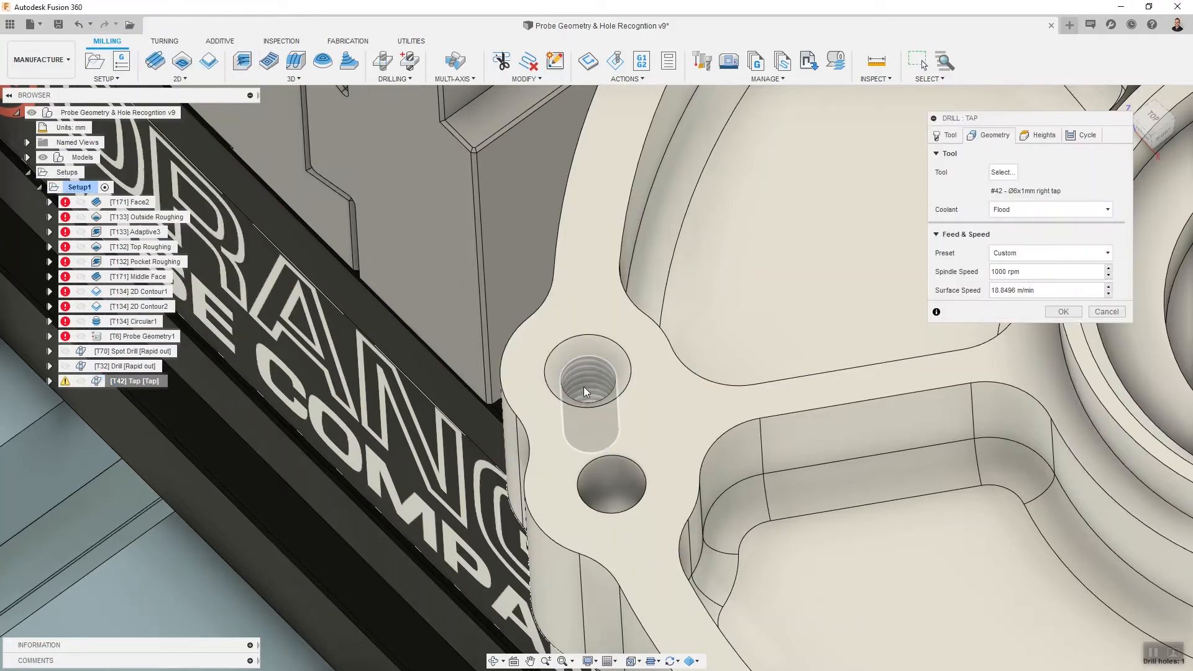
left_click(993, 135)
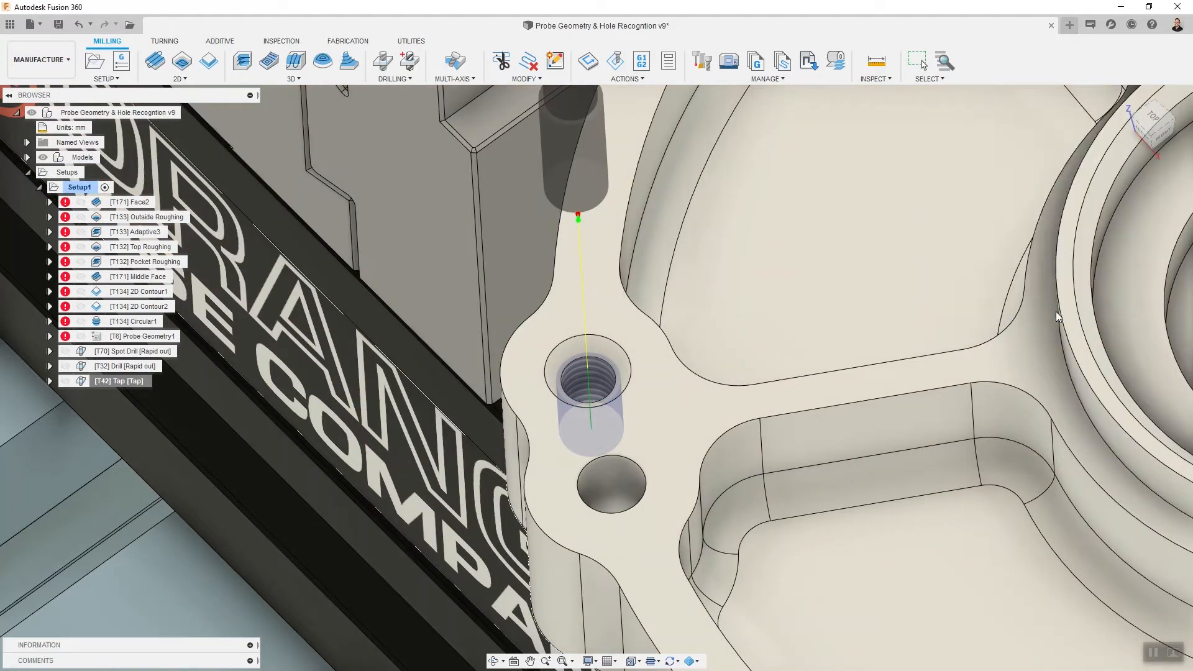
left_click(141, 351)
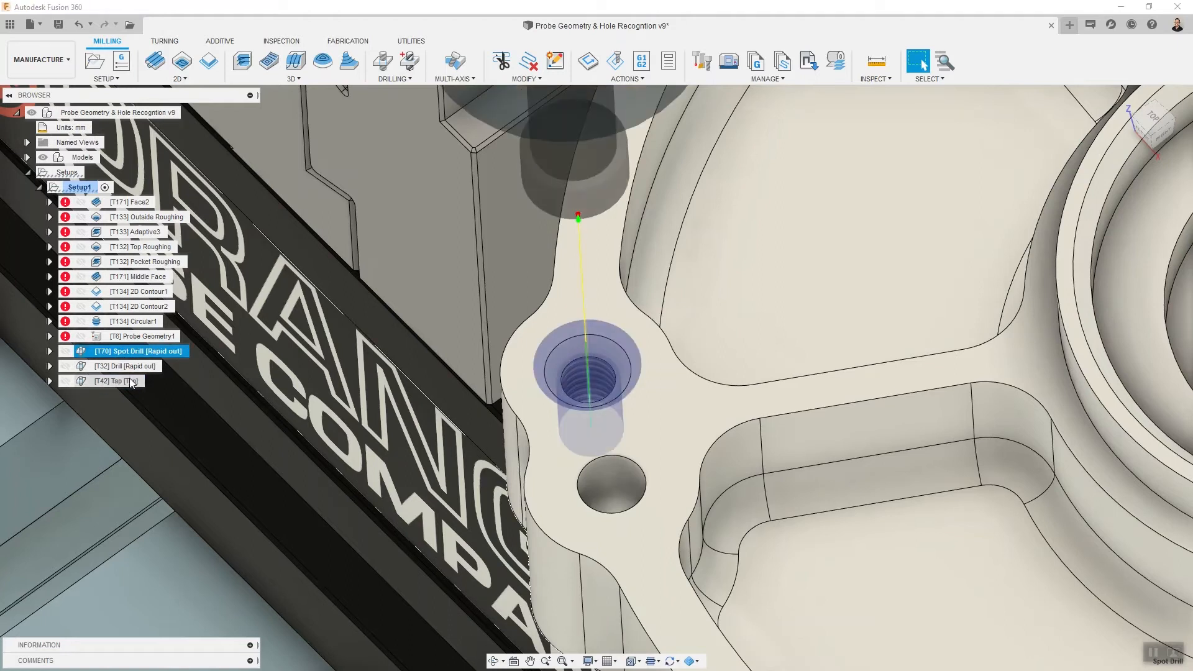
Select the Spot Drill, Drill and Tap operations and bring up their shared actions.
left_click(118, 380)
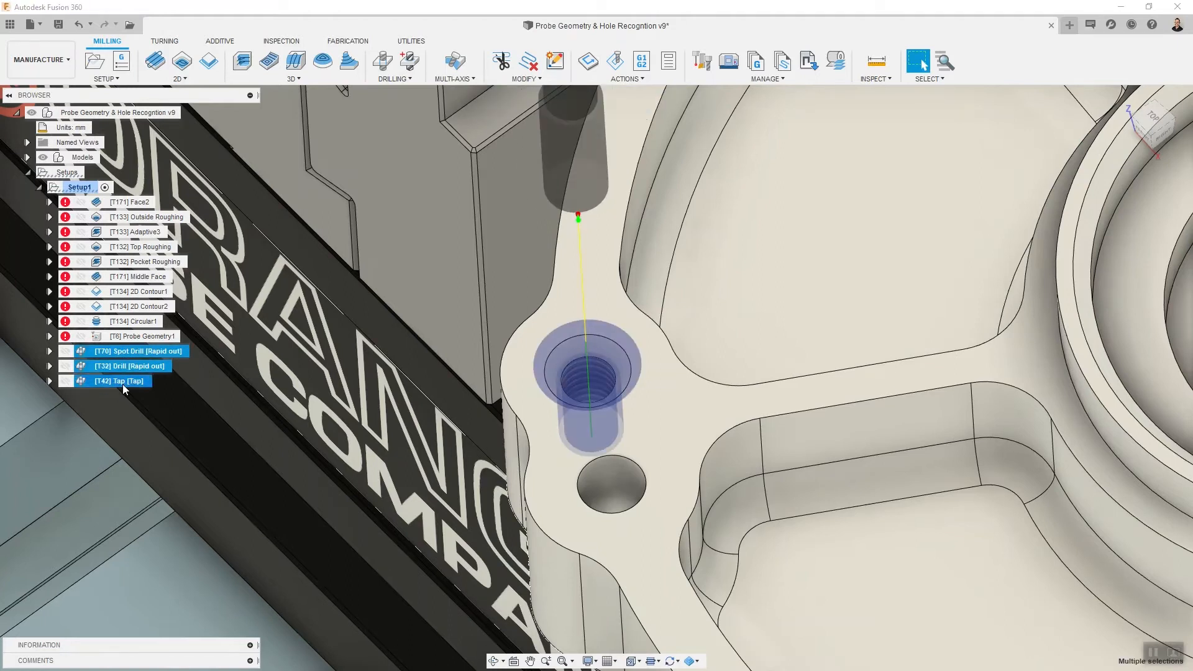
right_click(118, 380)
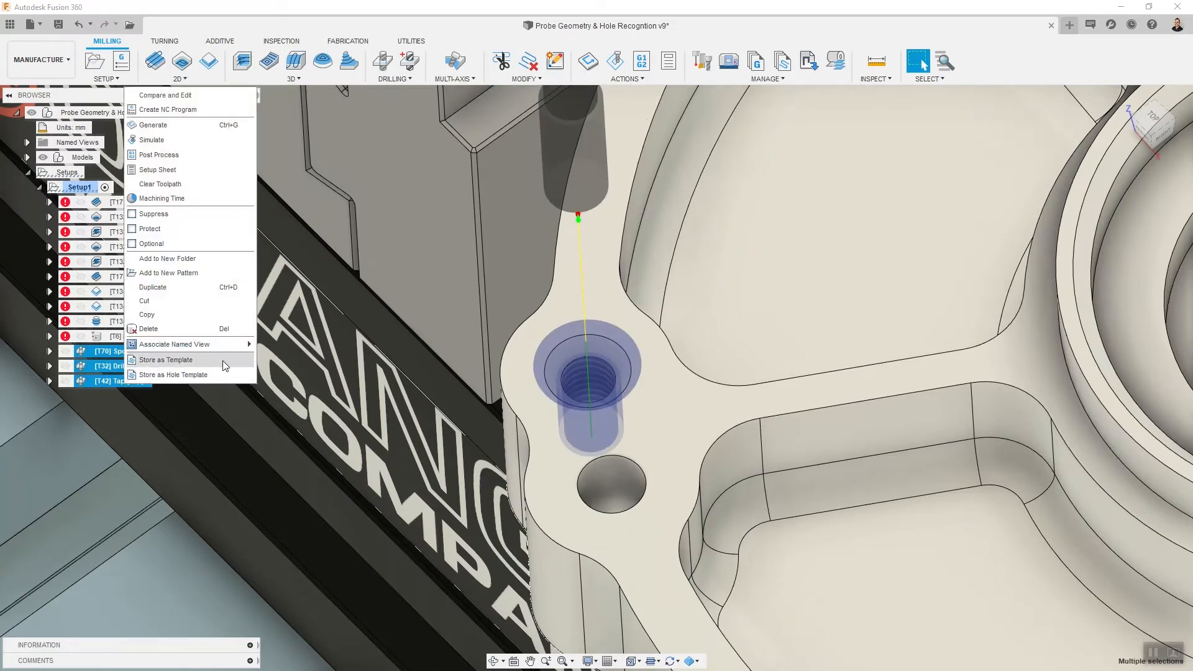
mouse_move(206, 367)
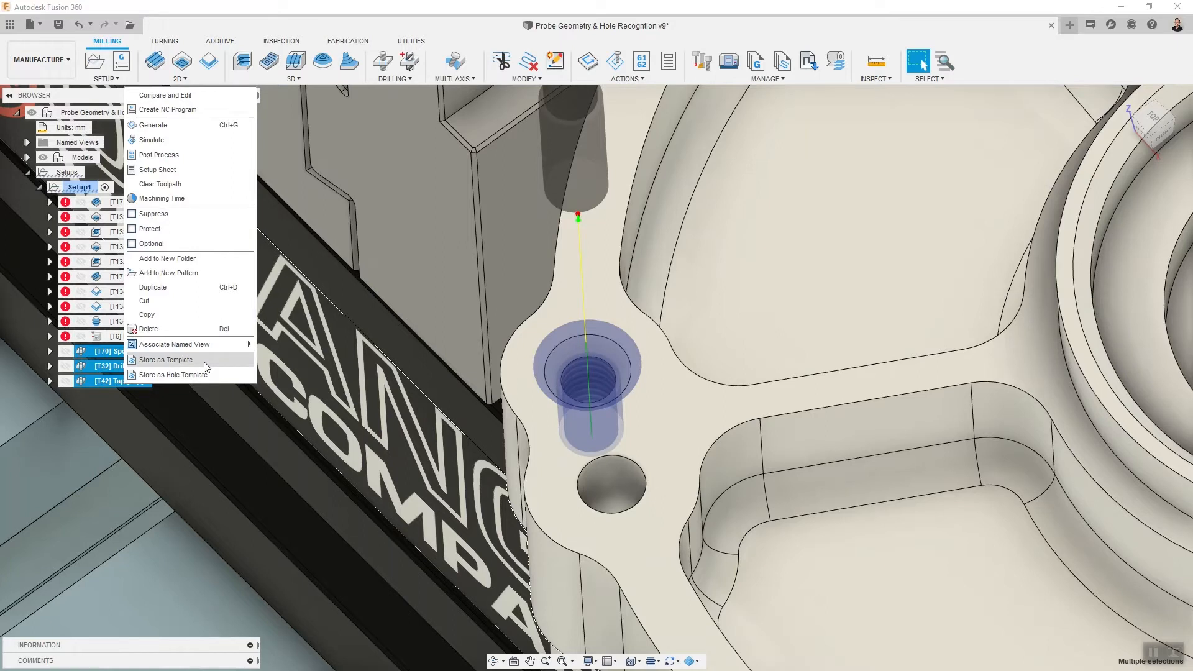
mouse_move(217, 374)
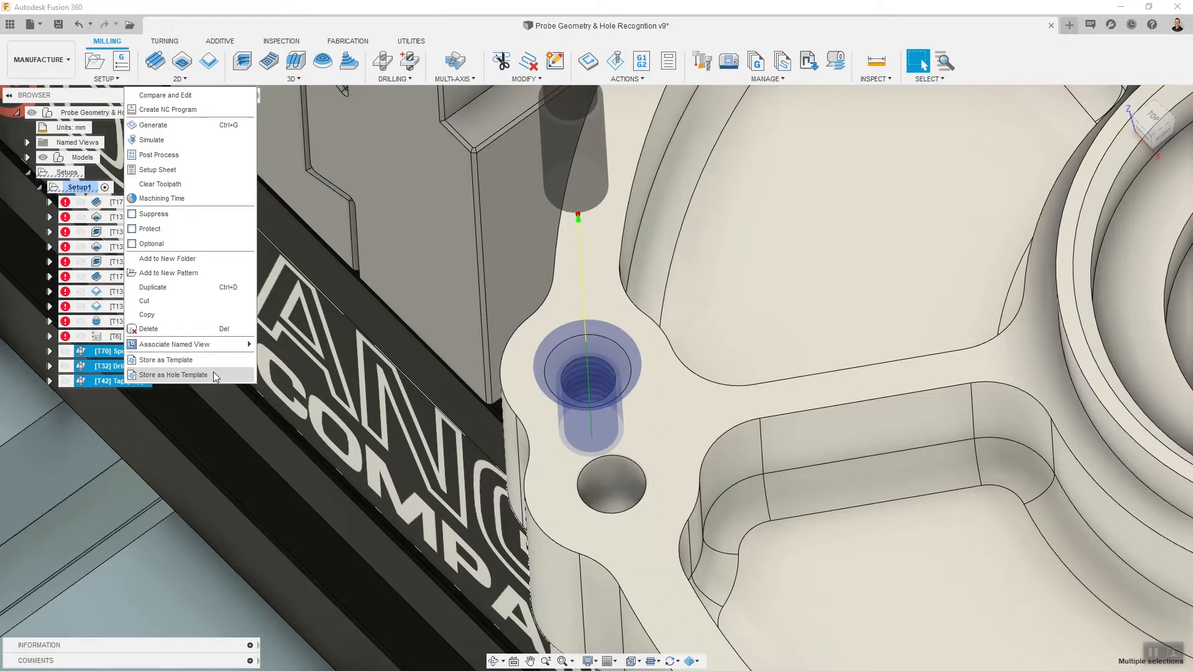
mouse_move(617, 352)
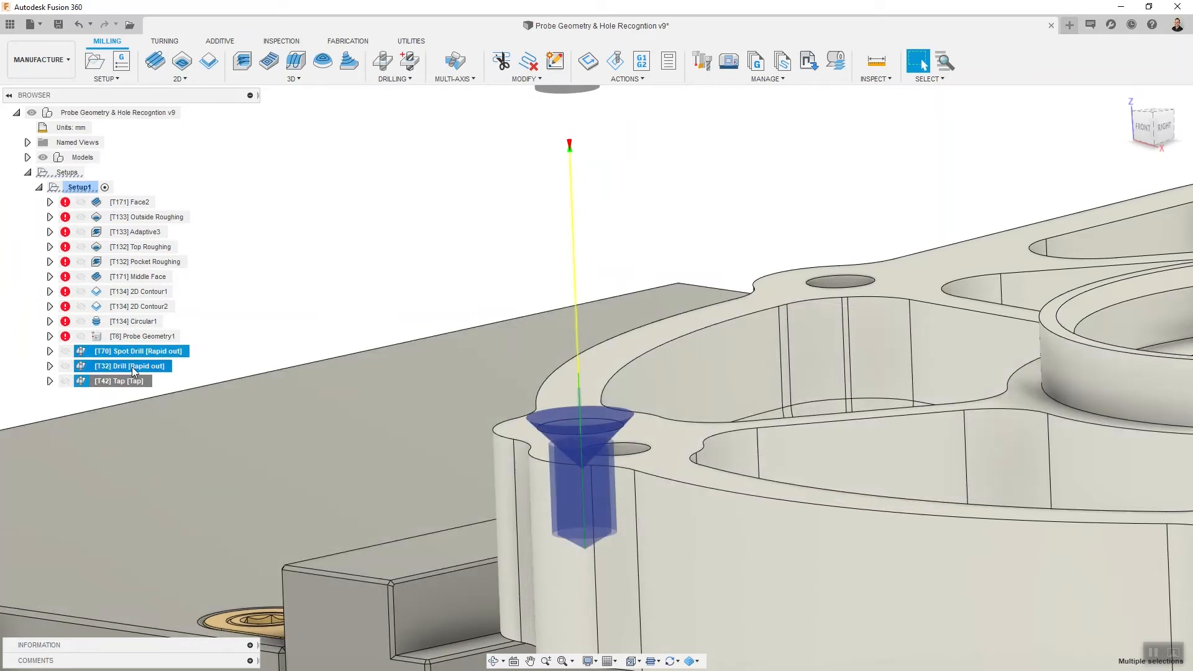
right_click(121, 365)
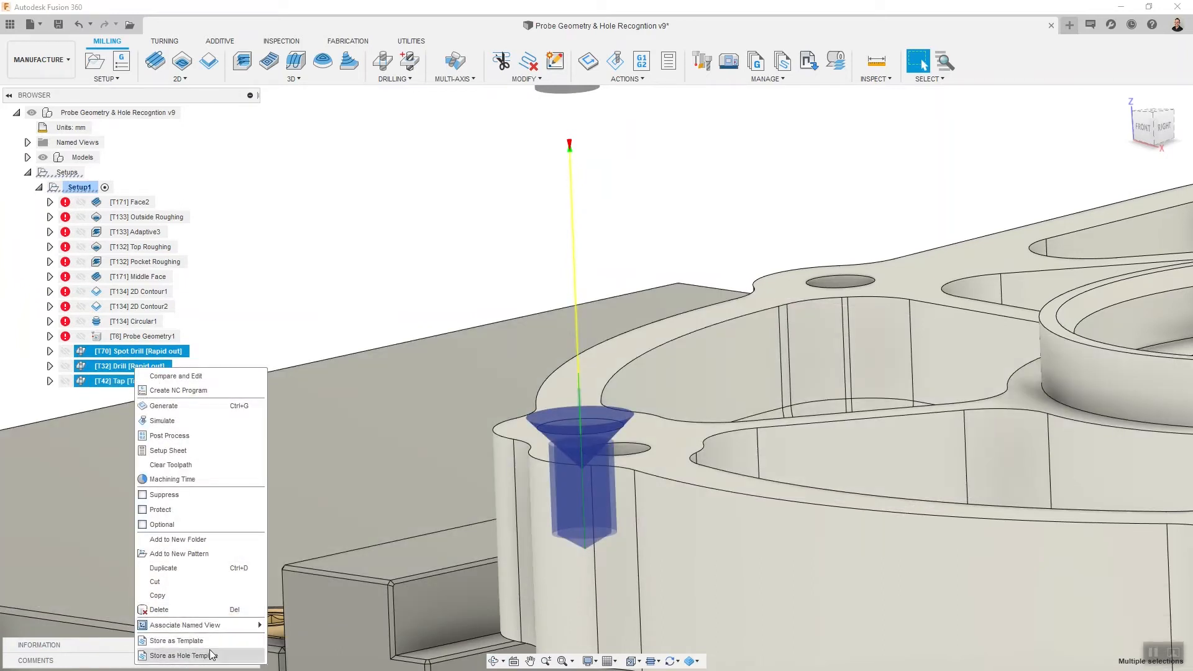
mouse_move(183, 655)
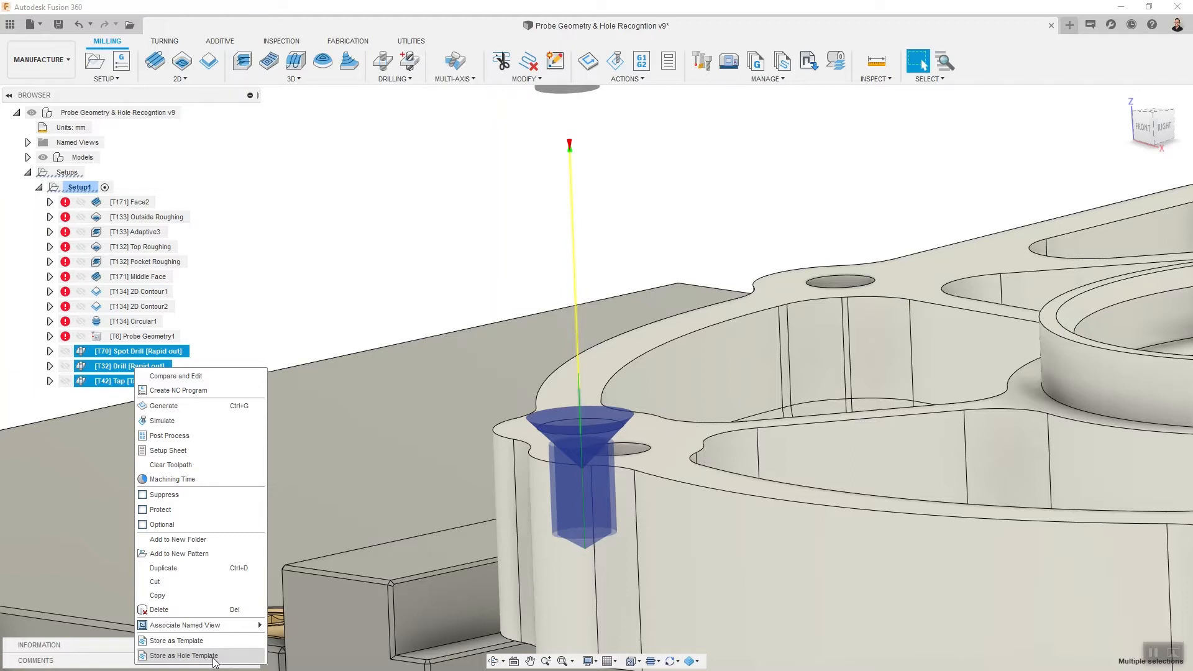
Store the operations as a hole template, checking the Dec 2020 Webinar library location.
left_click(175, 640)
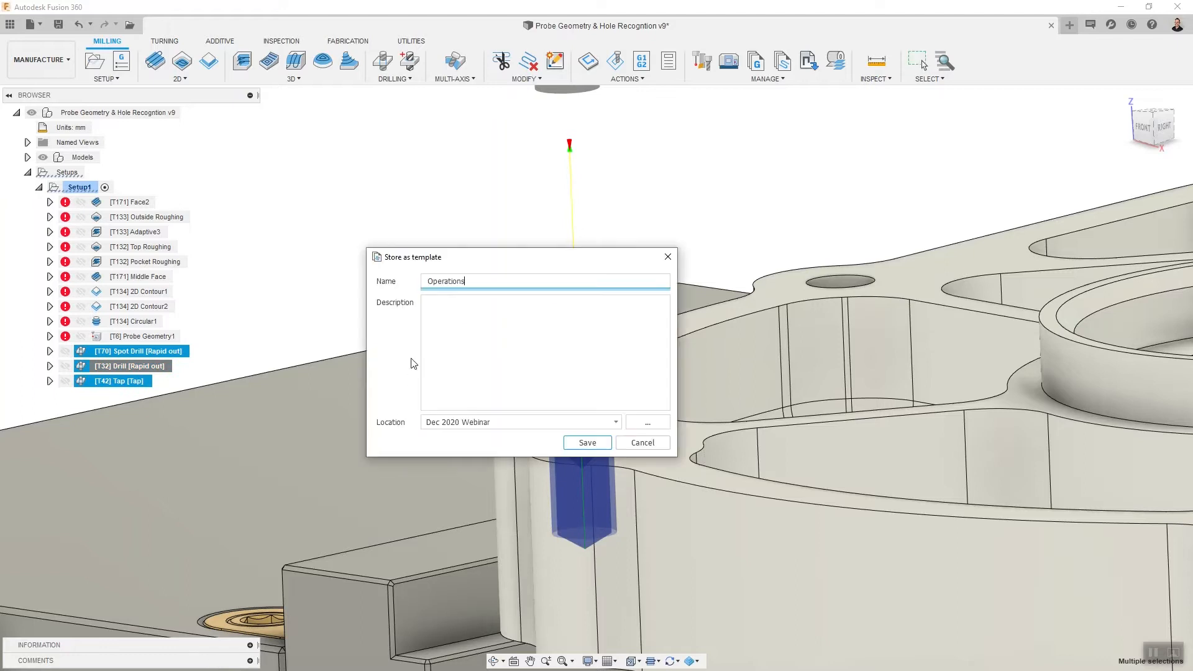
left_click(646, 421)
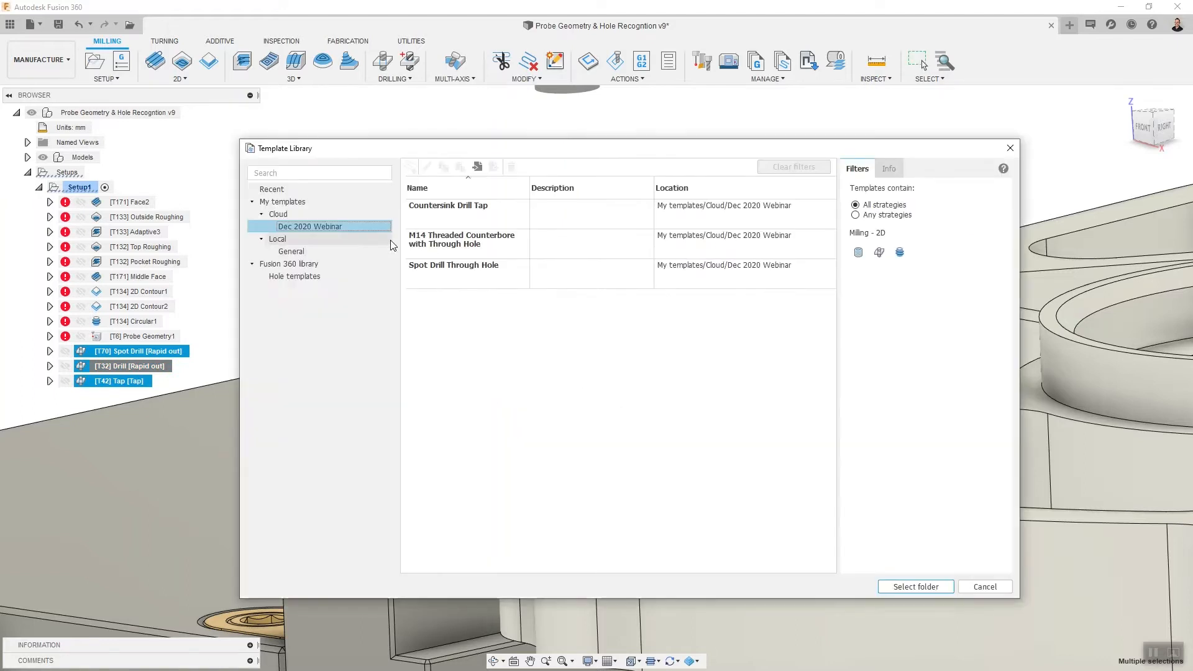
mouse_move(573, 328)
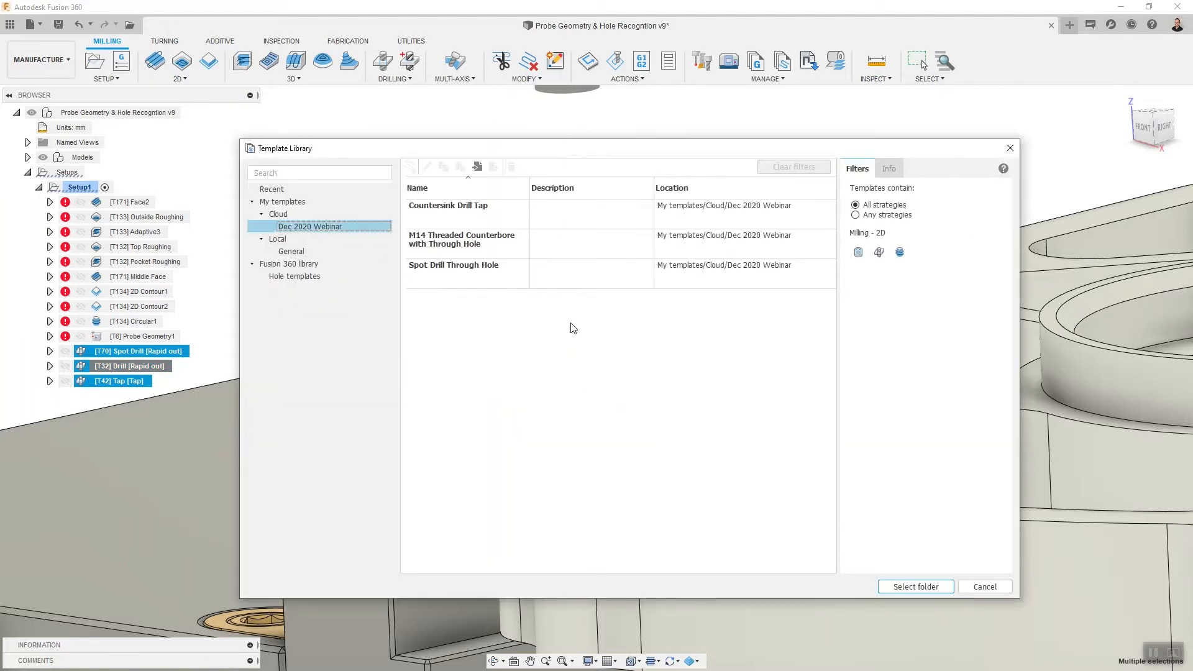
left_click(447, 206)
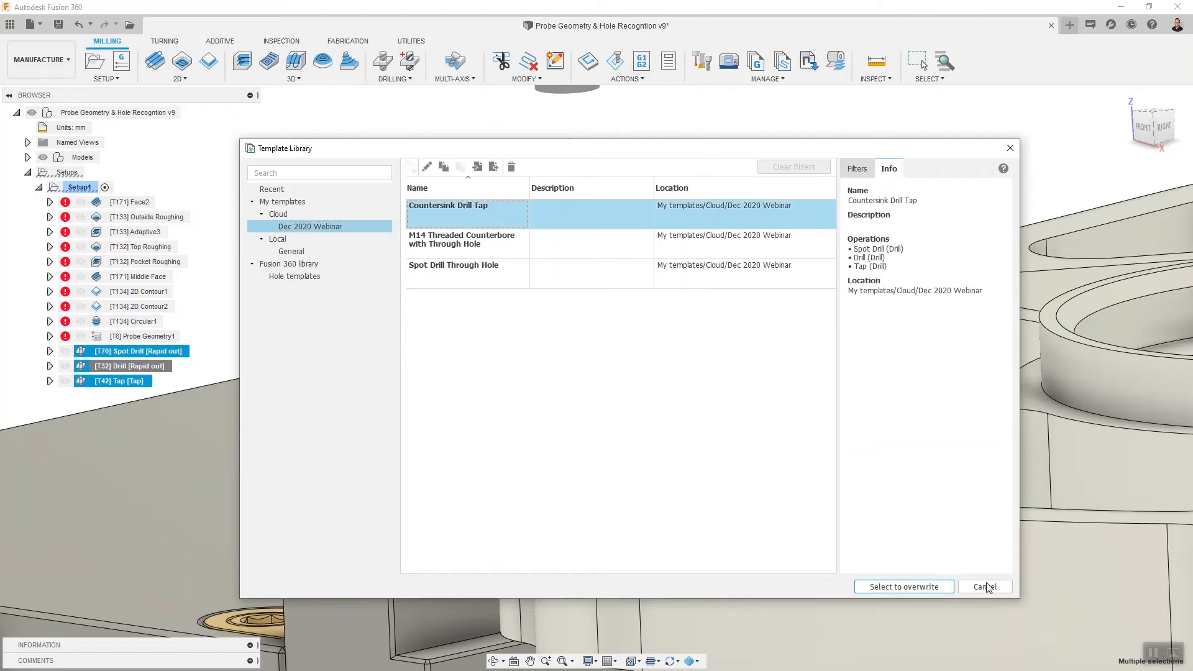
left_click(983, 587)
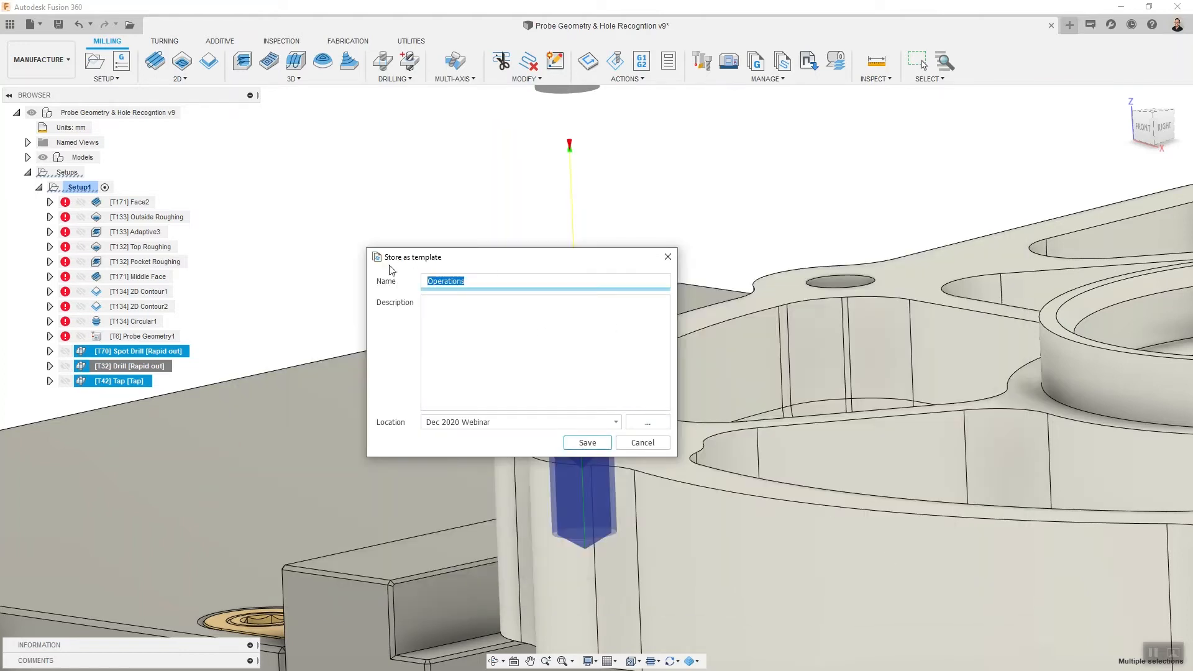
Name the hole template 'My New Hole Template' and save it.
type("My N")
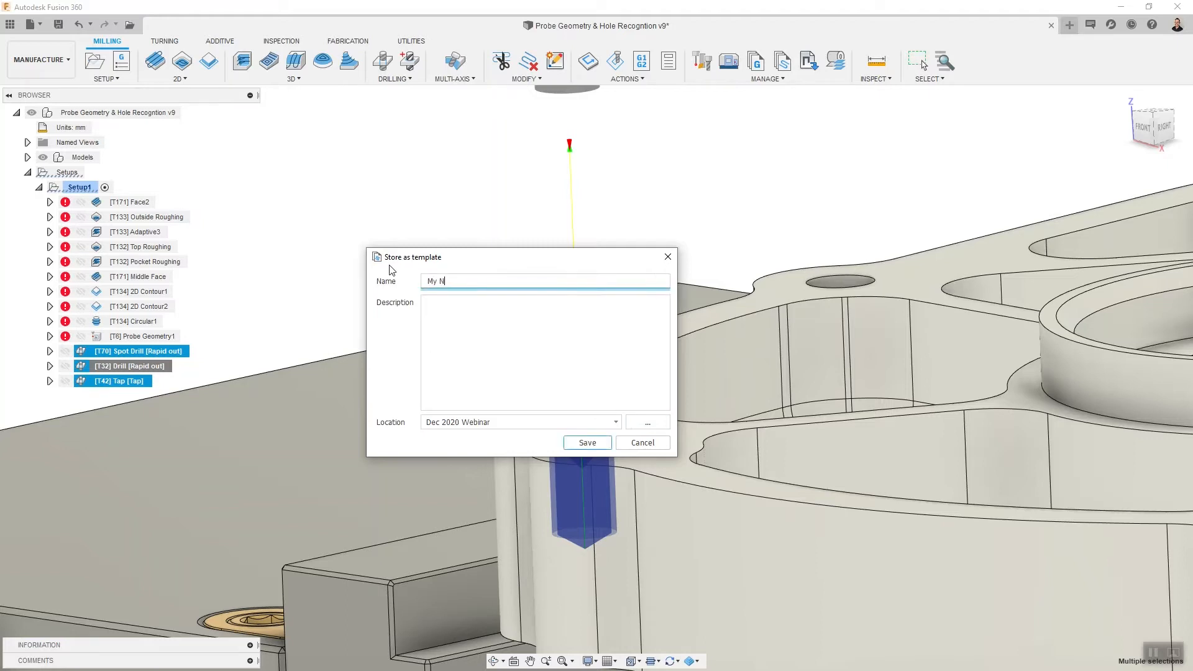
type("ew Tool")
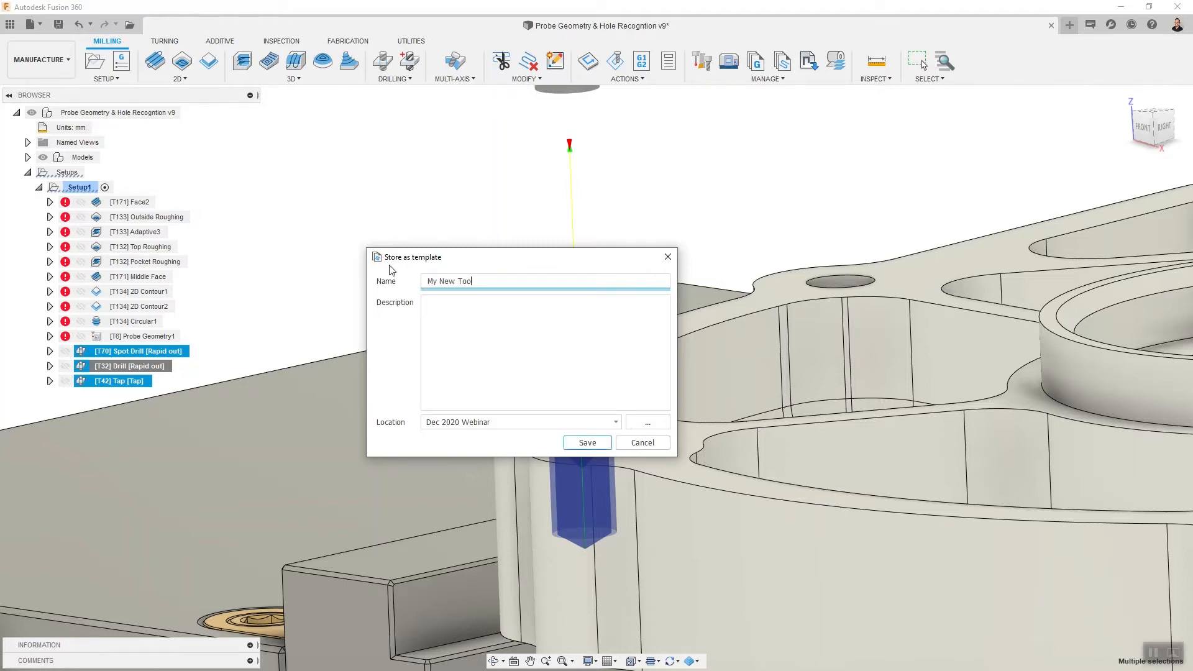
type("Hole Tem")
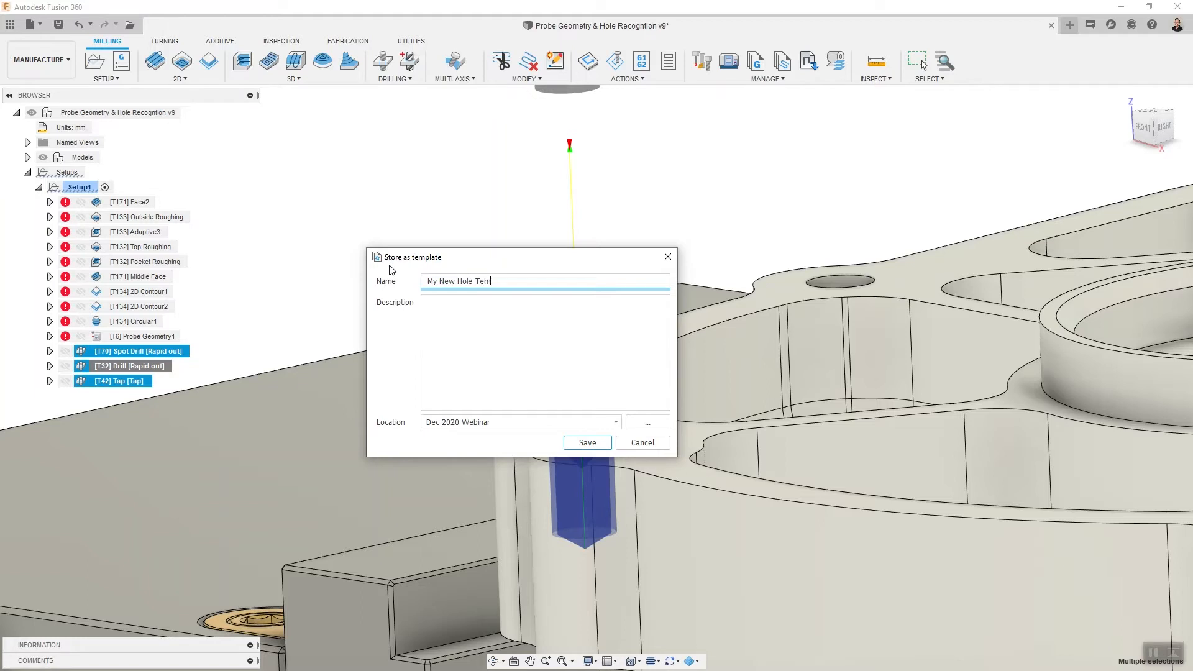
type("plate")
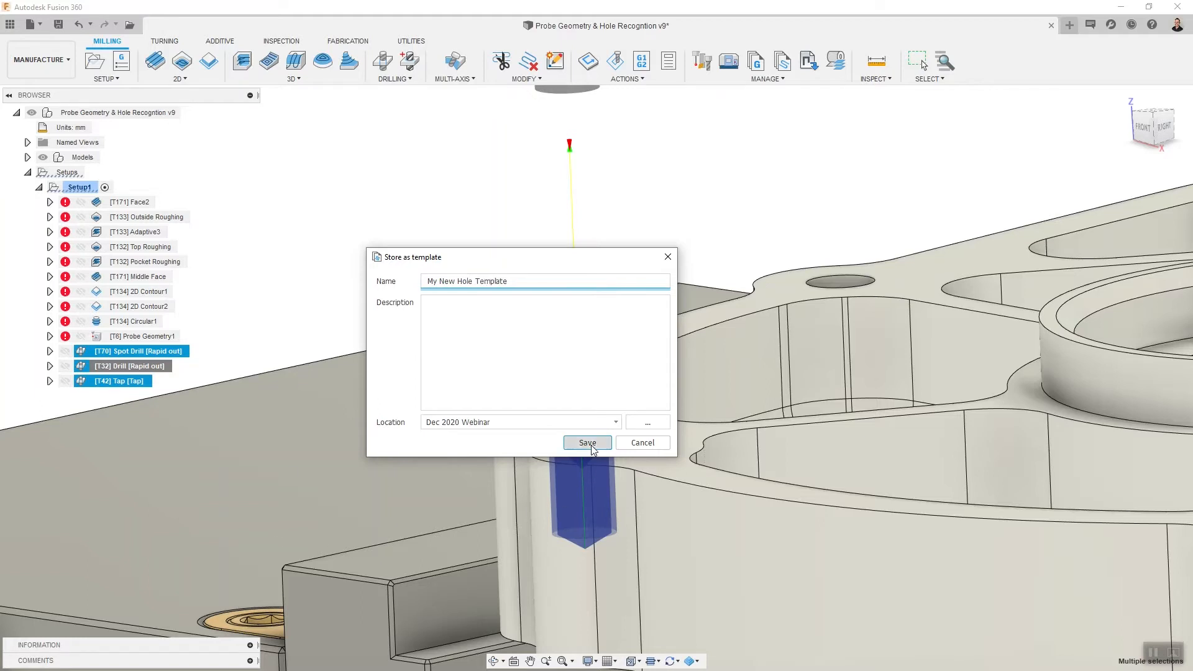
left_click(585, 443)
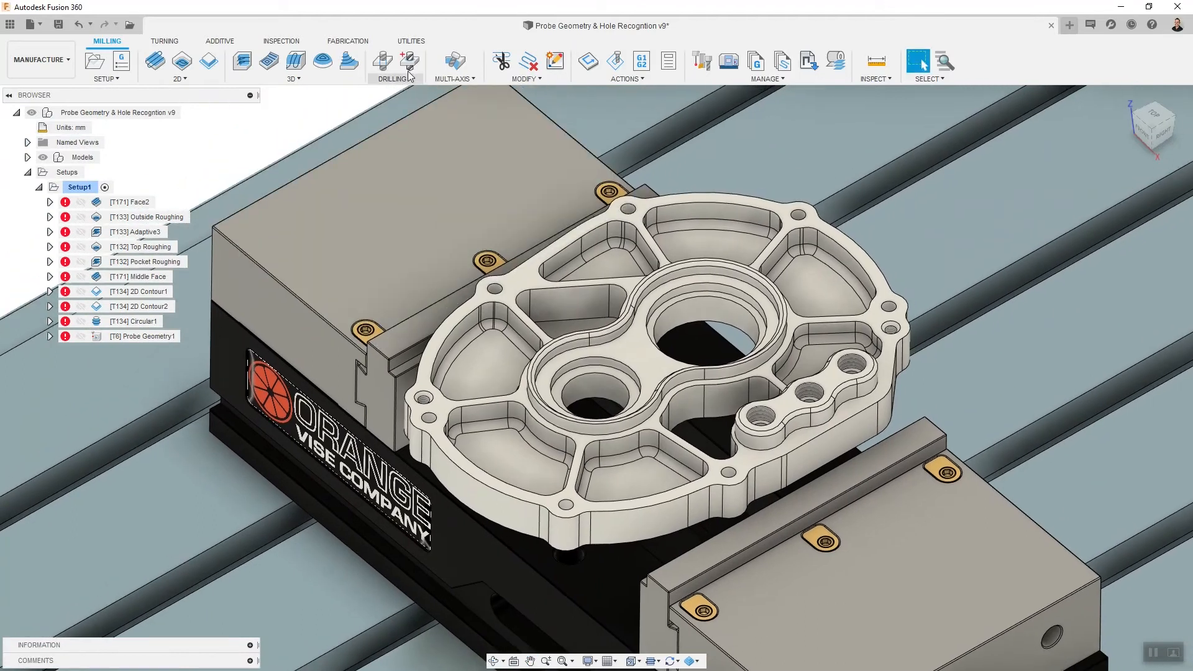
Run Hole Recognition and preview the 6.35 mm, 38.1 mm bore and counterbored hole groups.
left_click(409, 61)
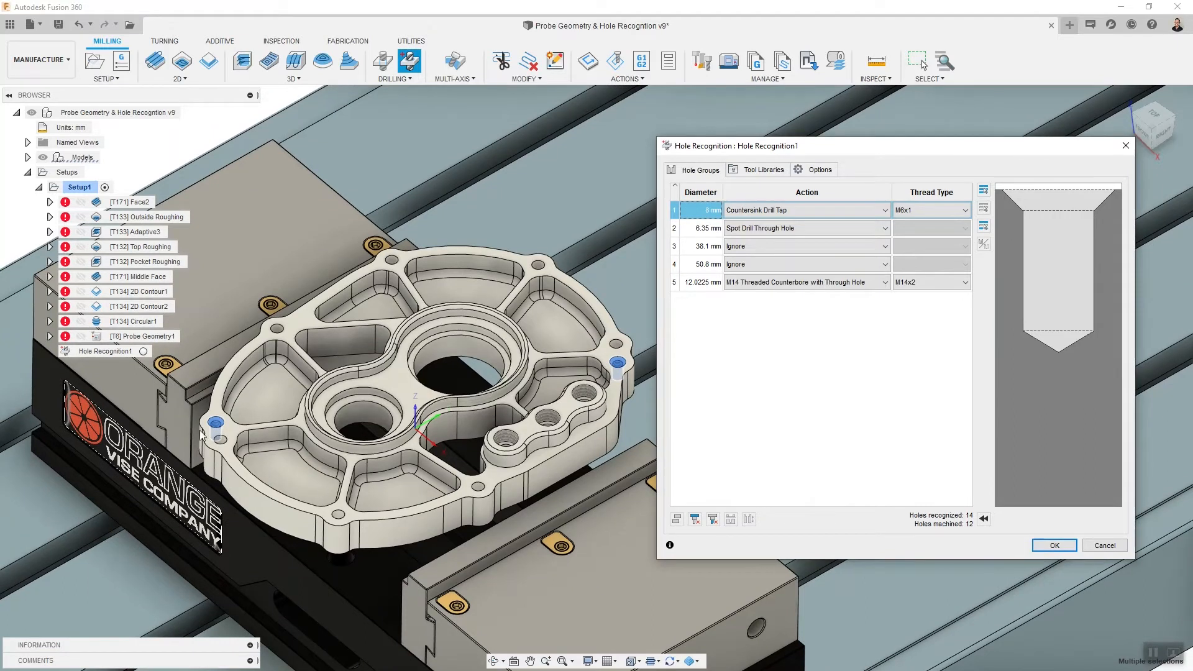
mouse_move(713, 394)
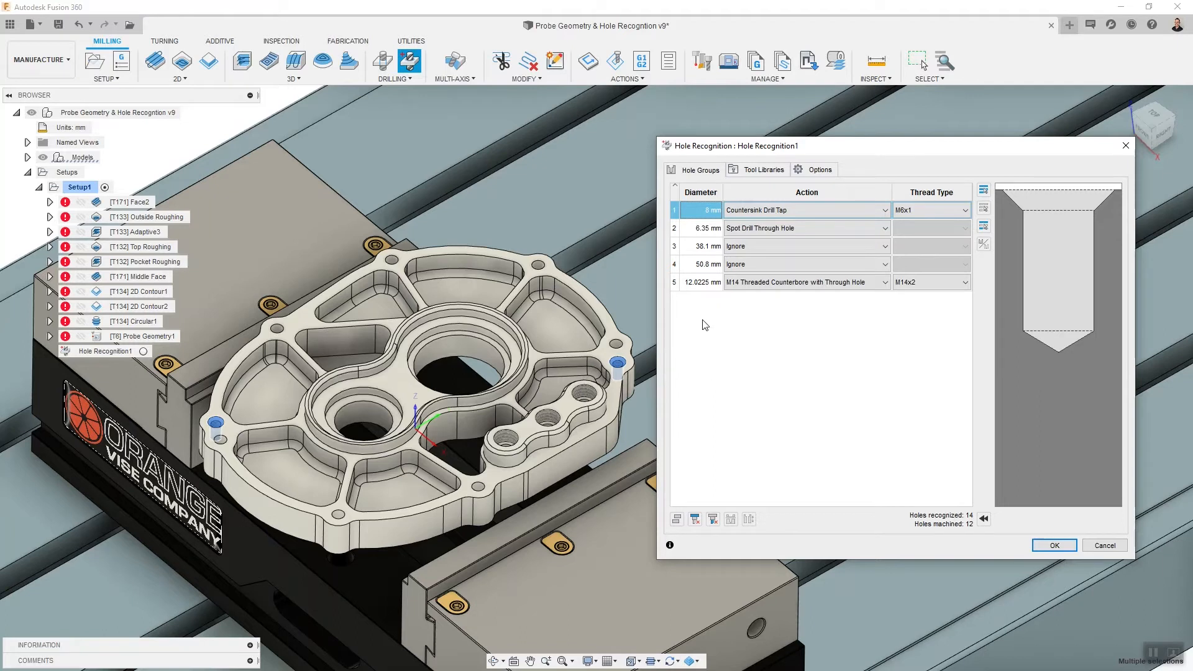
left_click(707, 227)
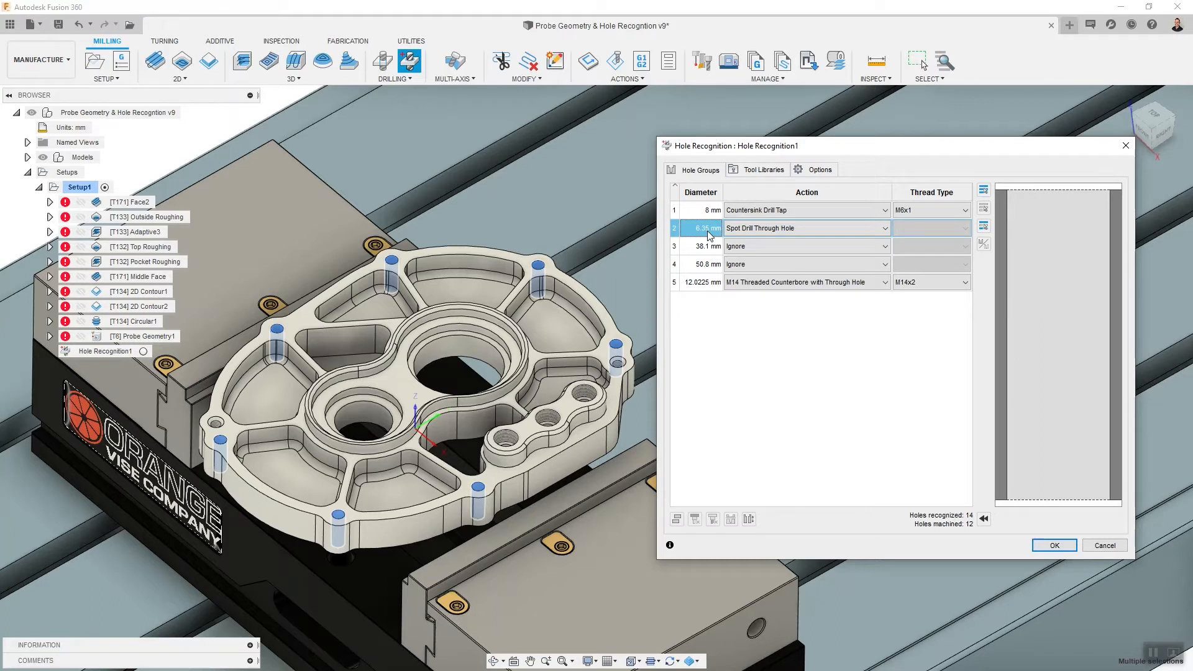
left_click(706, 246)
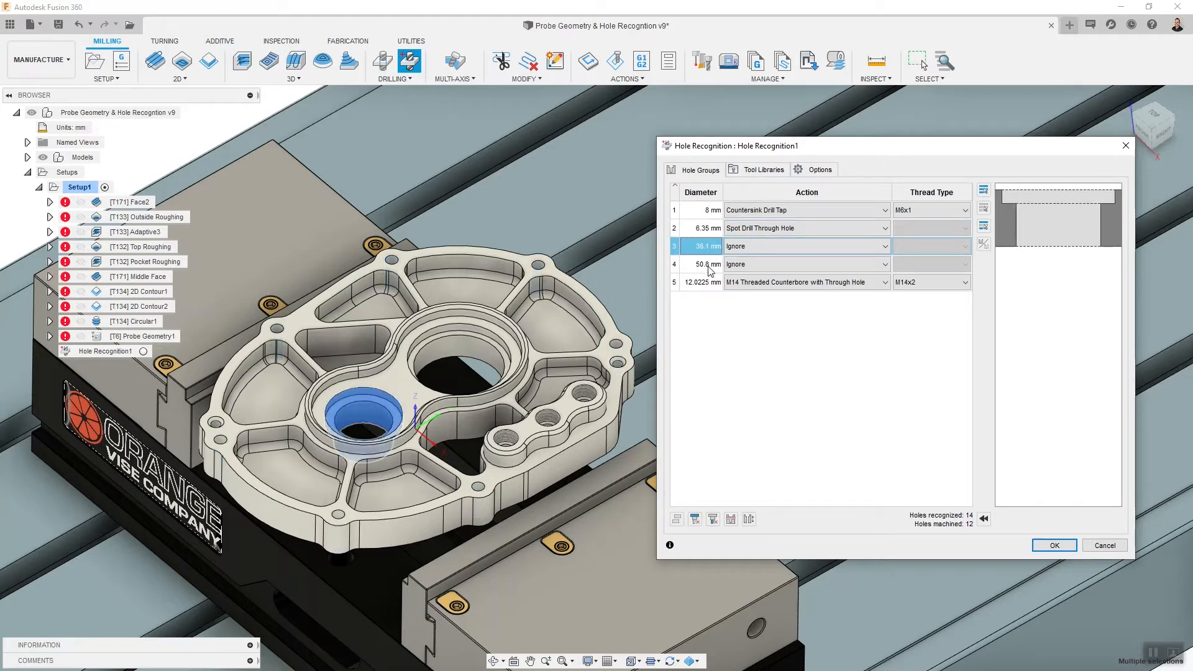
left_click(708, 264)
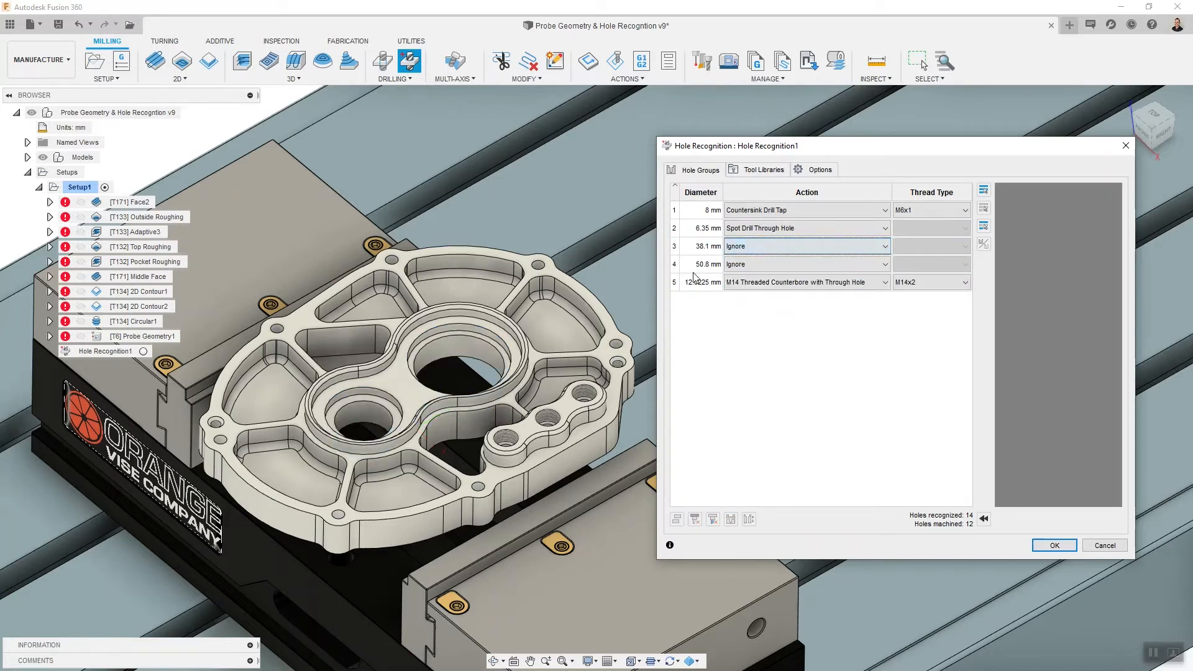
left_click(700, 246)
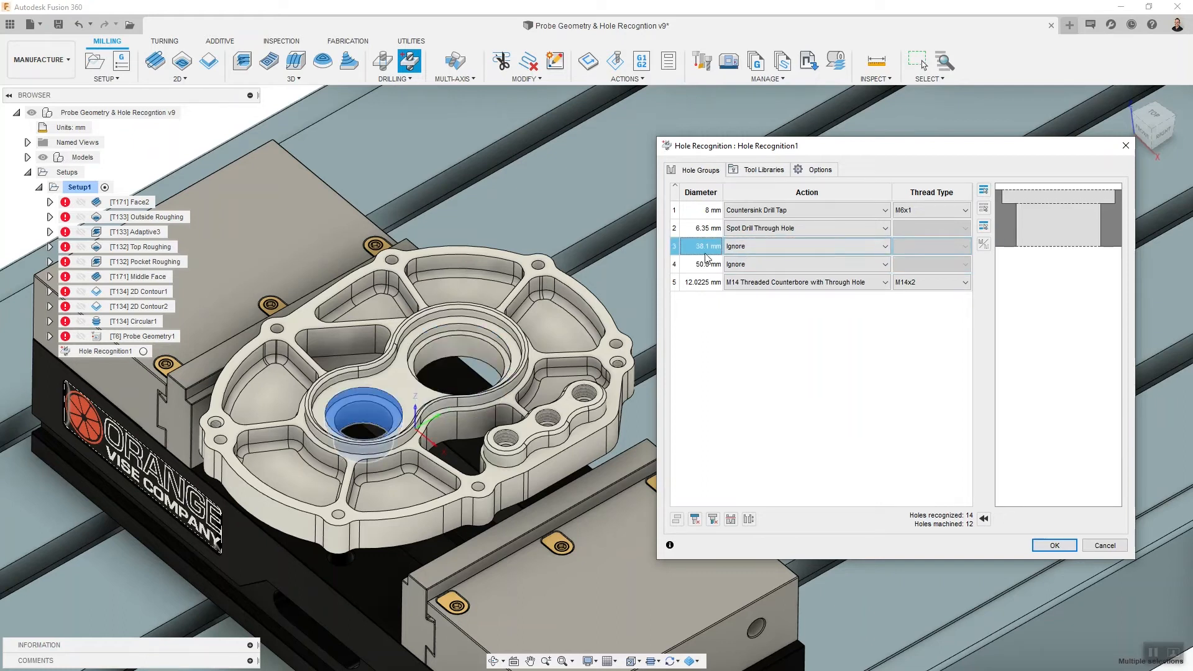
mouse_move(695, 265)
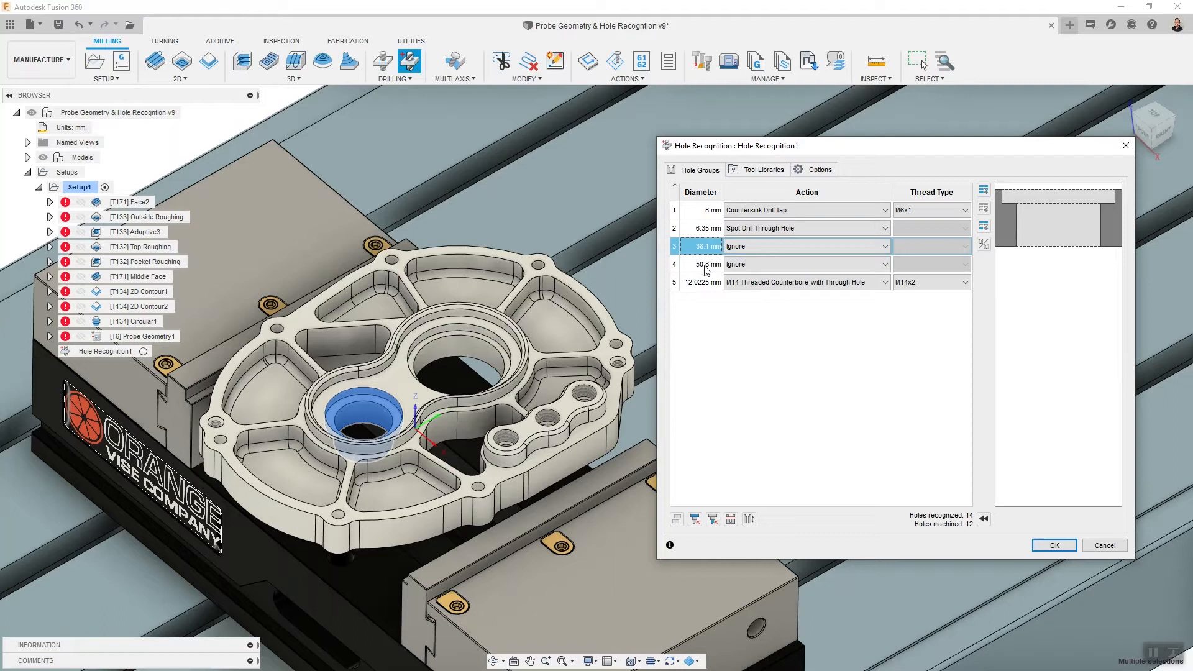
left_click(702, 282)
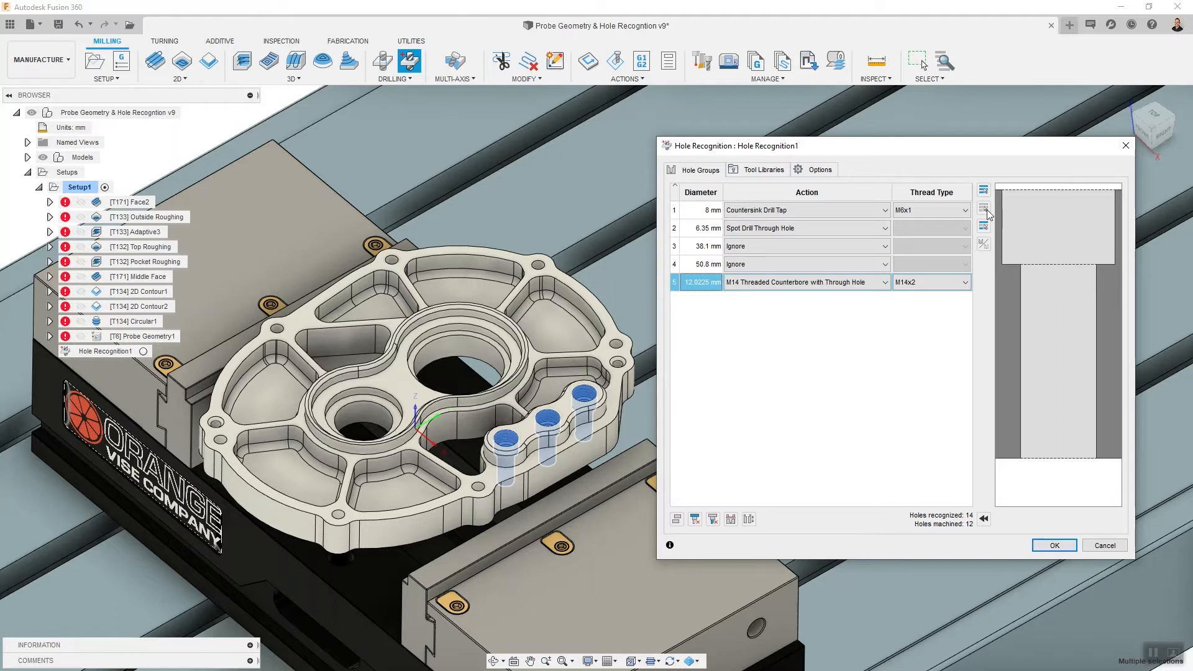
mouse_move(747, 371)
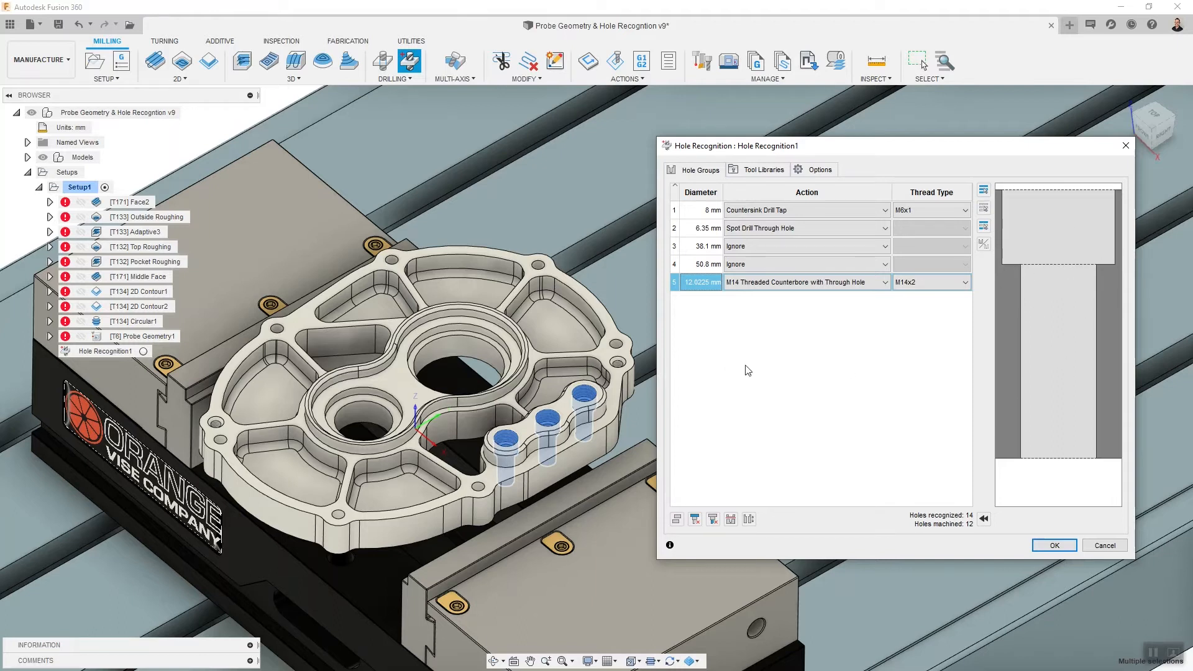
mouse_move(793, 377)
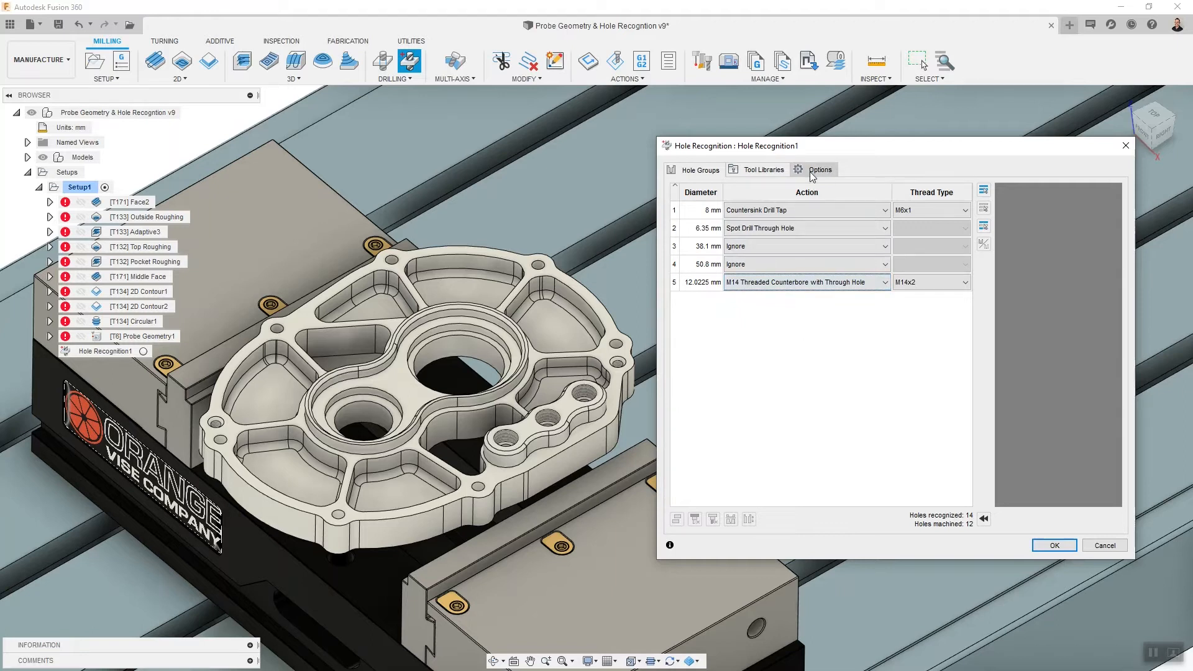
Enable Select template library folder in Options and choose the Dec 2020 Webinar folder.
left_click(819, 169)
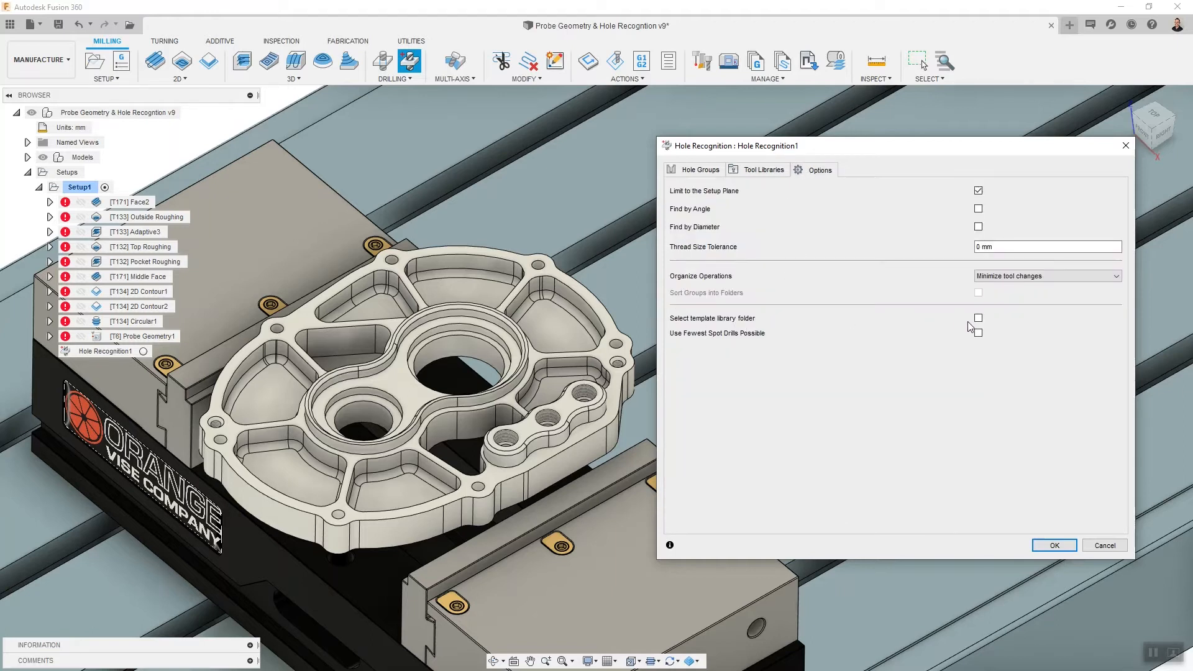
left_click(978, 318)
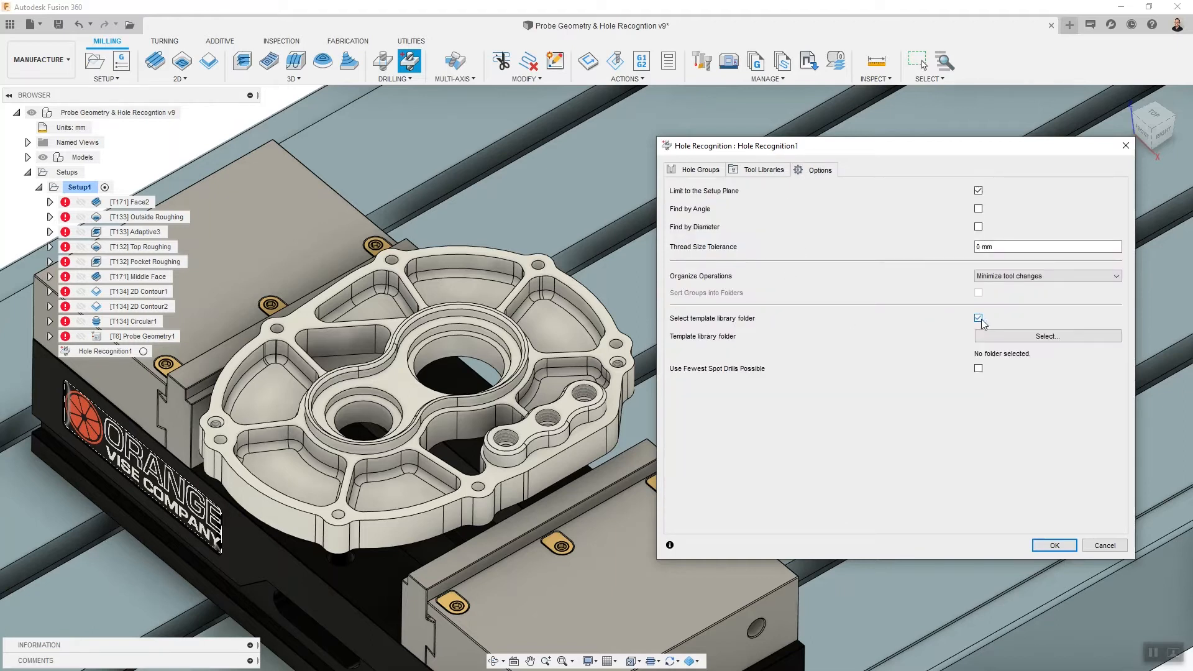
mouse_move(744, 321)
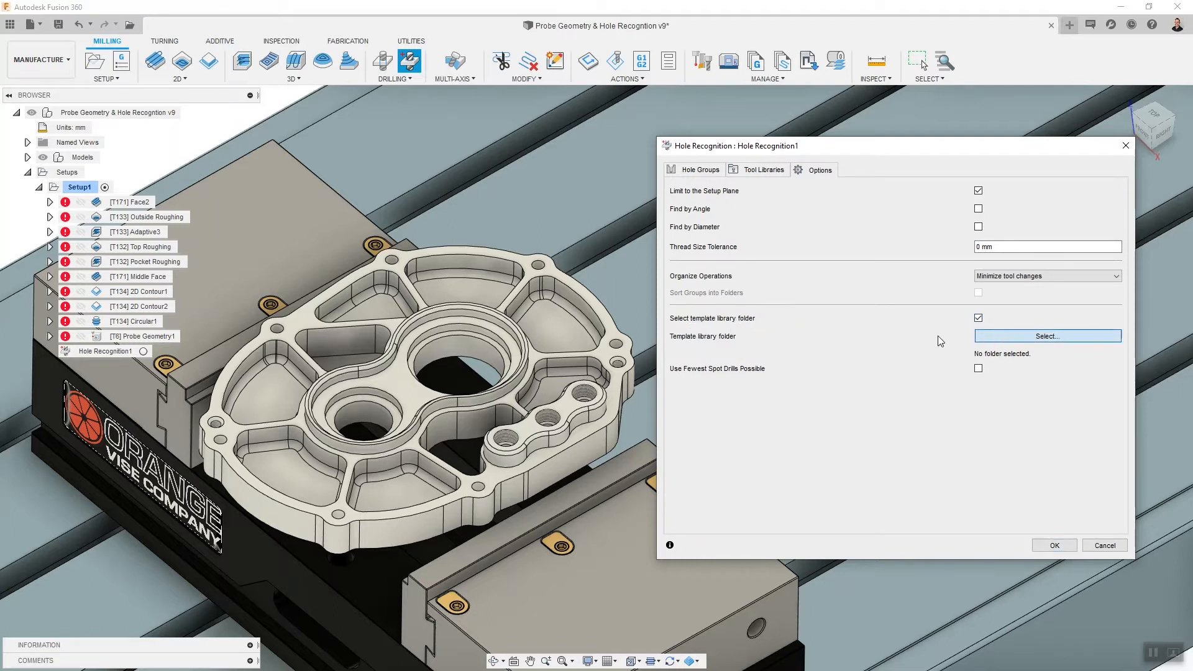
left_click(1046, 335)
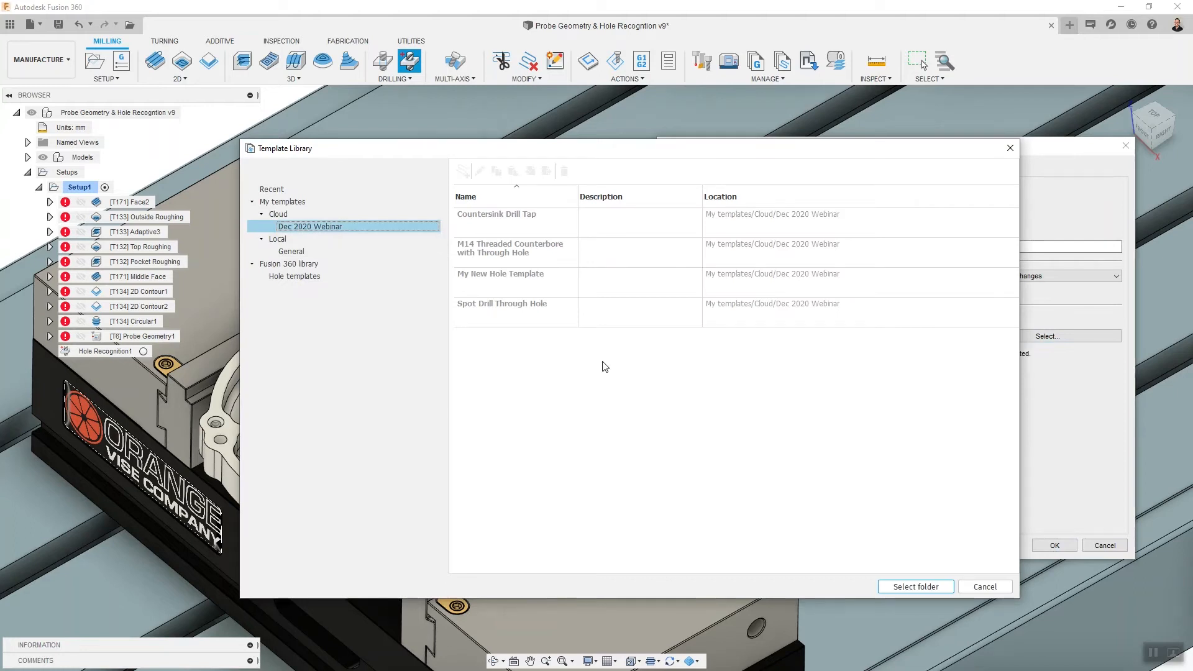
left_click(914, 586)
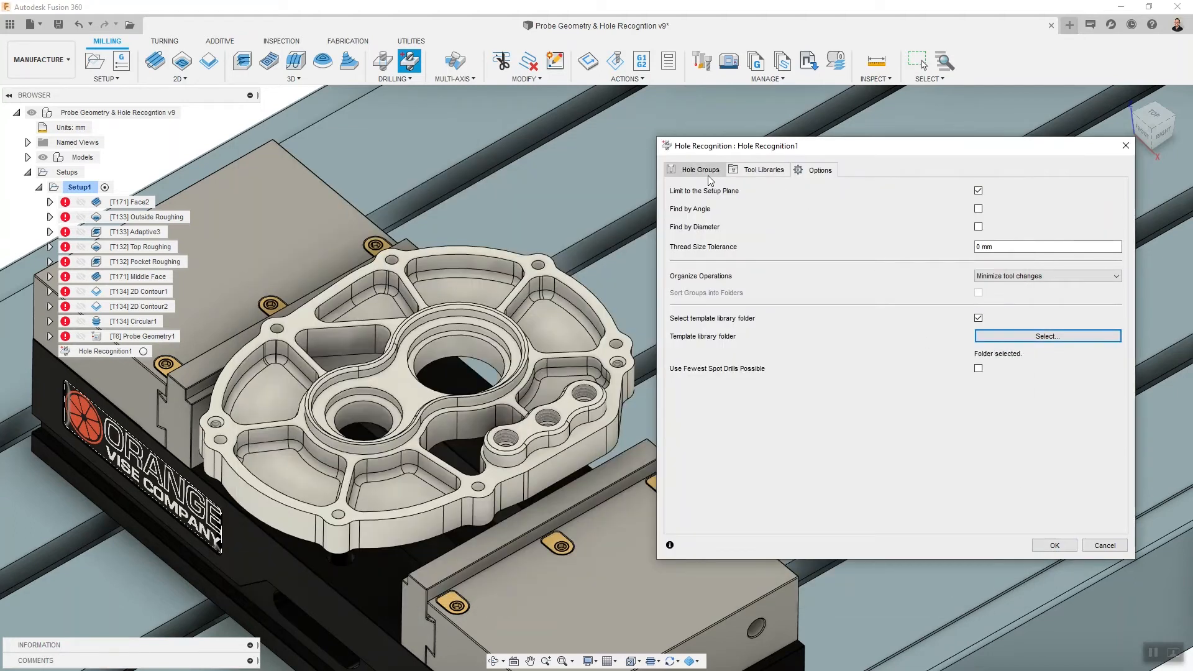
Assign My New Hole Template (M6x1) to 8 mm holes and M14 Threaded Counterbore to 12.0225 mm holes.
left_click(698, 170)
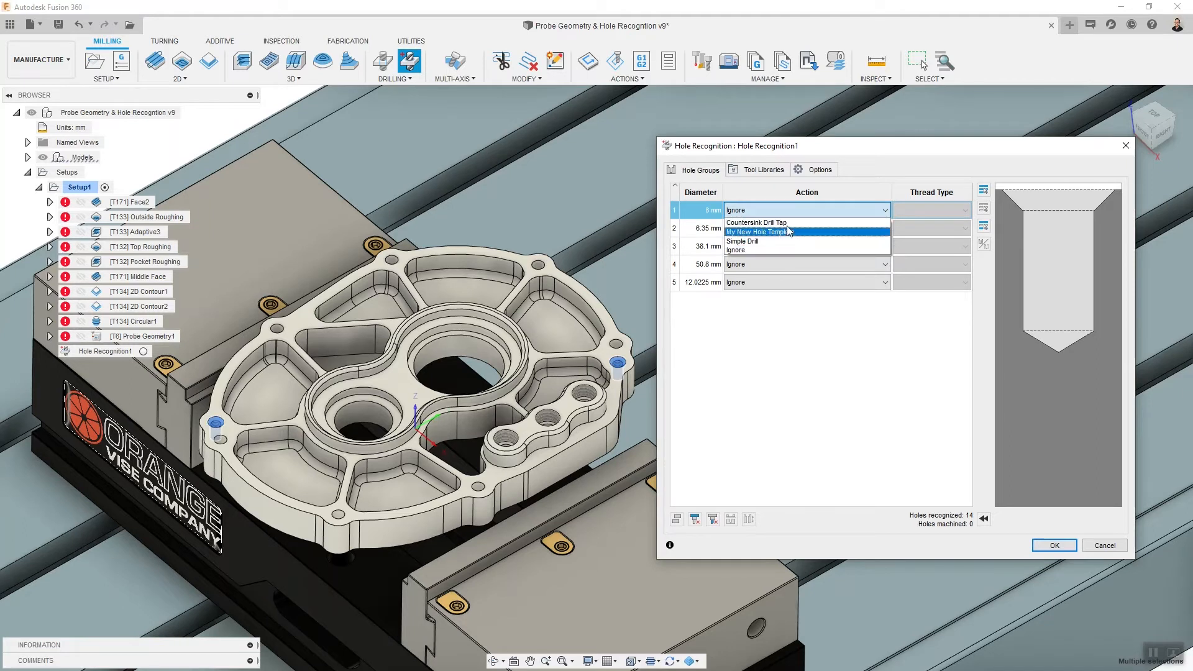
mouse_move(762, 241)
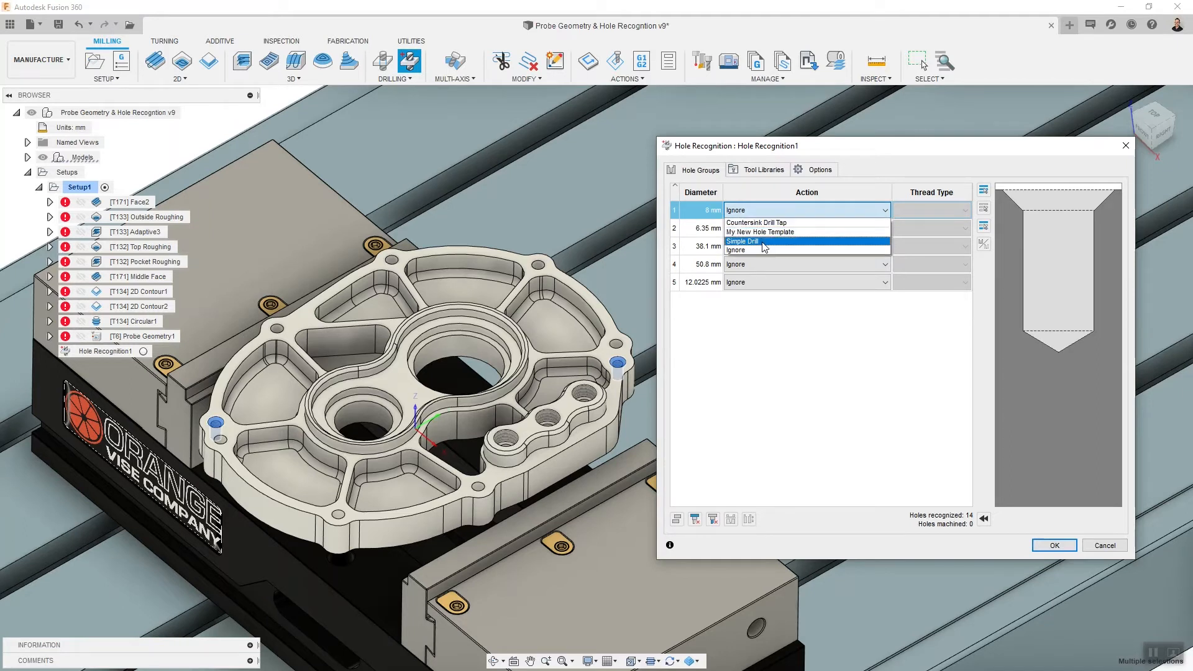
mouse_move(772, 232)
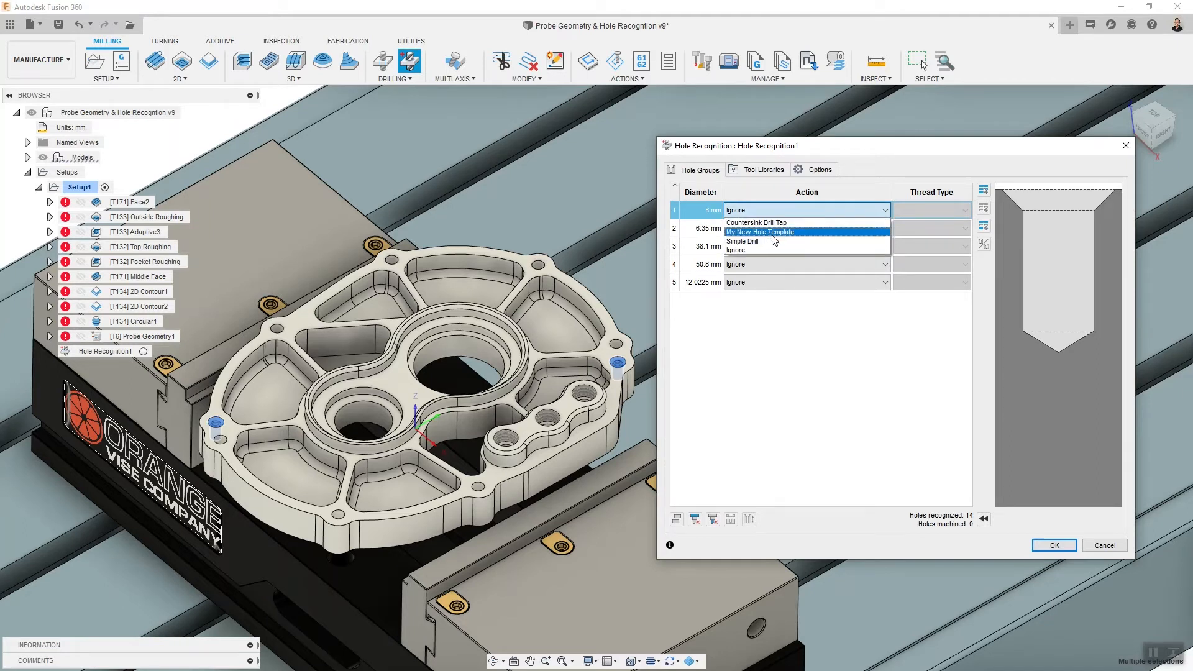
mouse_move(748, 242)
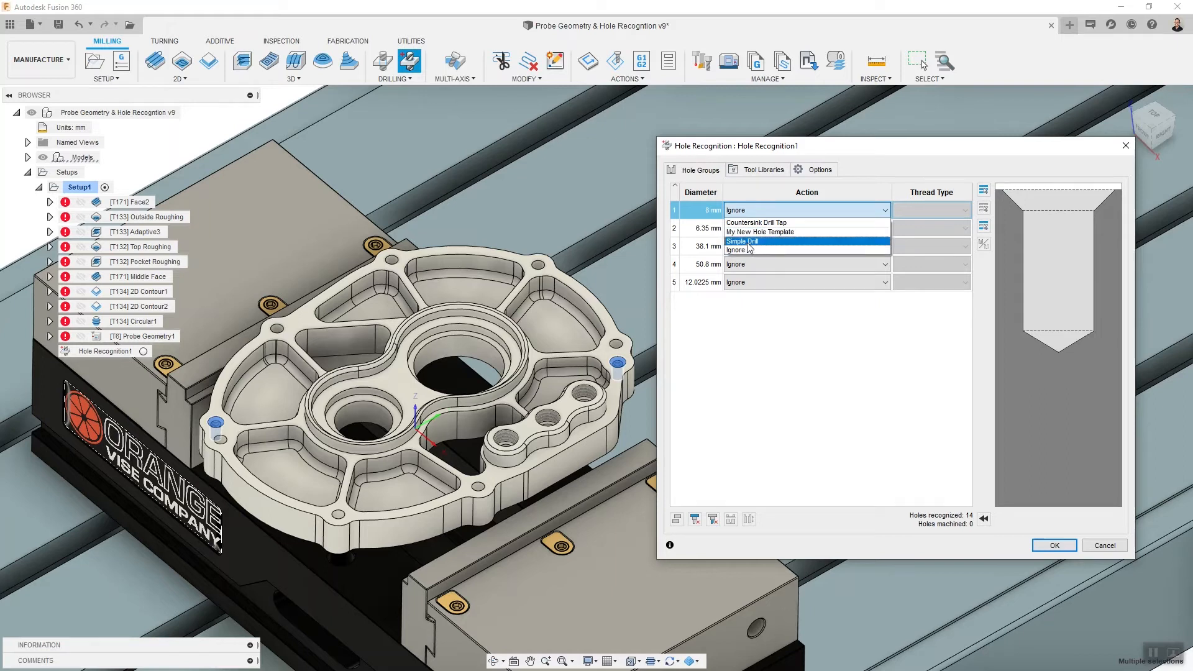
mouse_move(779, 231)
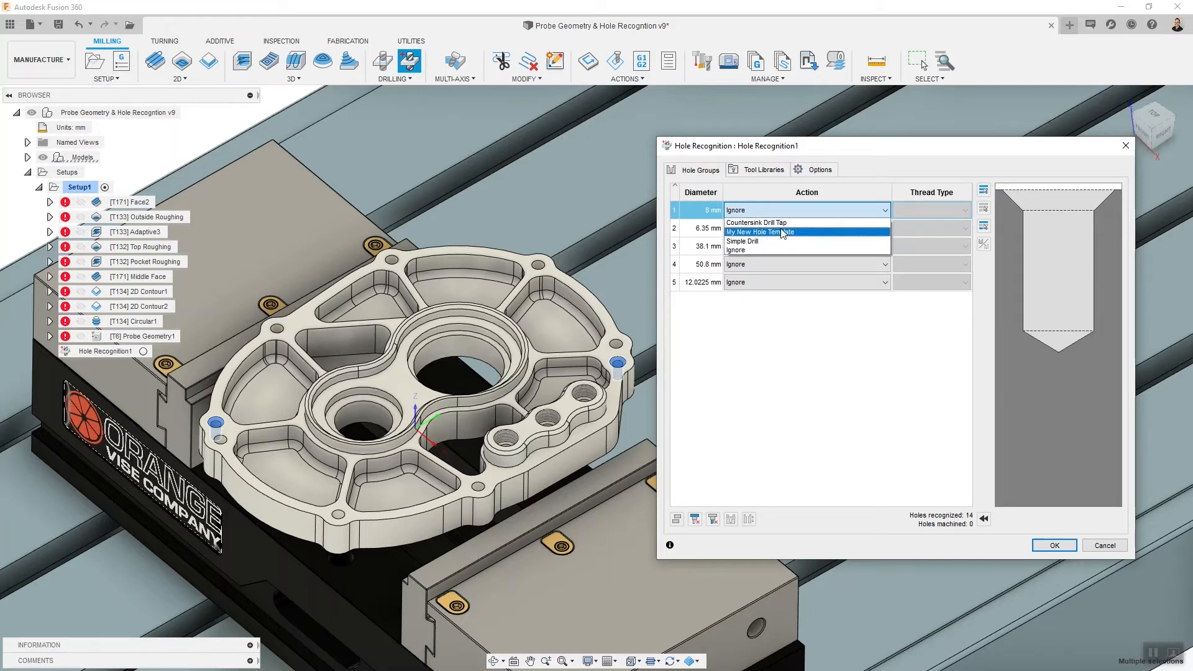
mouse_move(798, 231)
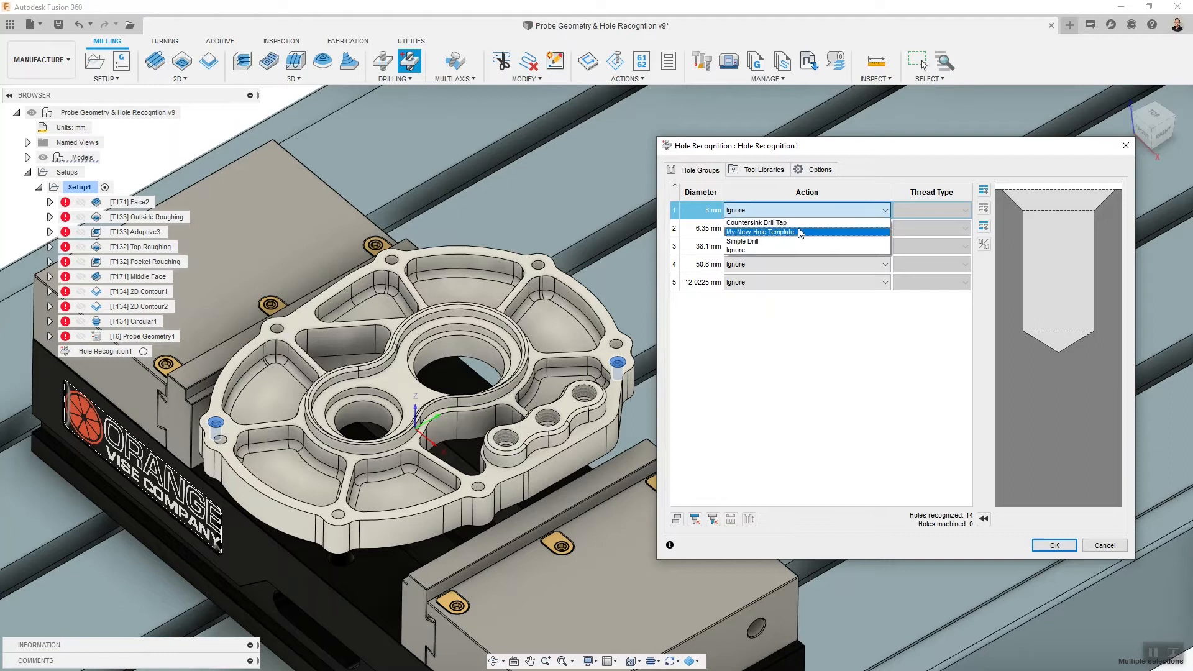
left_click(761, 231)
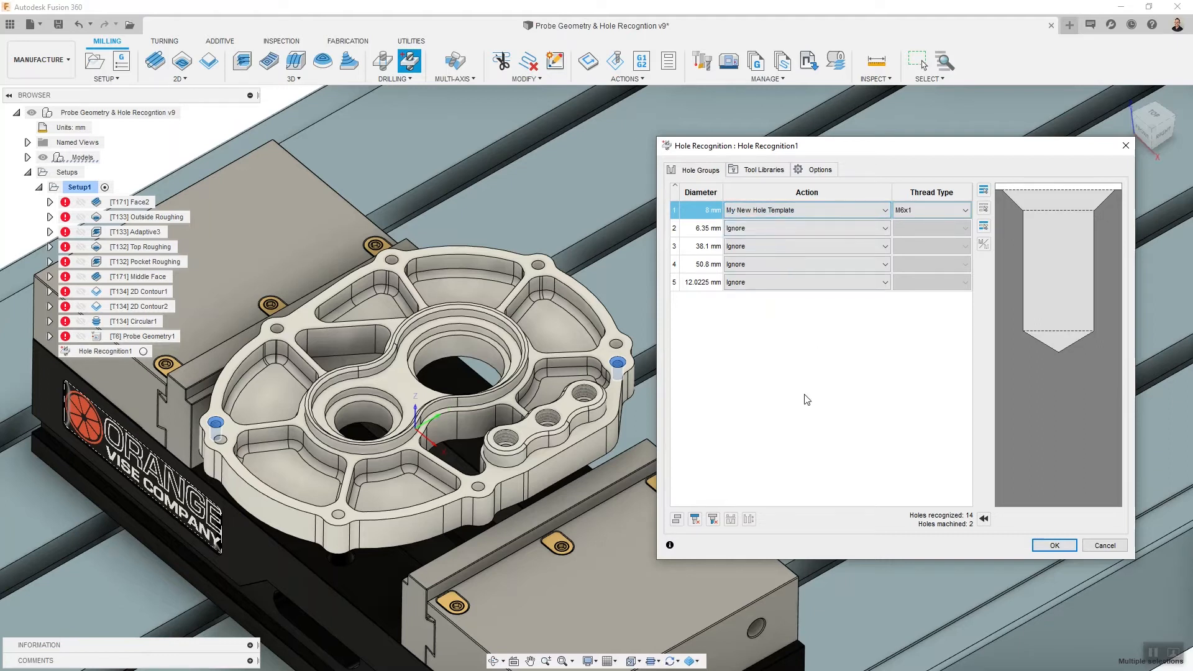
left_click(959, 210)
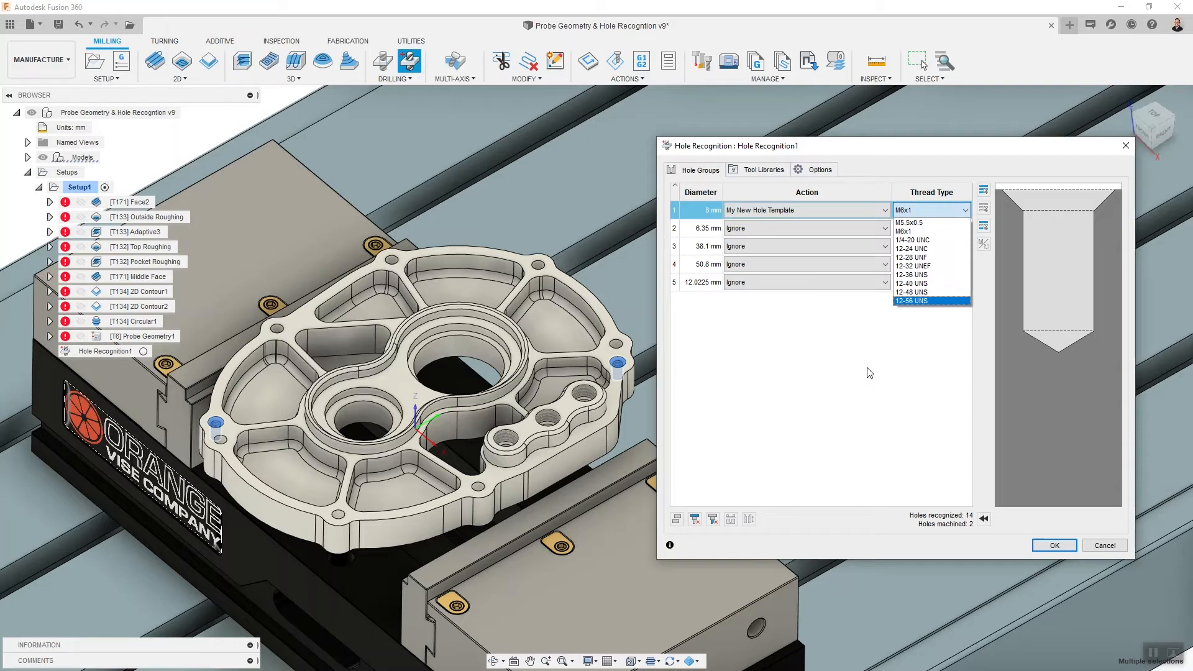
mouse_move(776, 385)
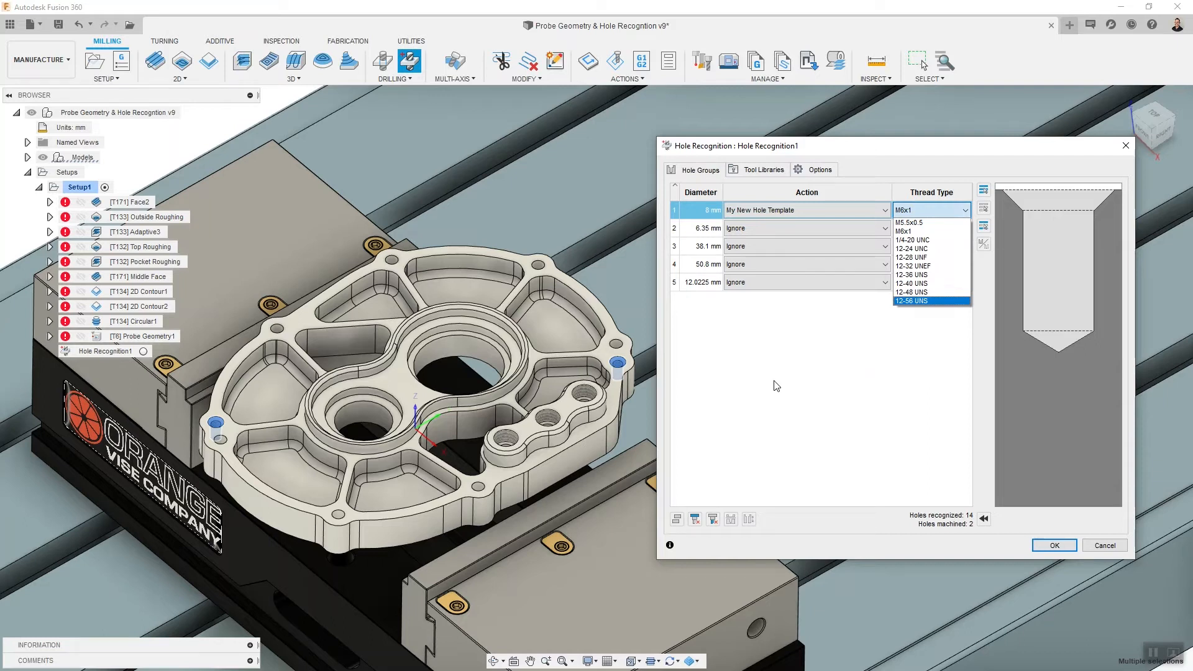
left_click(911, 231)
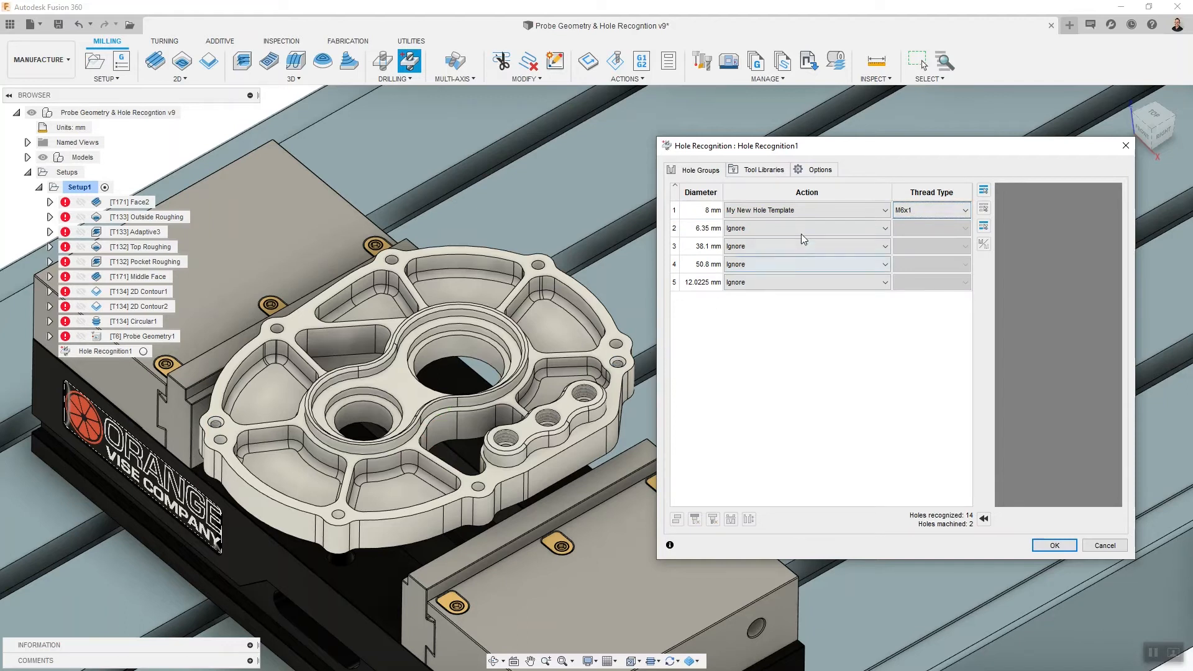
mouse_move(702, 321)
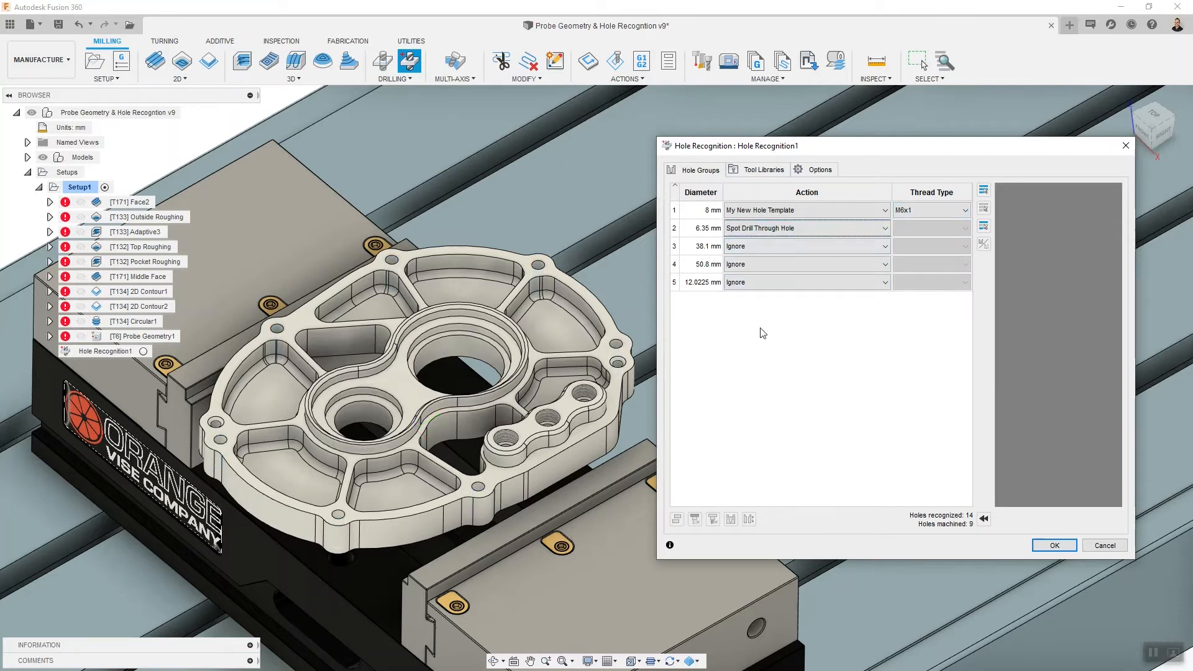
left_click(882, 282)
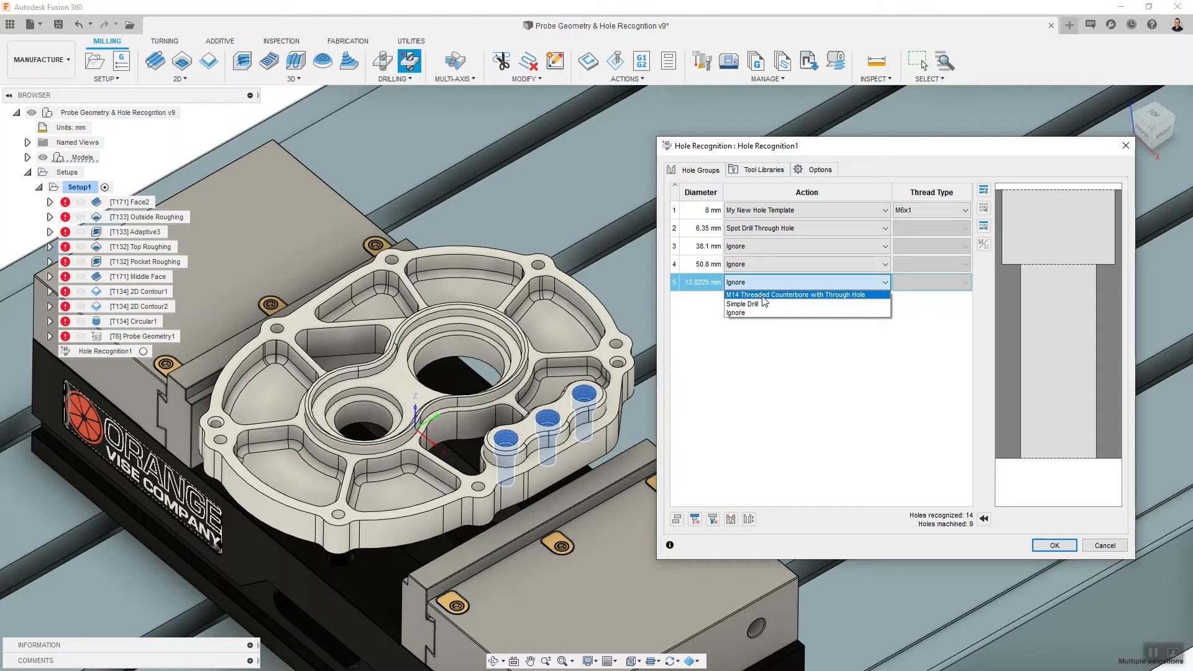
left_click(802, 294)
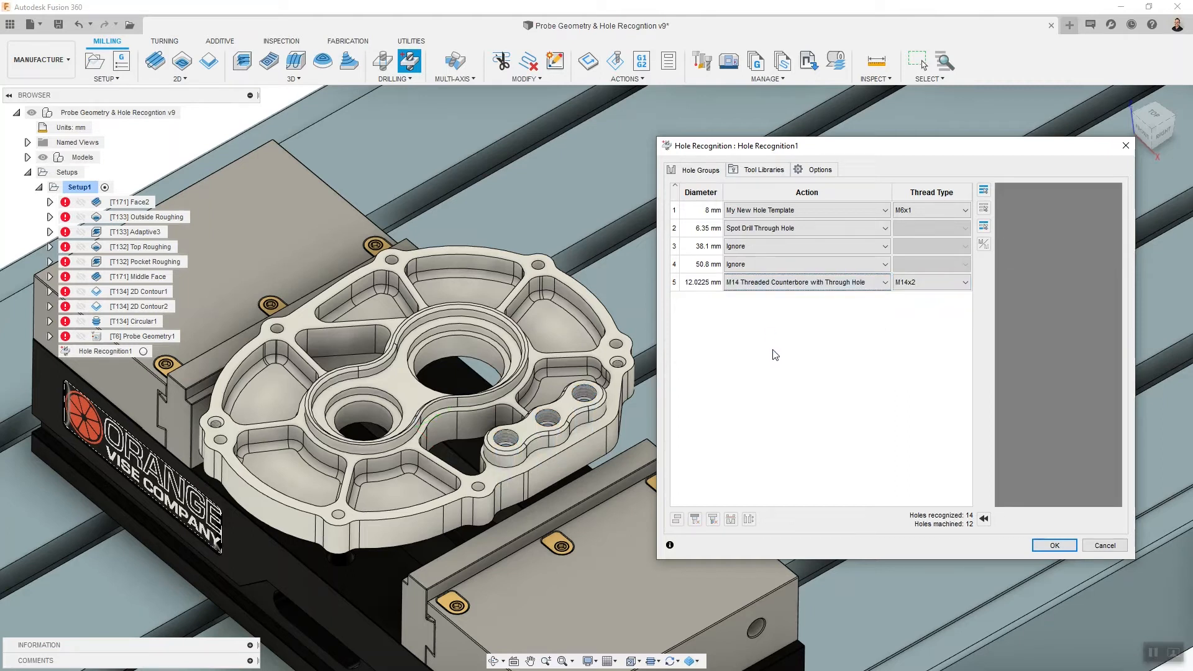
left_click(762, 169)
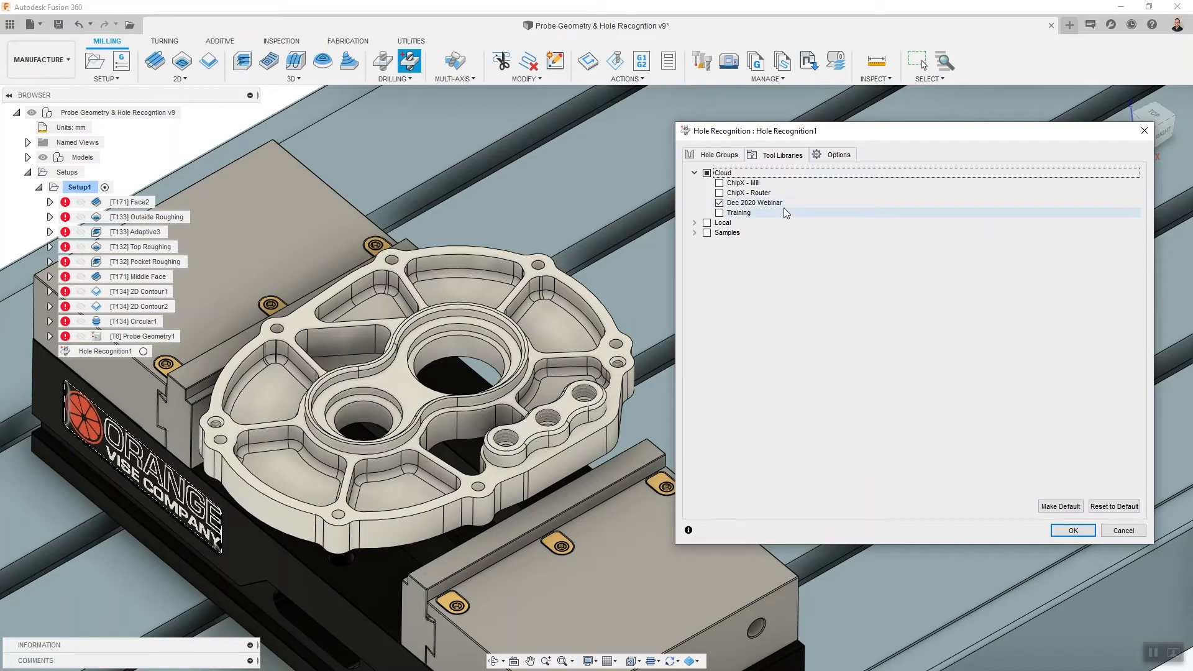
mouse_move(777, 213)
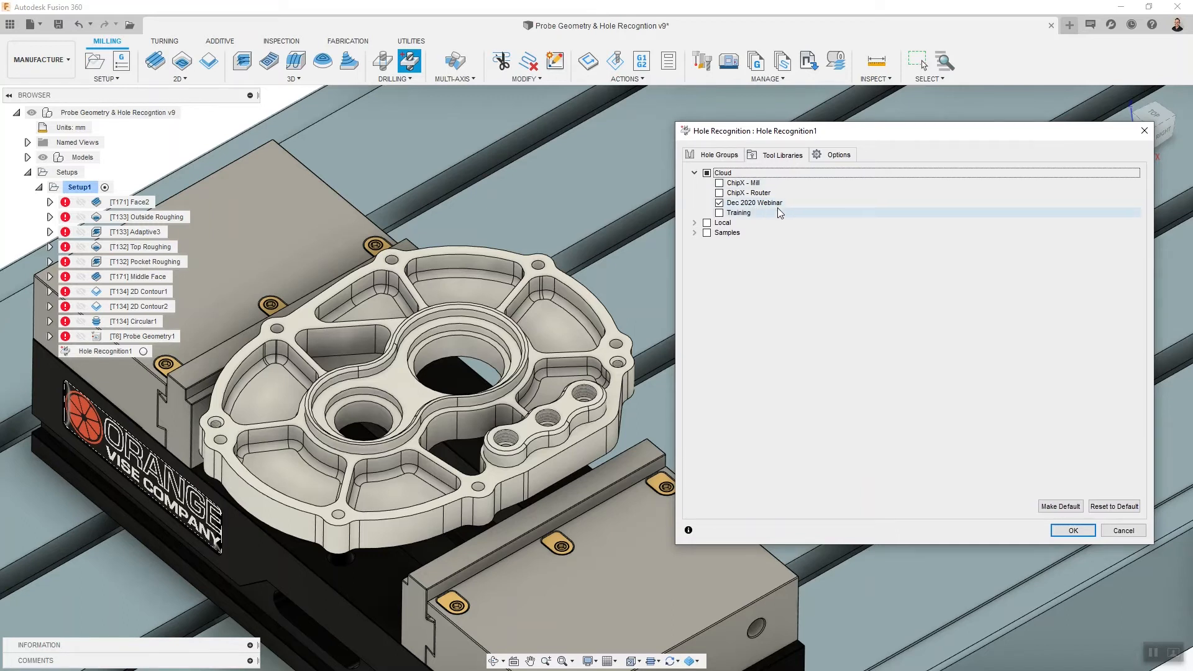
Choose the Dec 2020 Webinar tool library and accept Hole Recognition1.
left_click(754, 203)
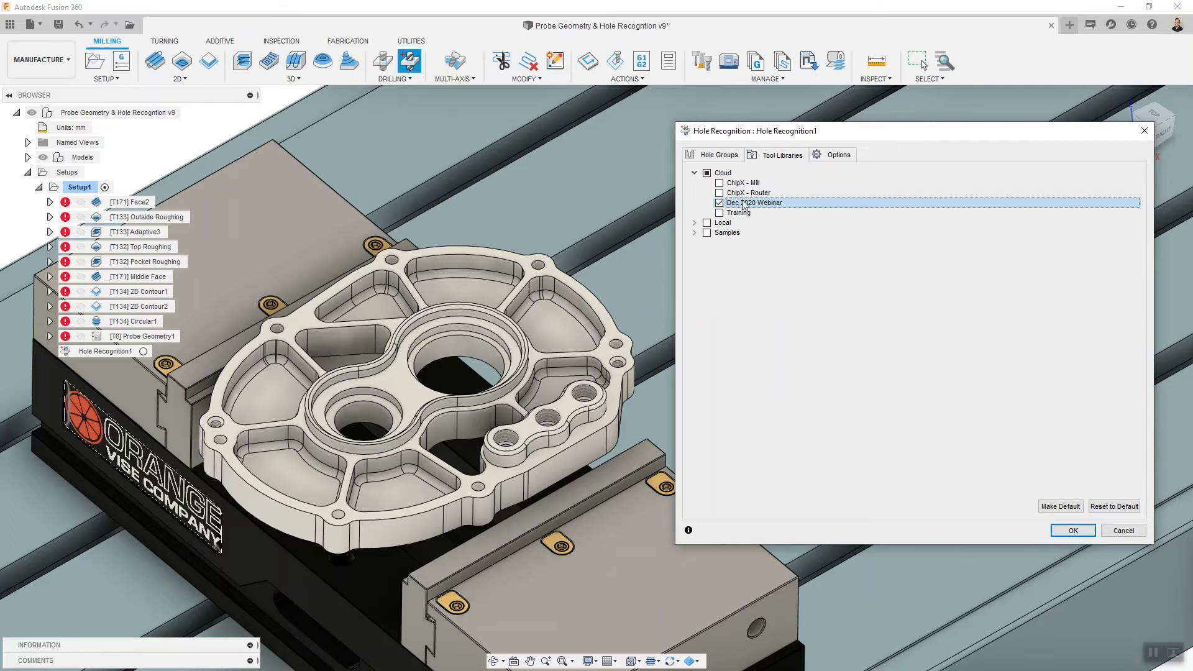
mouse_move(772, 311)
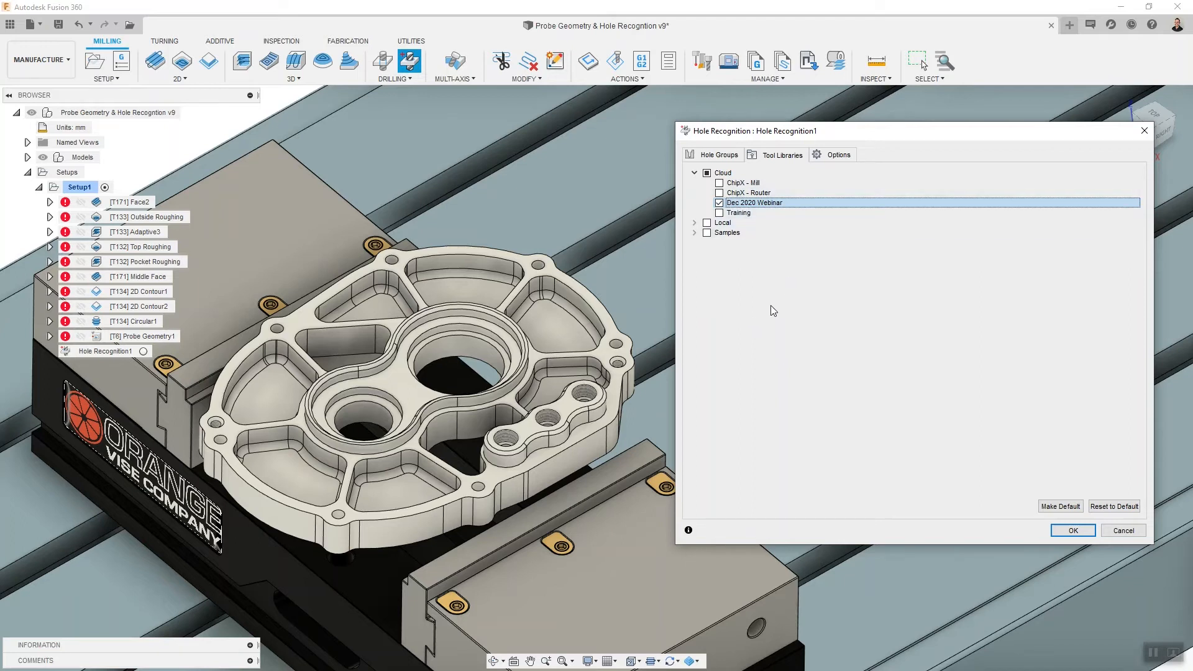
mouse_move(799, 318)
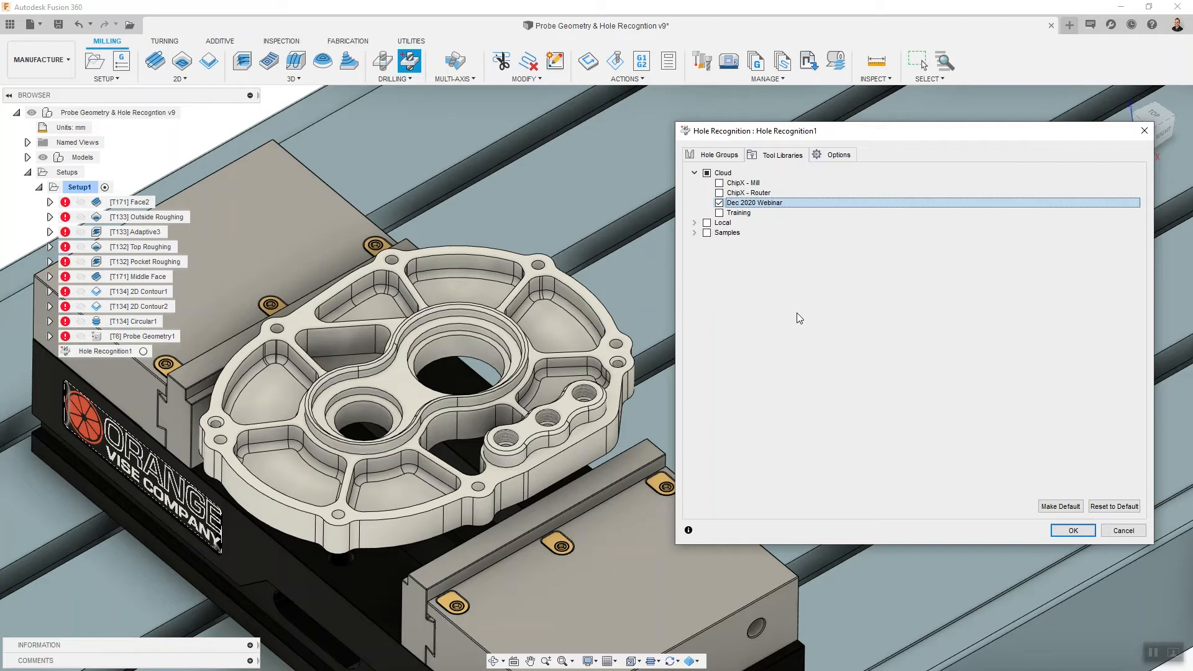
mouse_move(825, 283)
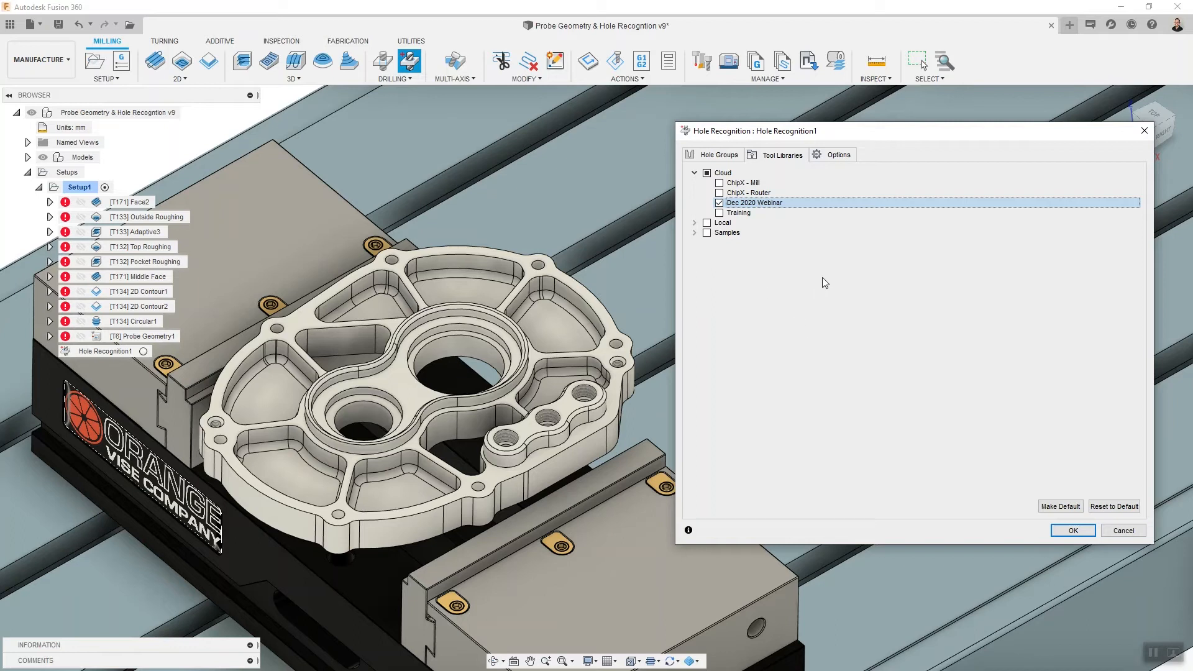
mouse_move(995, 346)
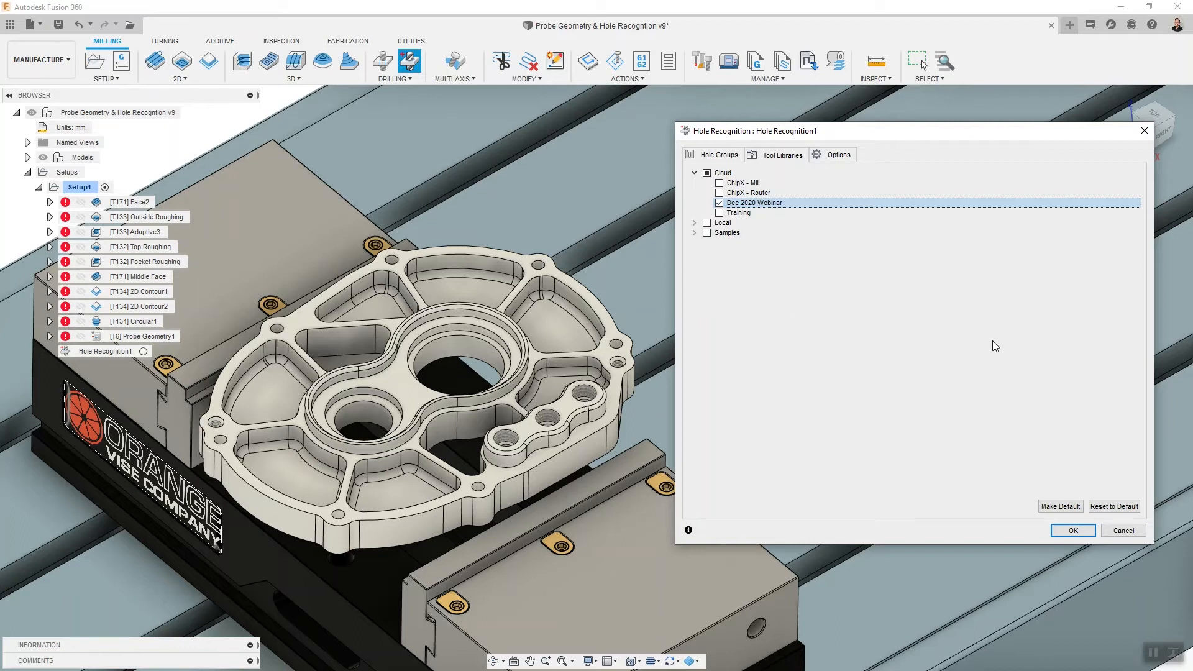
mouse_move(859, 135)
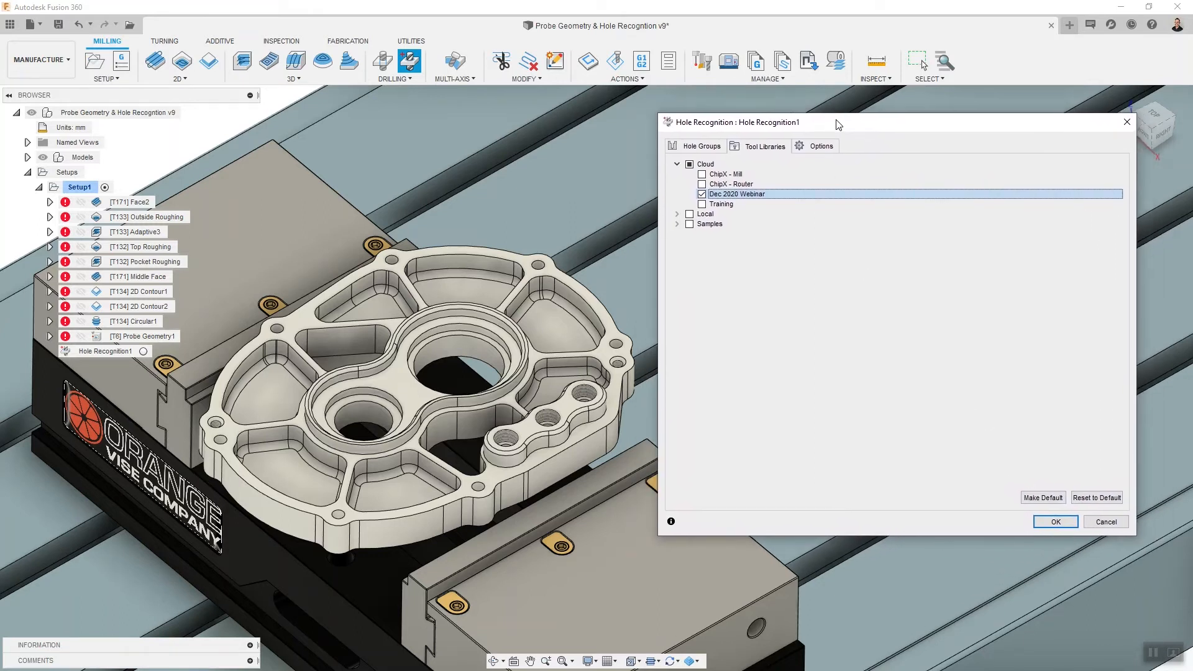
mouse_move(728, 203)
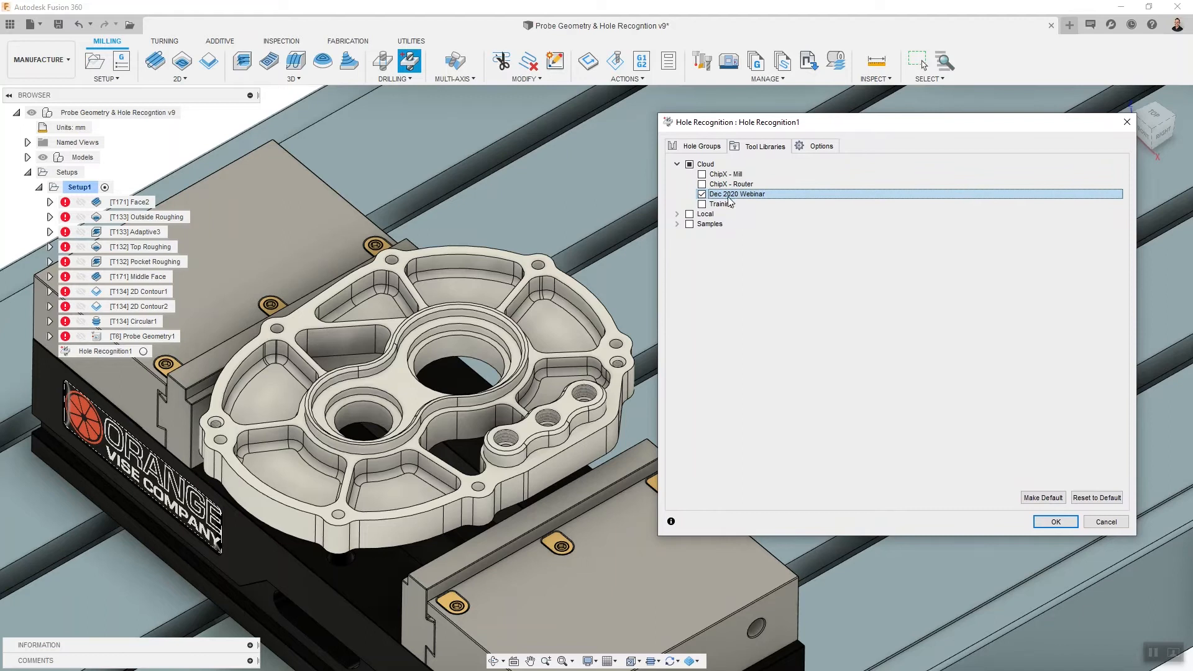
mouse_move(867, 428)
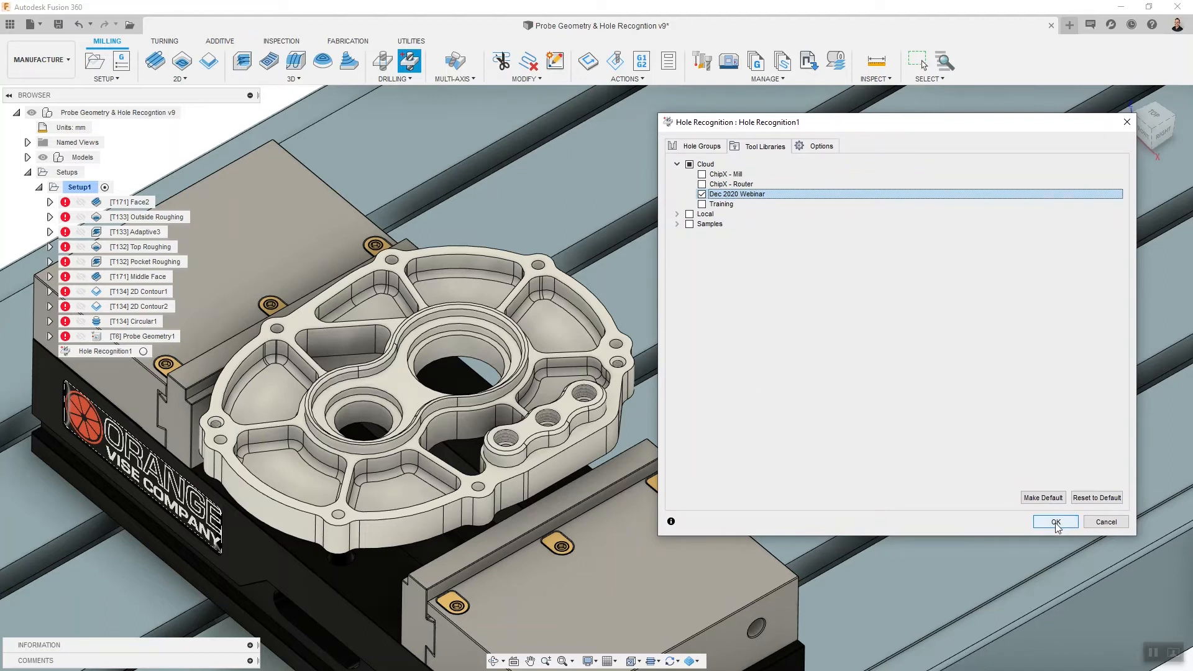
left_click(1054, 522)
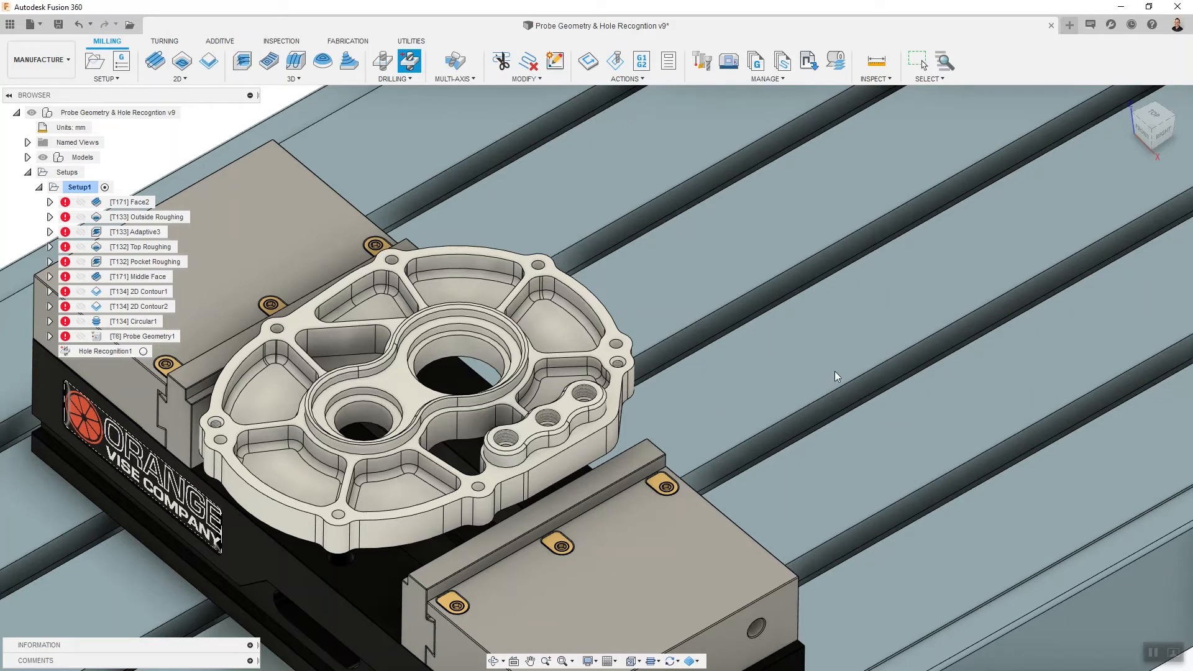
Expand Hole Recognition1 and review Spot Drill (3)'s Chamfer Diameter height expression, then accept.
left_click(61, 350)
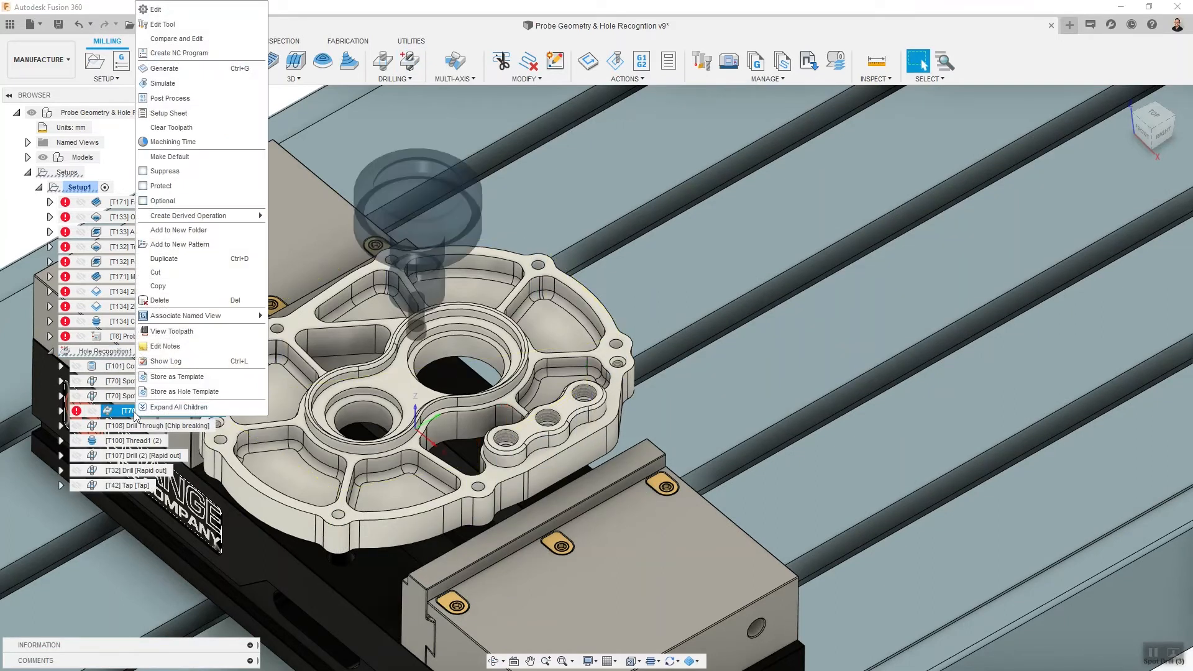
left_click(154, 9)
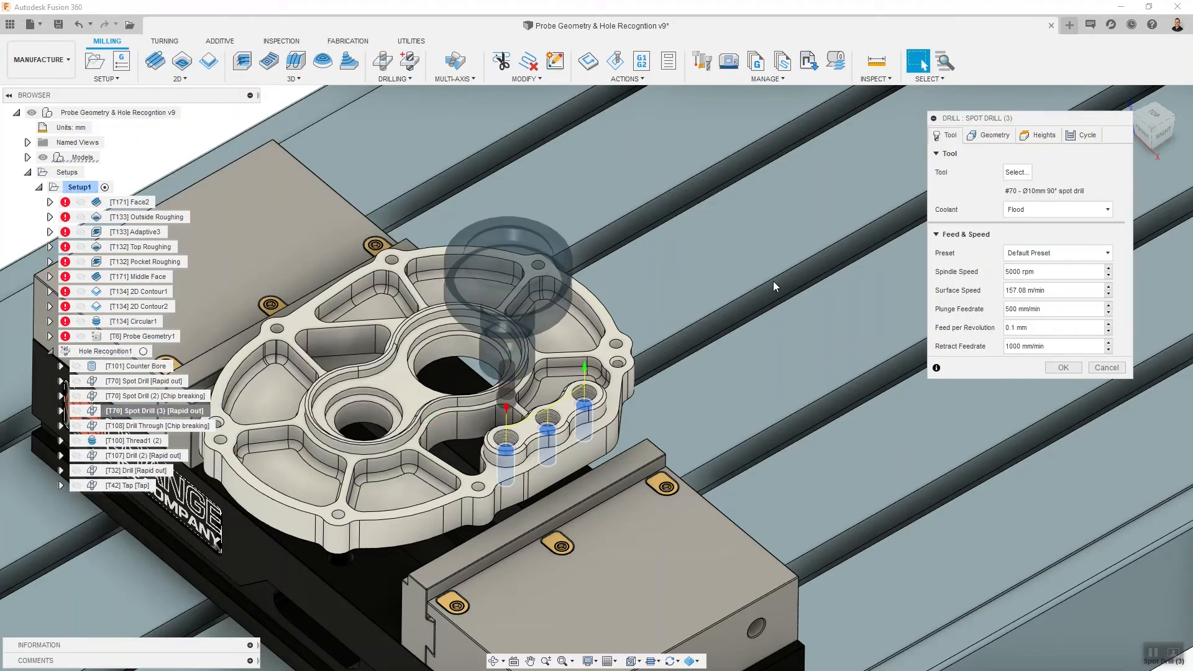
left_click(1041, 135)
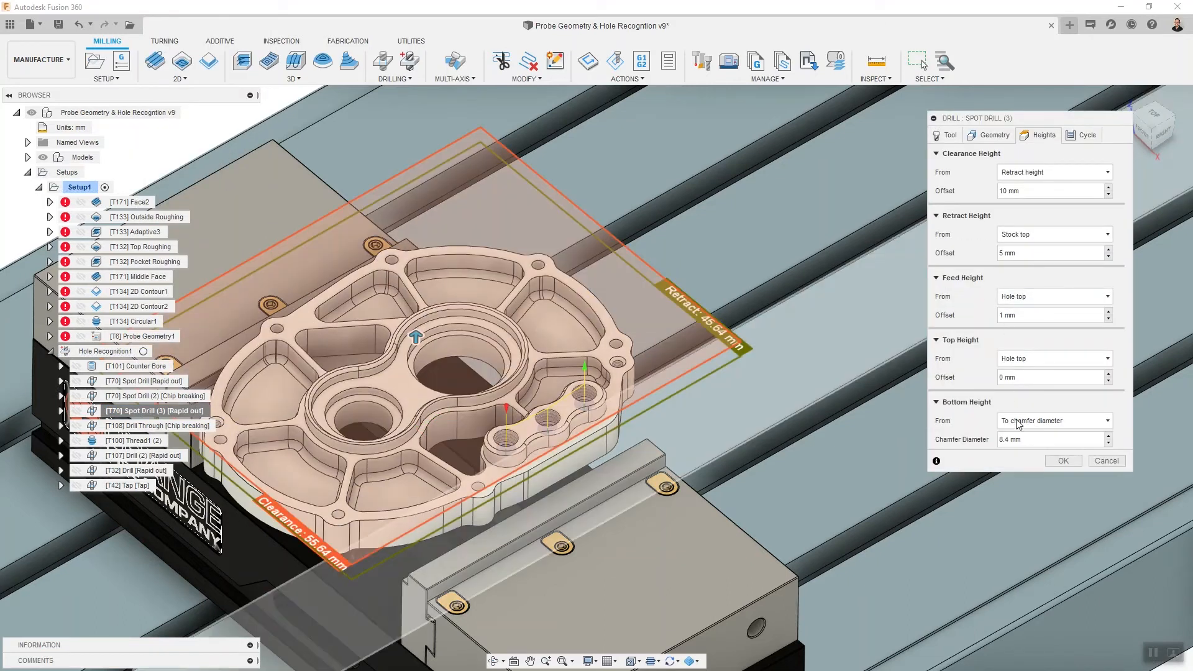
right_click(1050, 439)
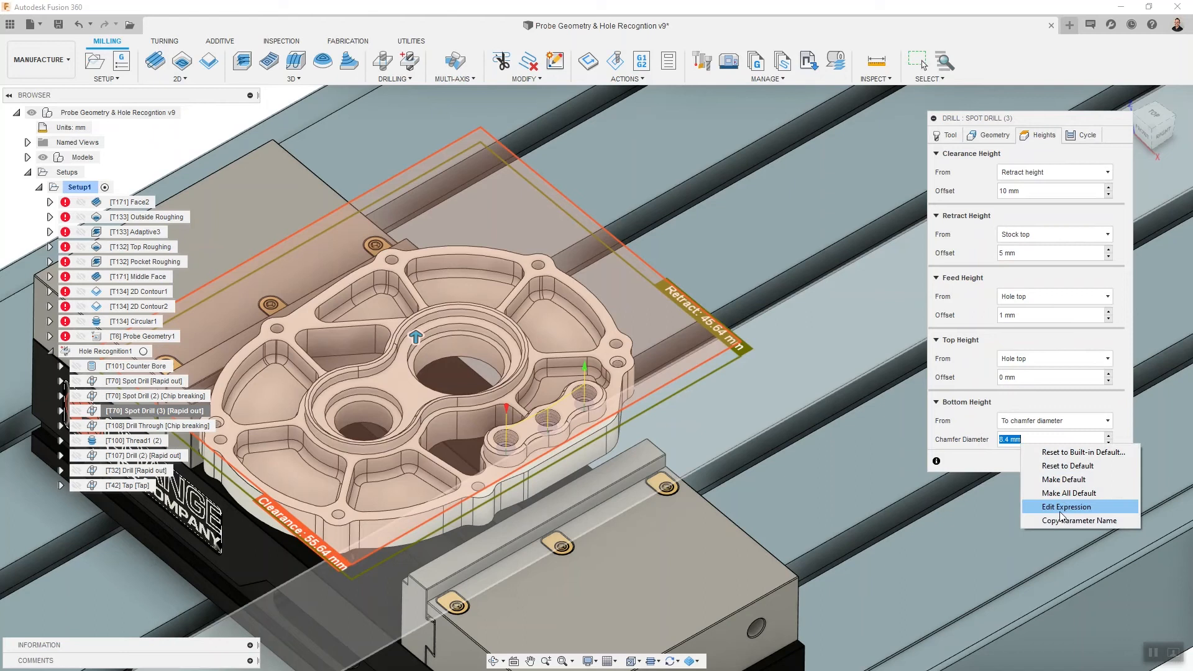
left_click(1066, 507)
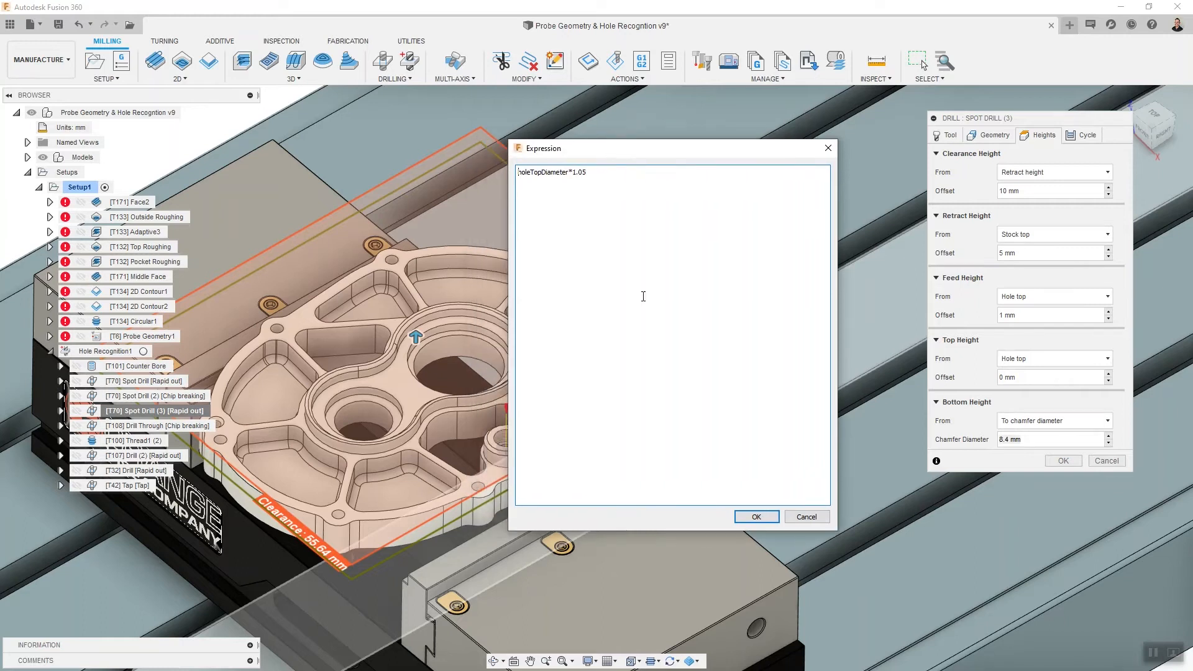
mouse_move(741, 216)
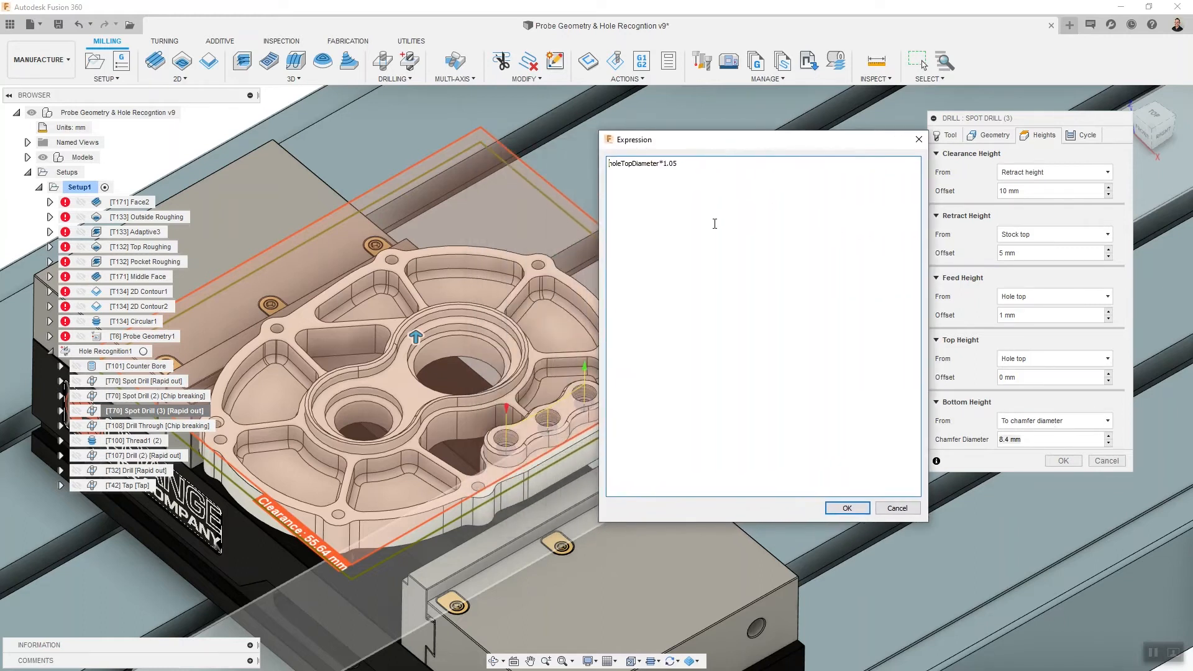
left_click(846, 508)
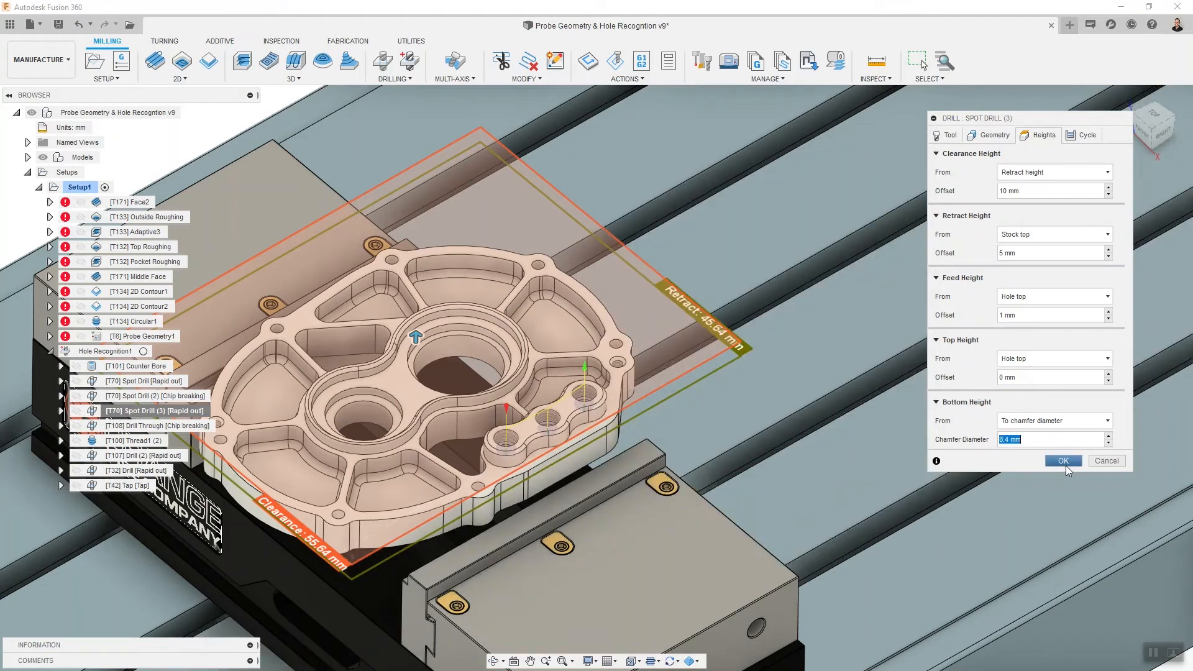
left_click(1063, 460)
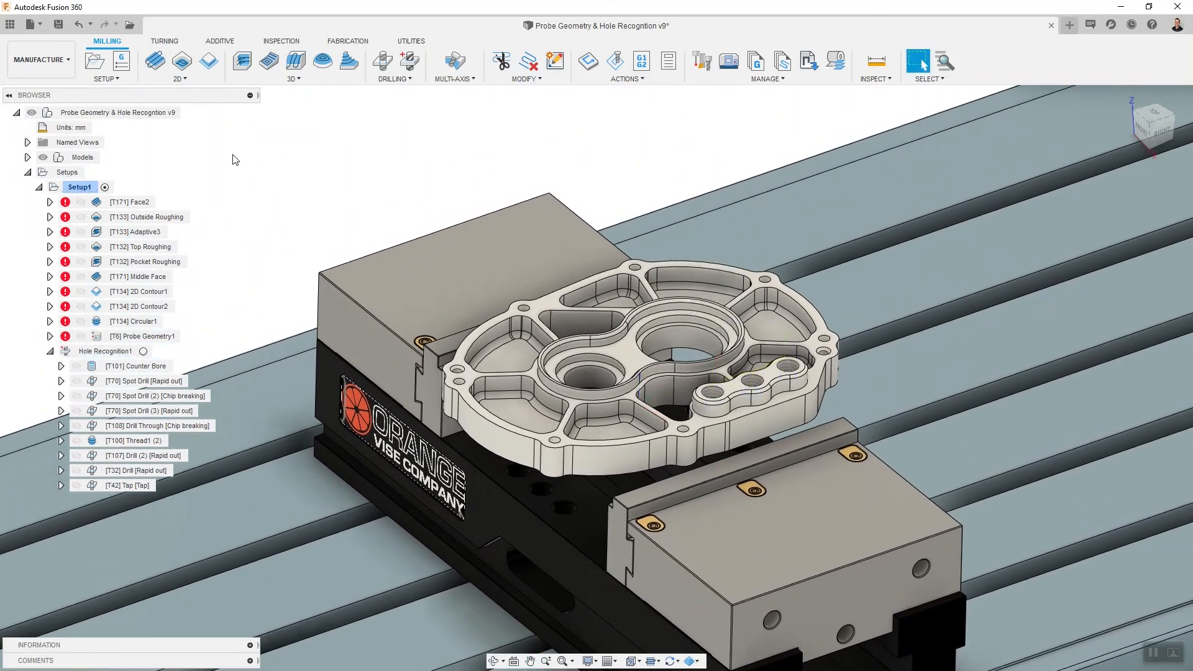
mouse_move(38, 75)
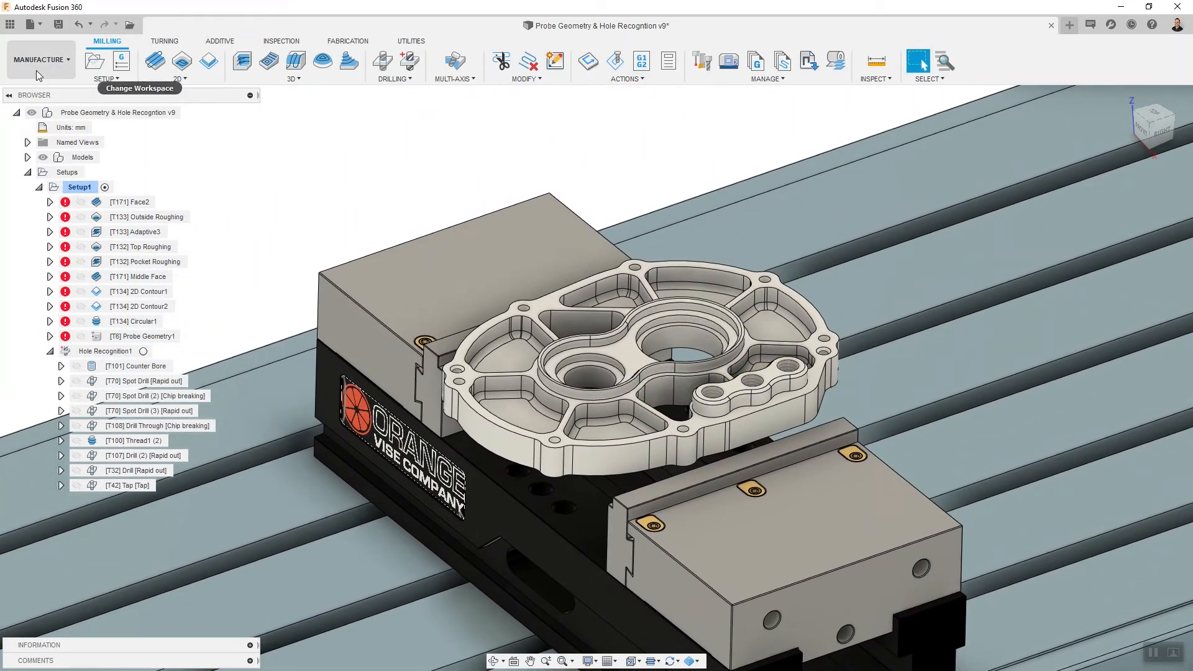
Change Hole1's thread size from 6 mm to 5 mm and switch to Manufacture.
left_click(38, 60)
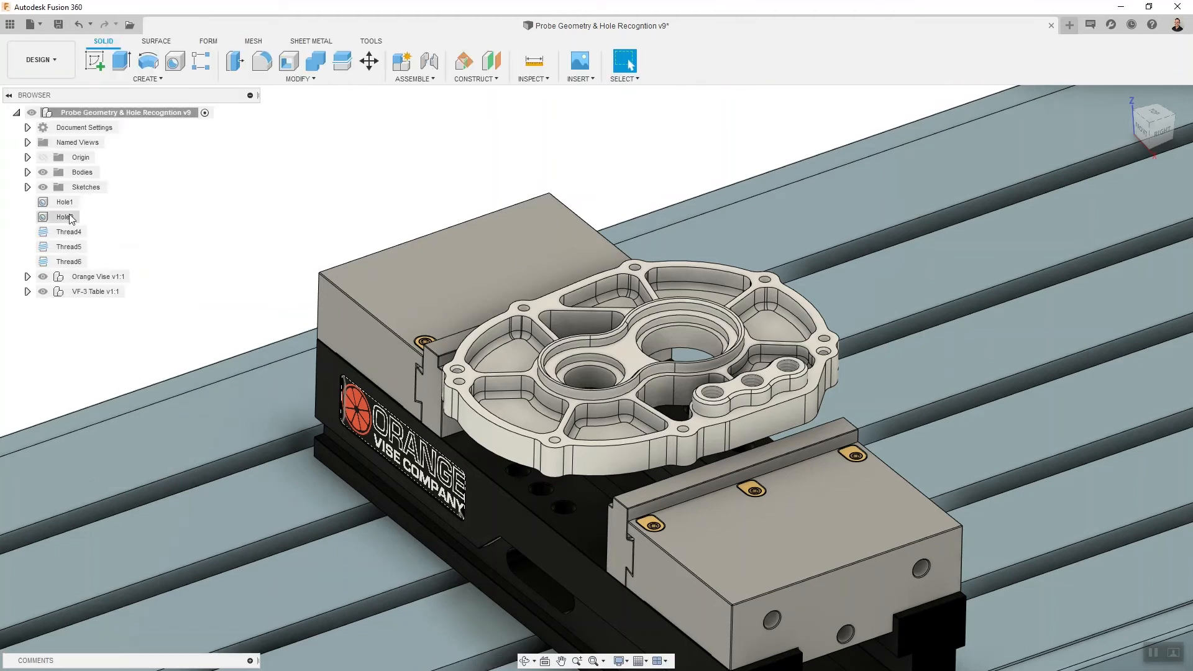
double_click(65, 201)
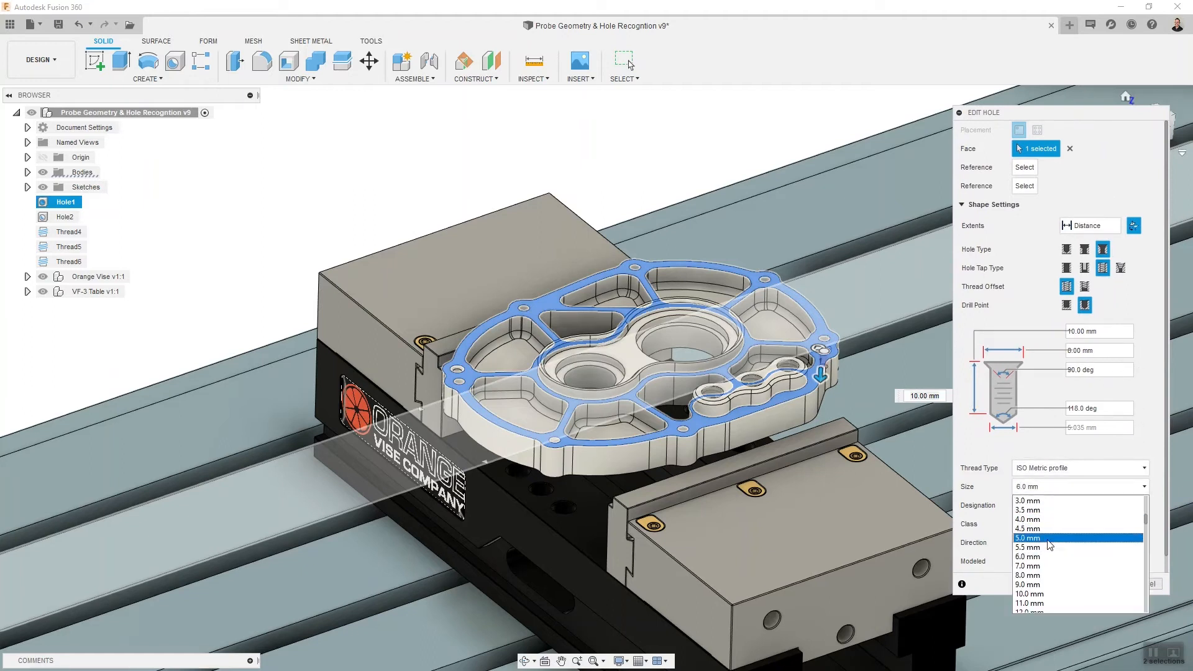
left_click(1027, 538)
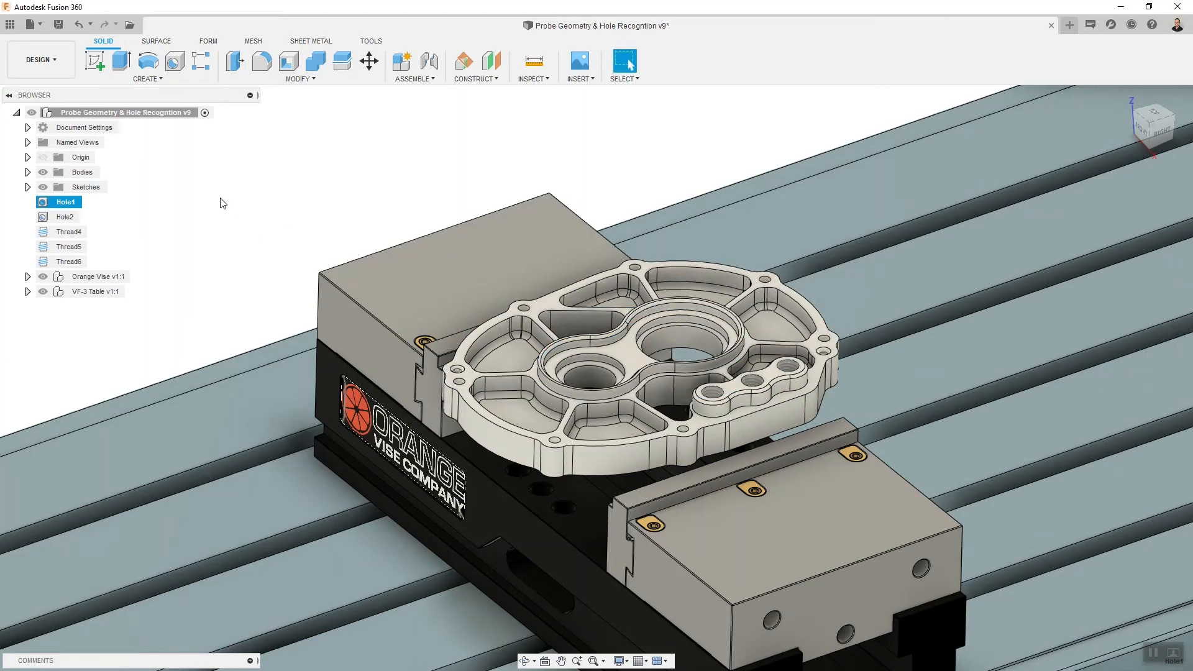
left_click(40, 60)
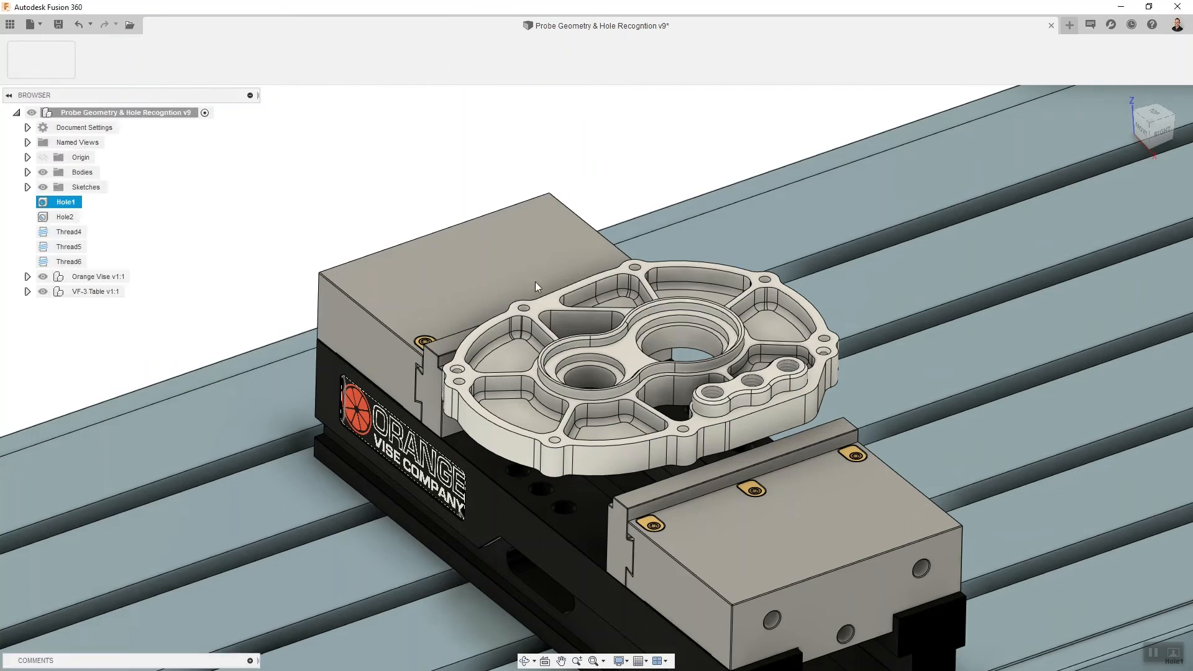
left_click(40, 60)
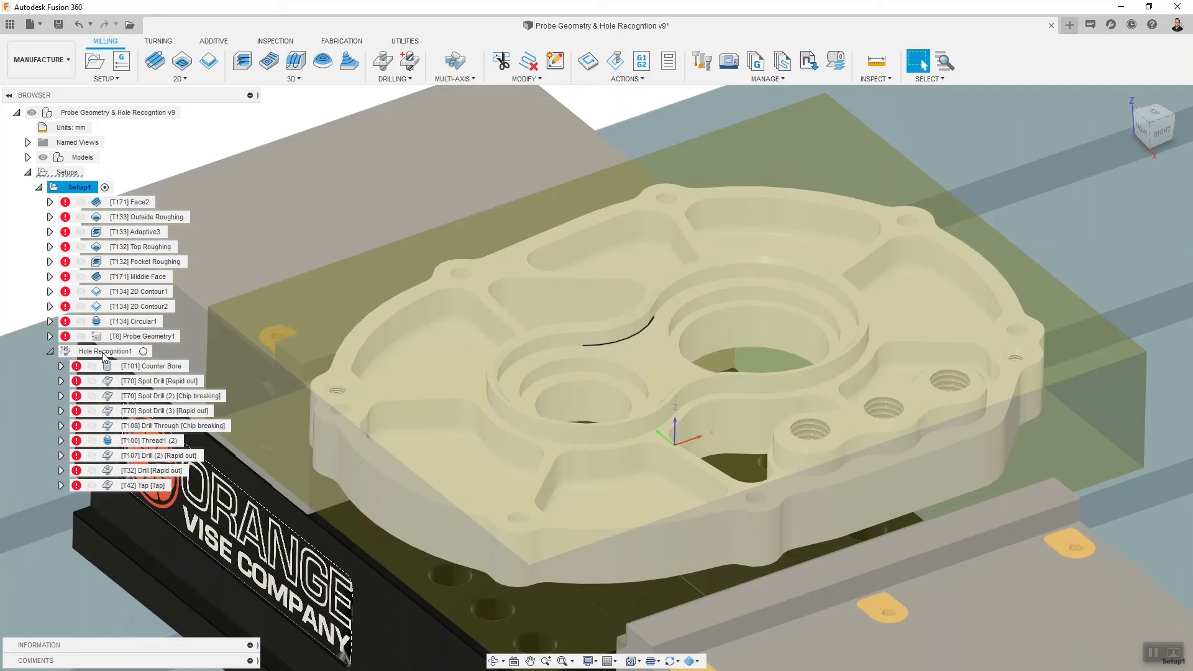
Edit Hole Recognition1 so hole group 5 uses Countersink Drill Tap with M5x0.8 thread.
right_click(106, 350)
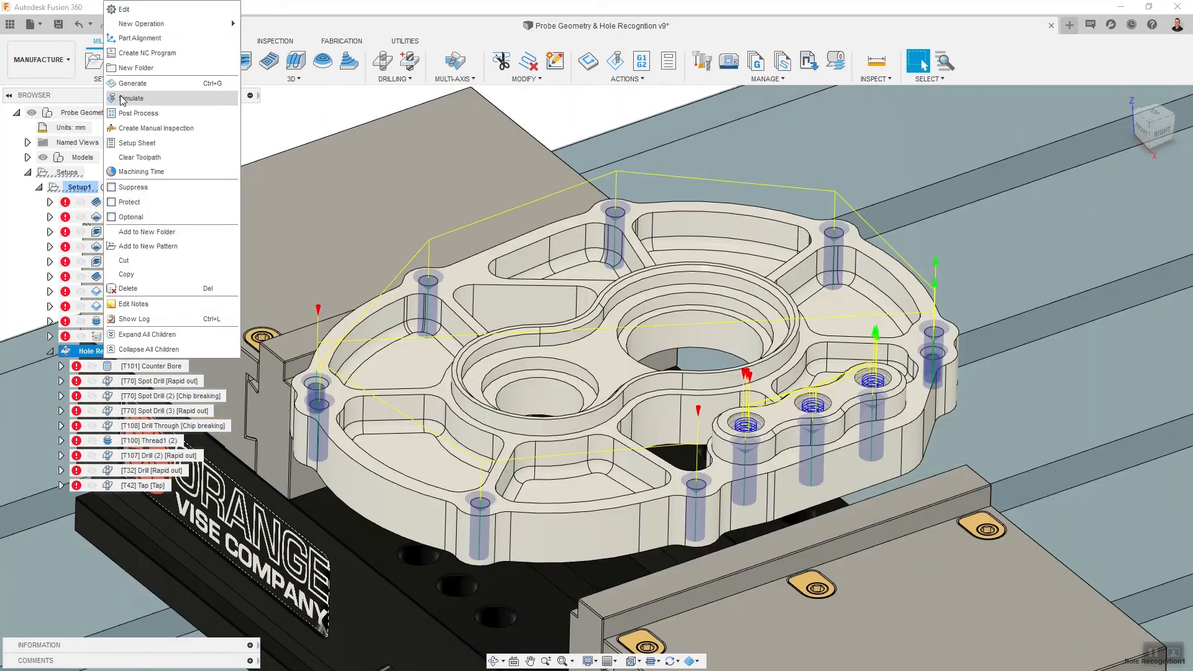
mouse_move(155, 8)
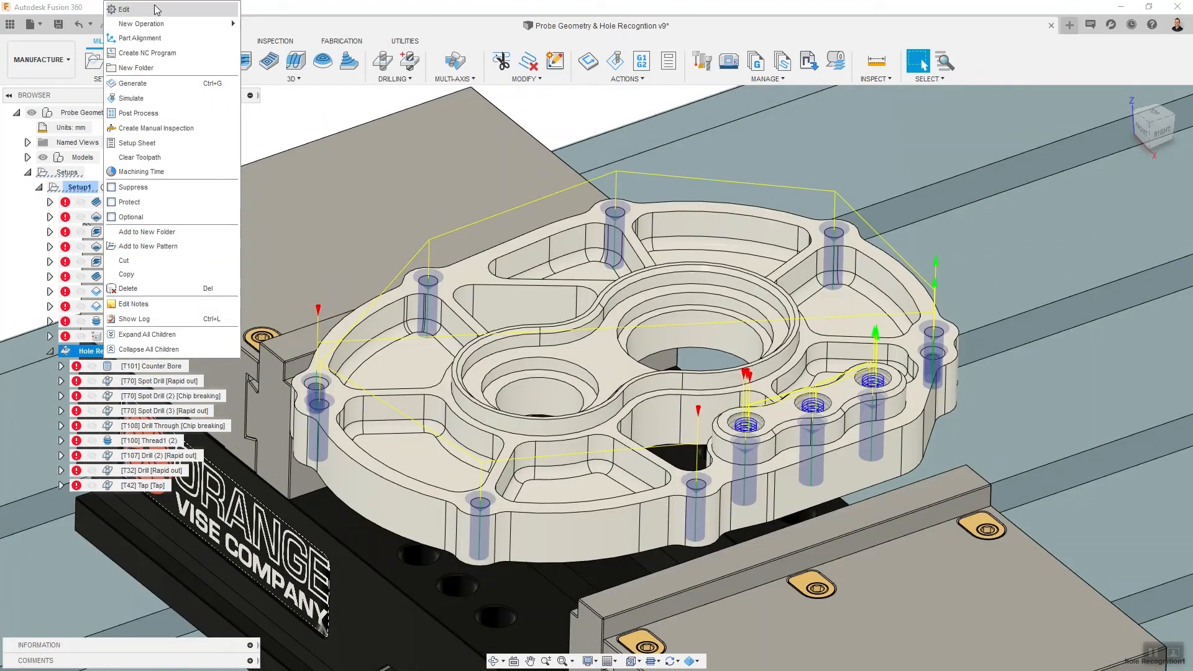
left_click(123, 8)
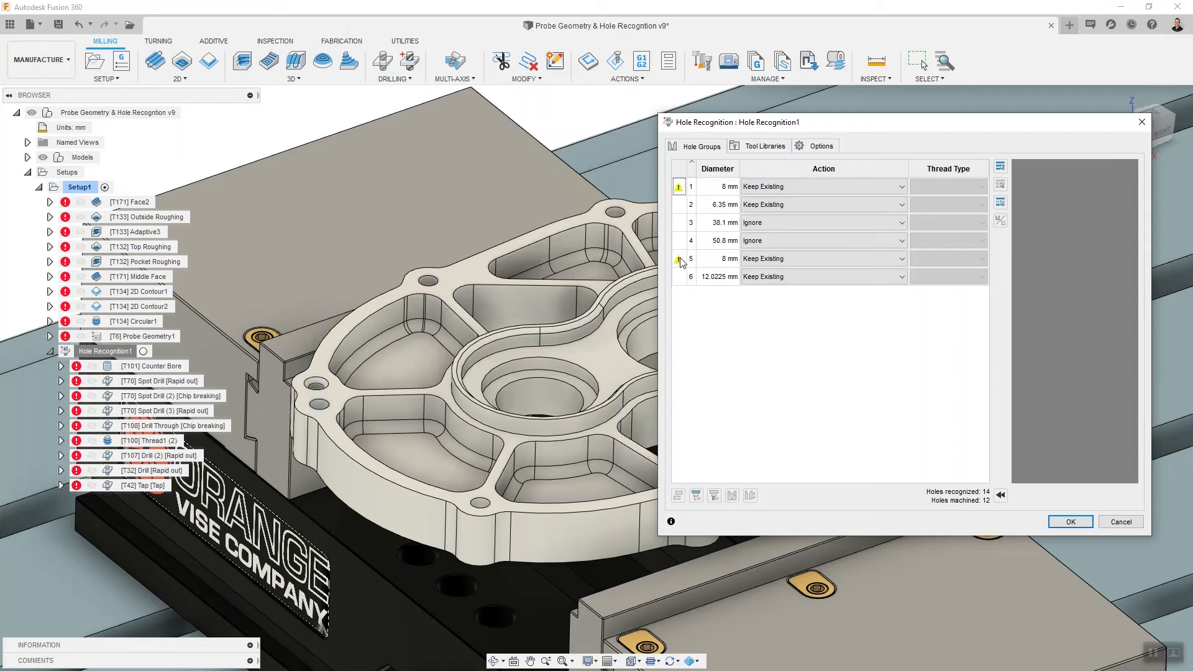
left_click(691, 258)
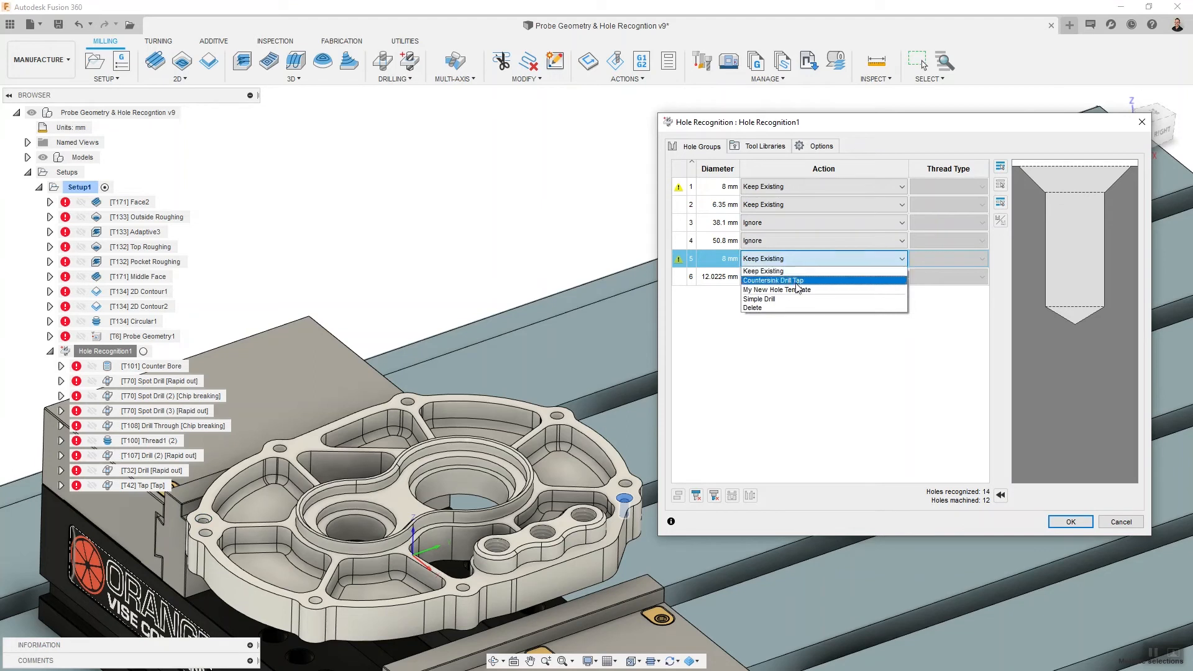
mouse_move(799, 290)
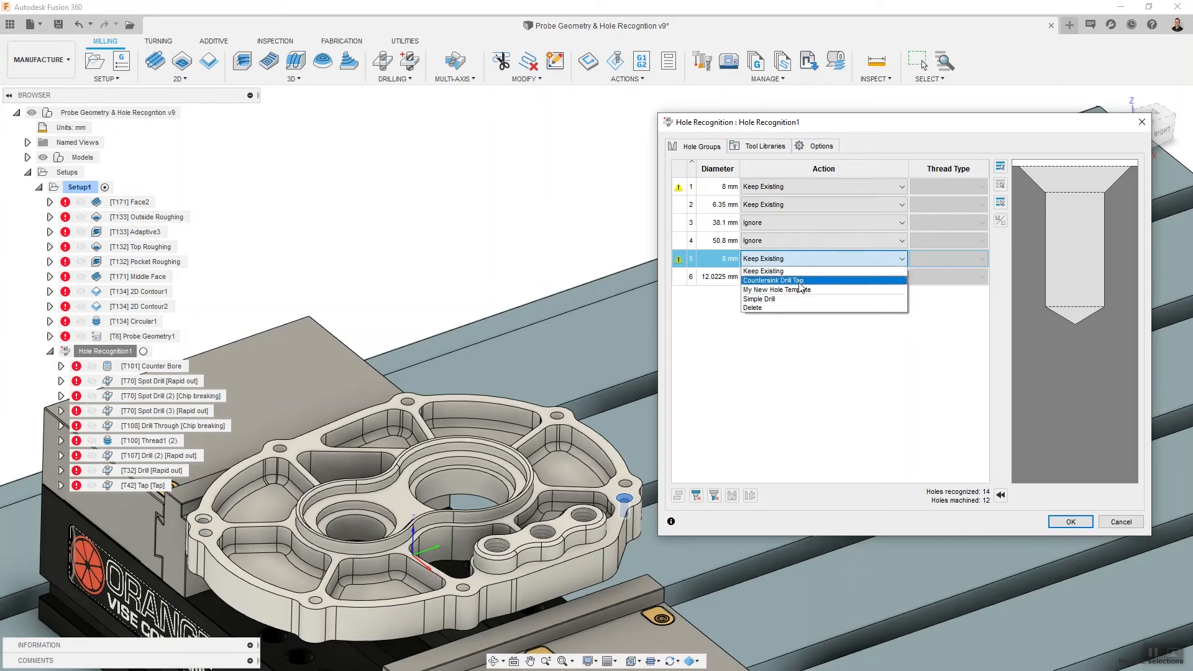
left_click(773, 281)
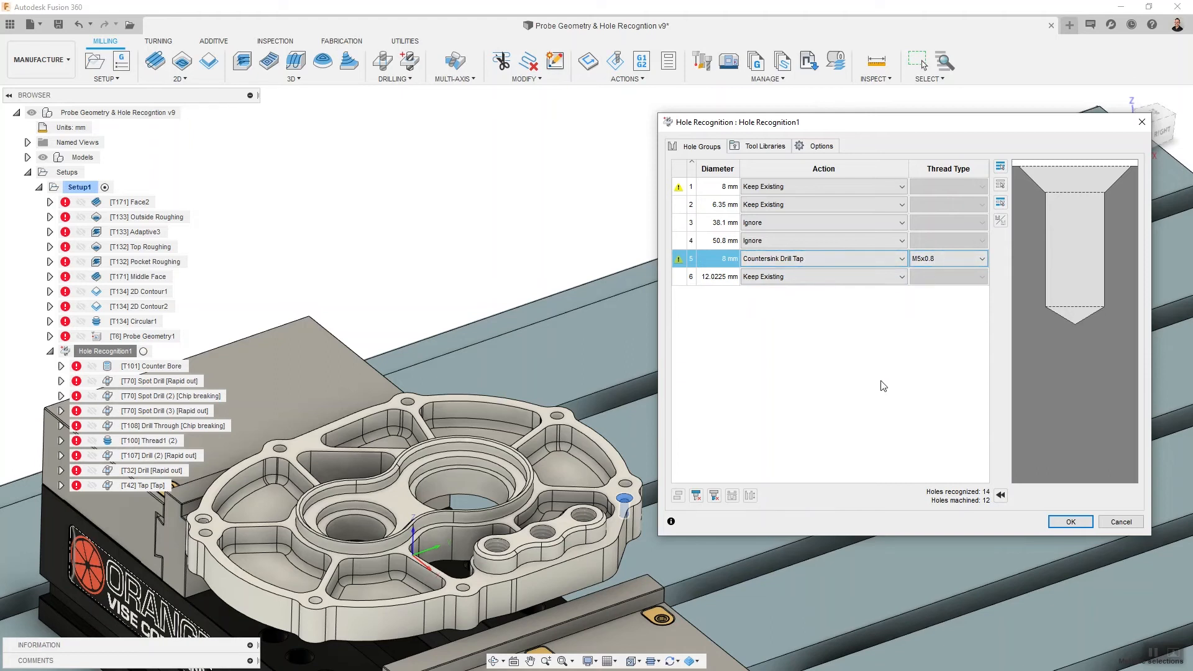
mouse_move(708, 410)
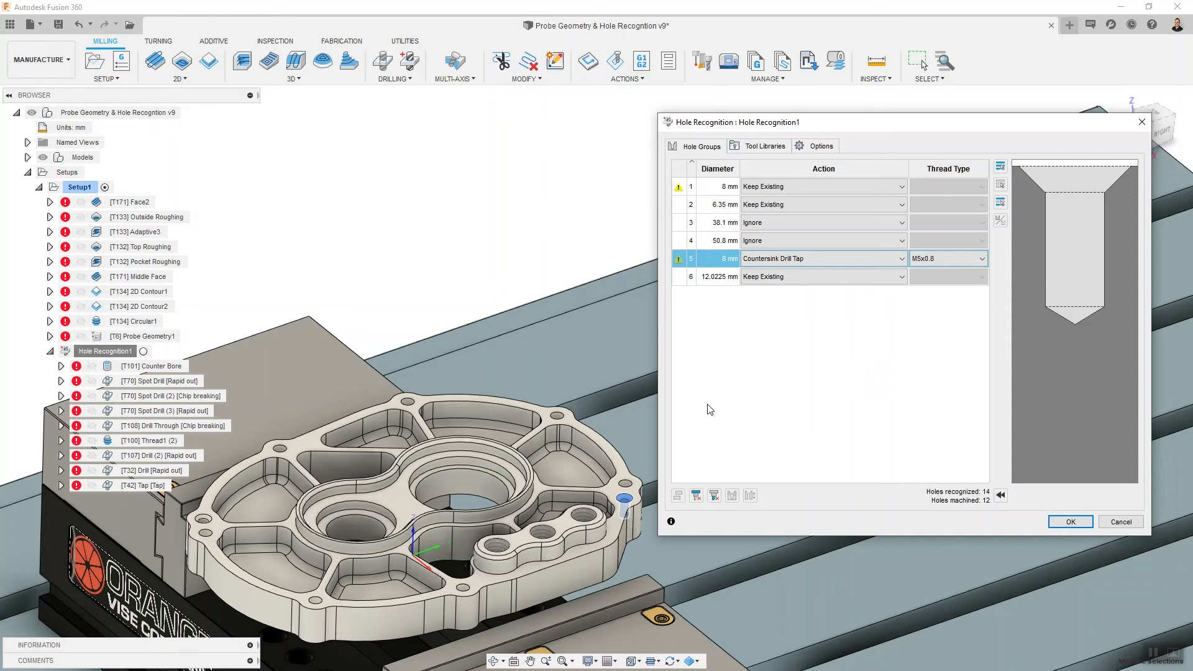
mouse_move(947, 444)
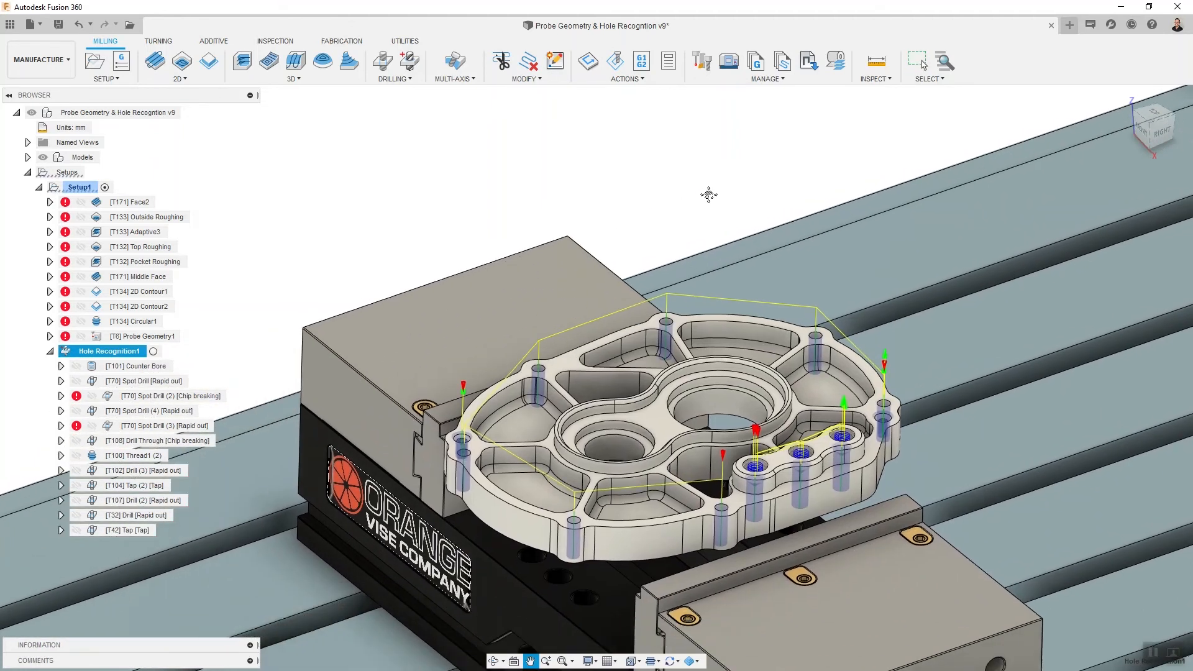
Regenerate the Spot Drill (2) and Spot Drill (3) operations to clear their errors.
left_click(170, 396)
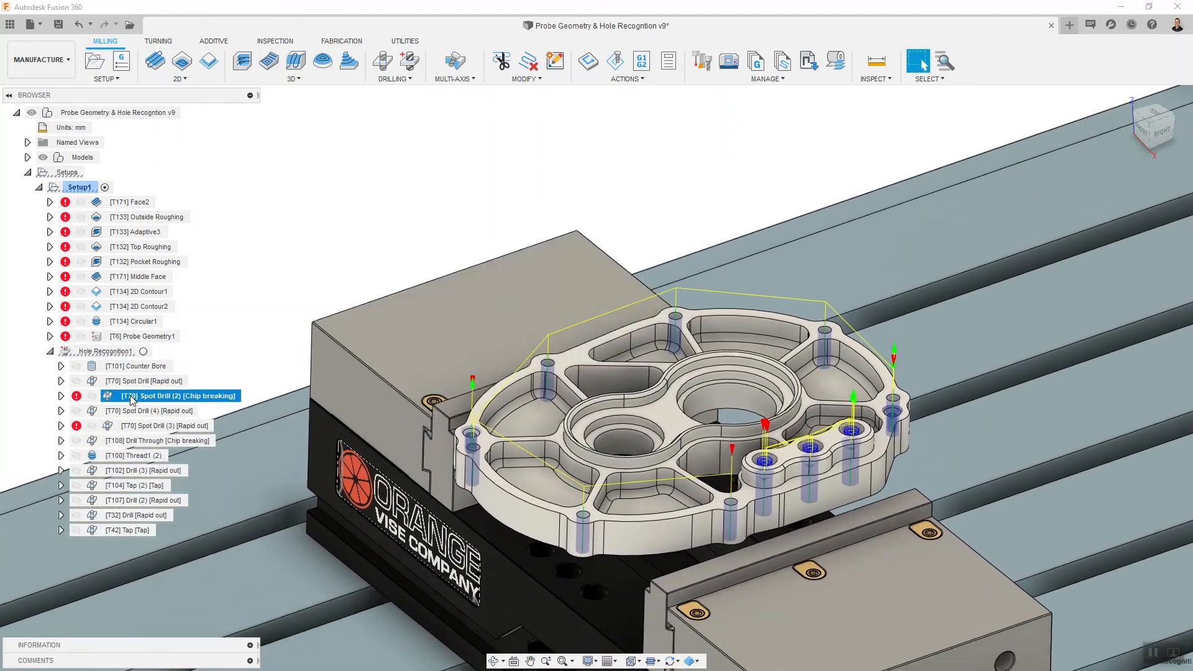
double_click(175, 395)
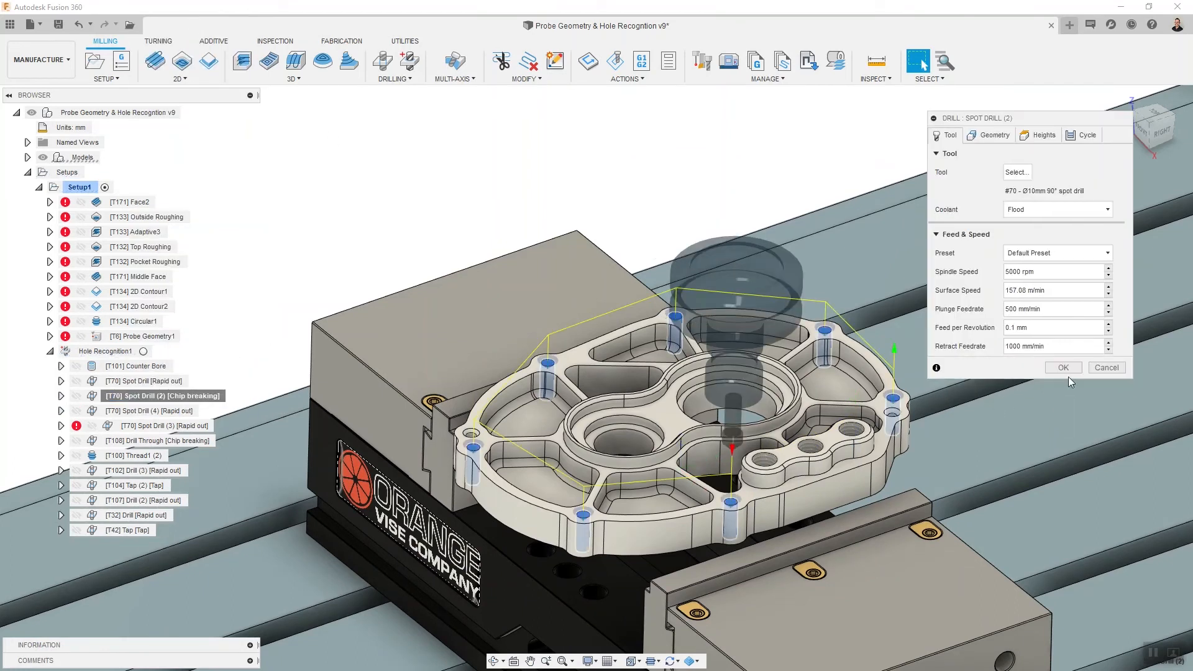
left_click(1063, 367)
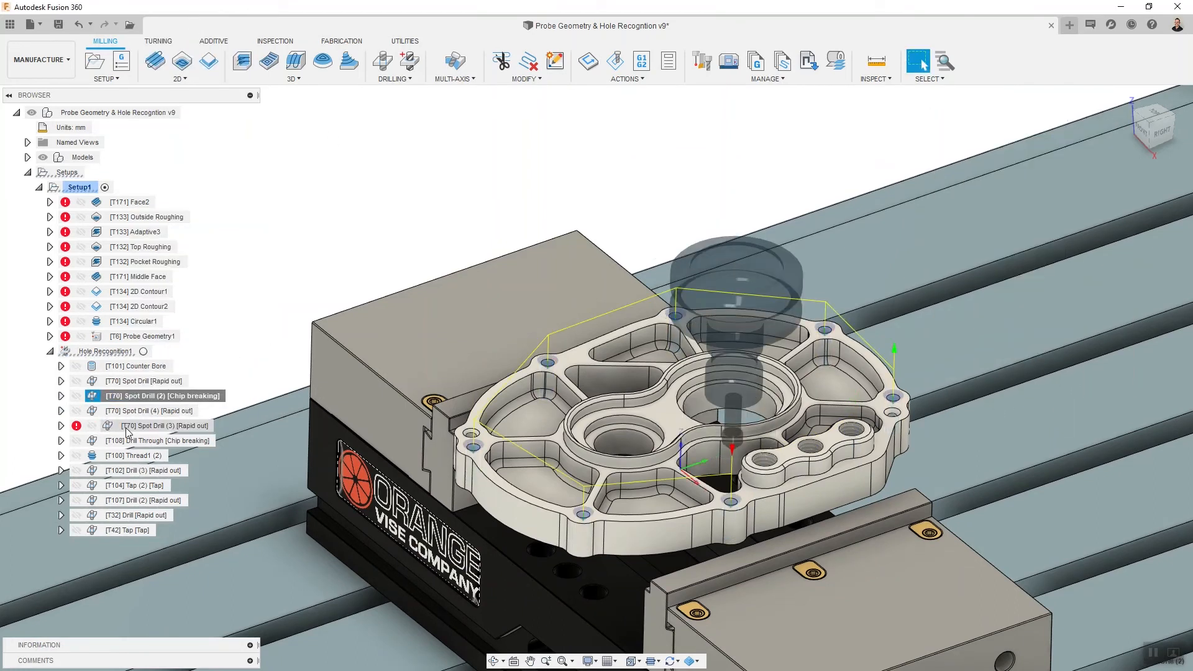
double_click(165, 425)
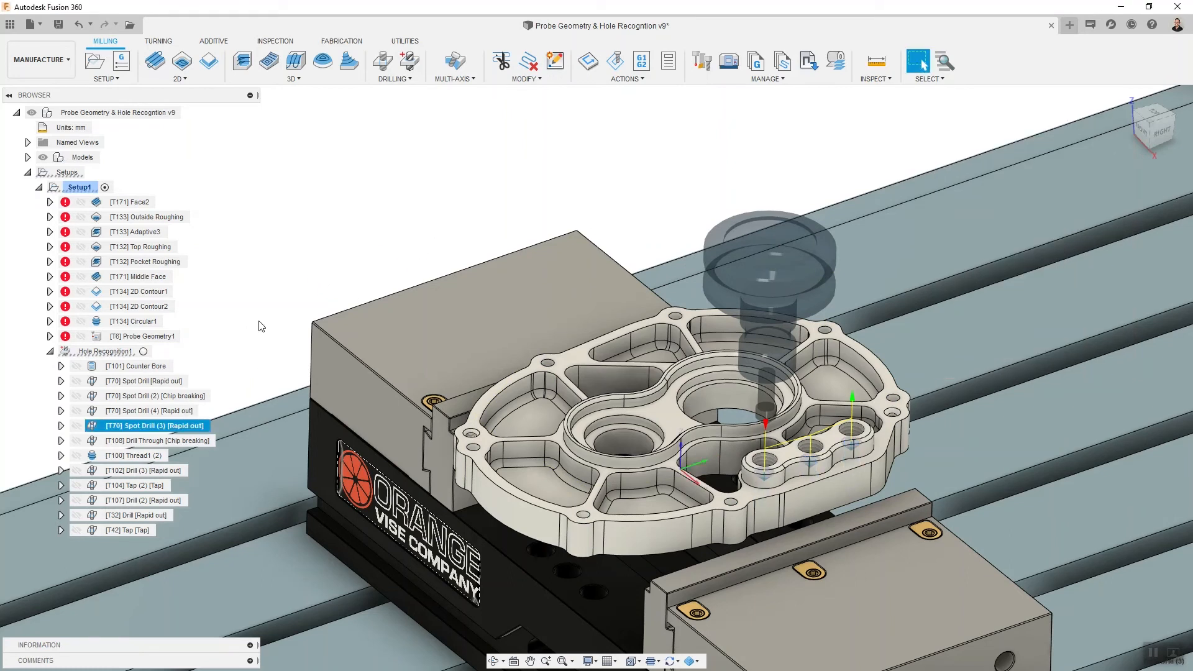
mouse_move(139, 397)
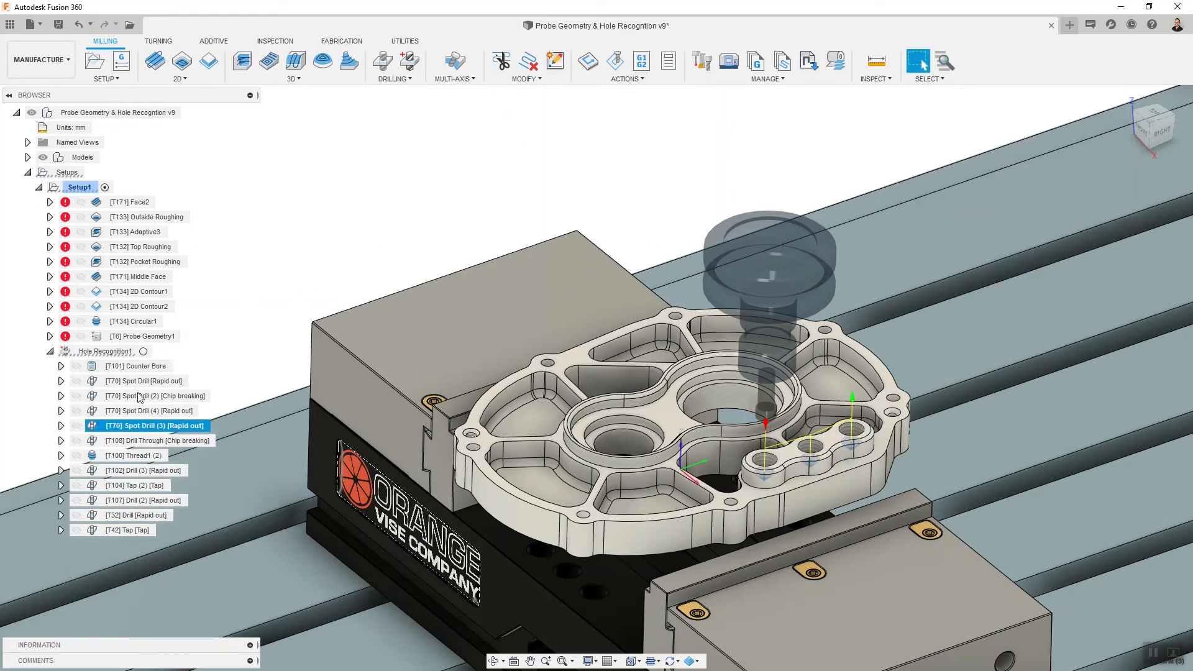
Preview the Tap (2), final Tap and Drill (3) toolpaths, plus another drilling toolpath.
left_click(137, 485)
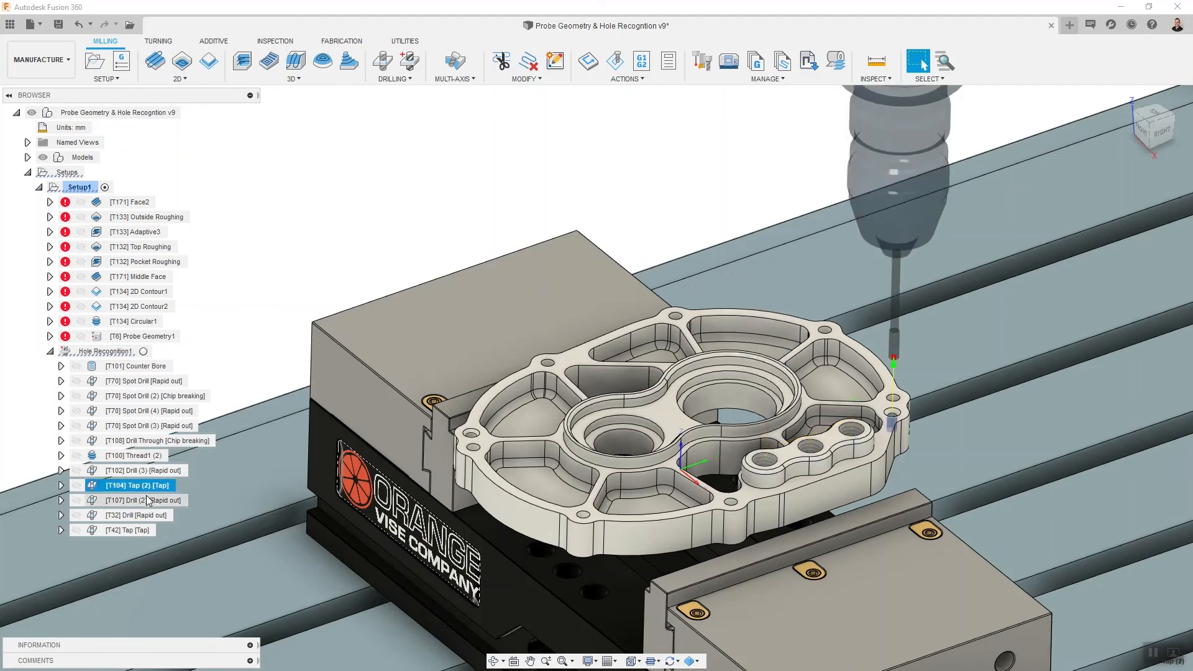
left_click(125, 529)
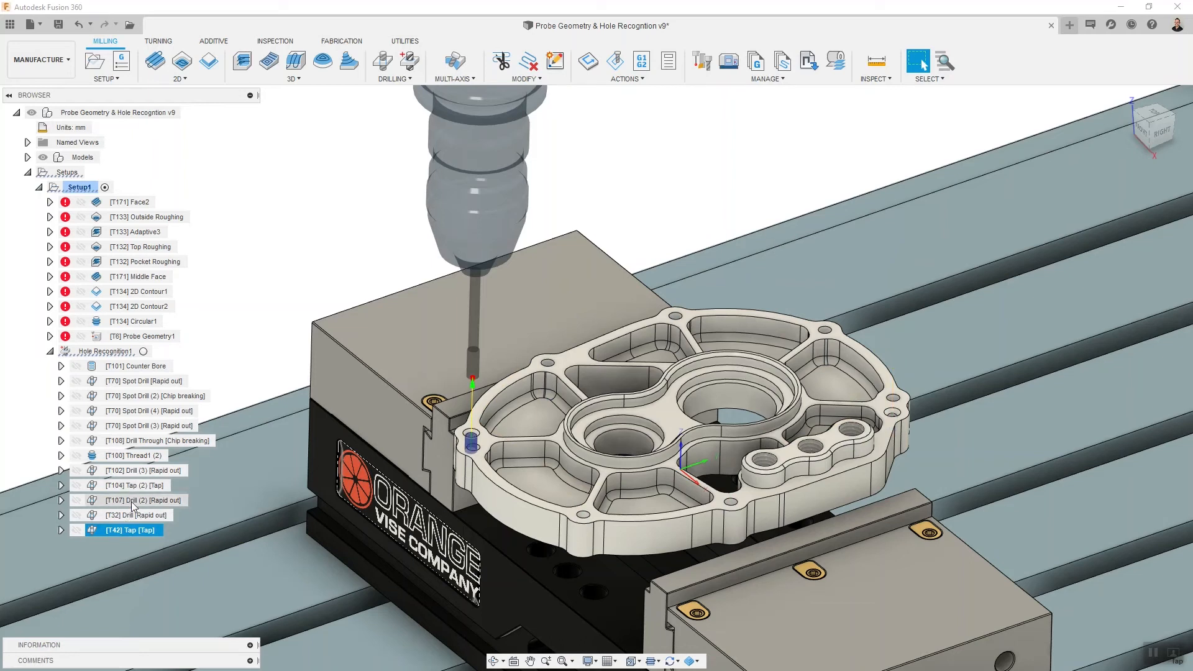
left_click(145, 470)
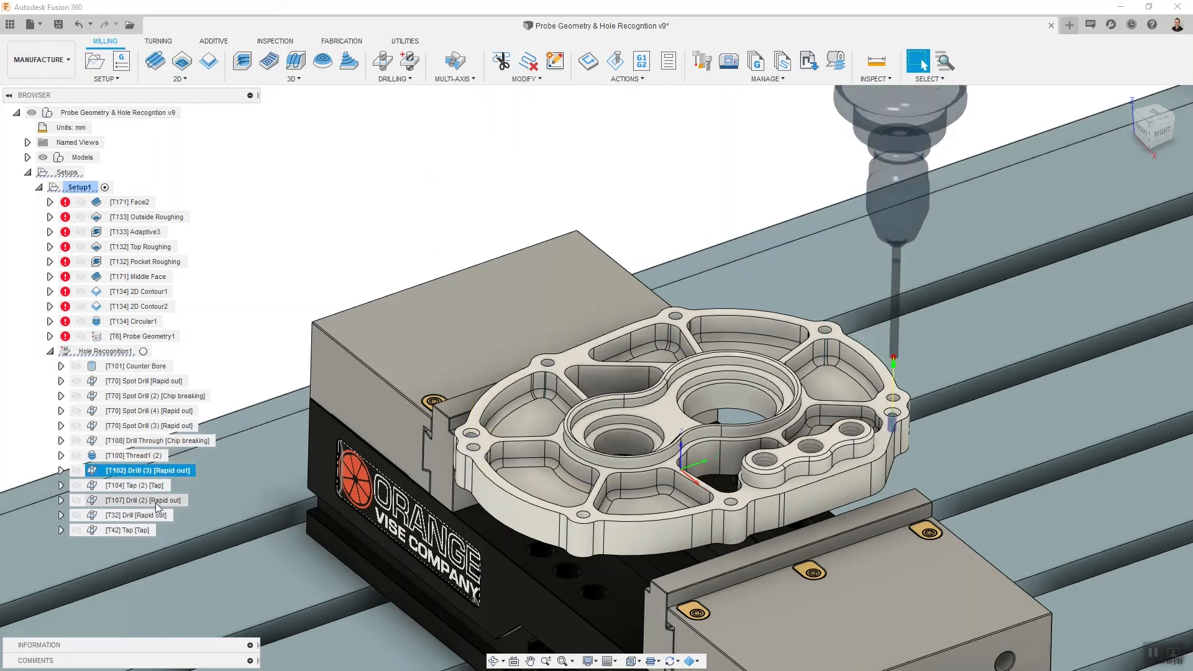
left_click(140, 515)
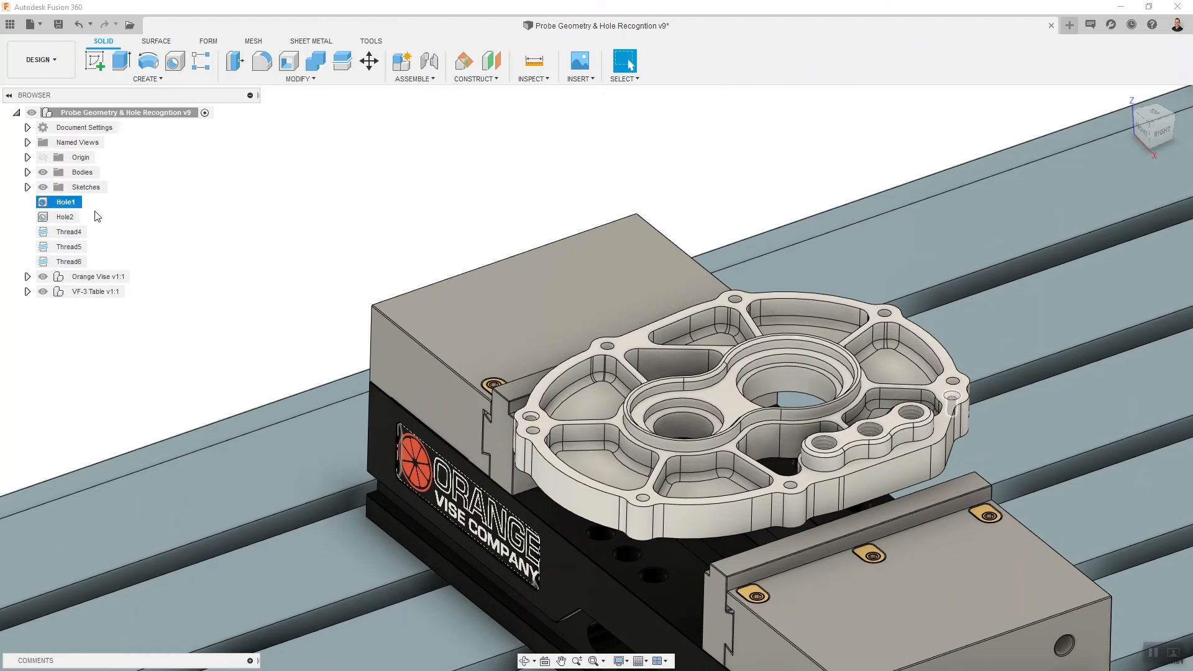
Edit Hole1 back to a 6 mm M6x1 thread size.
double_click(65, 202)
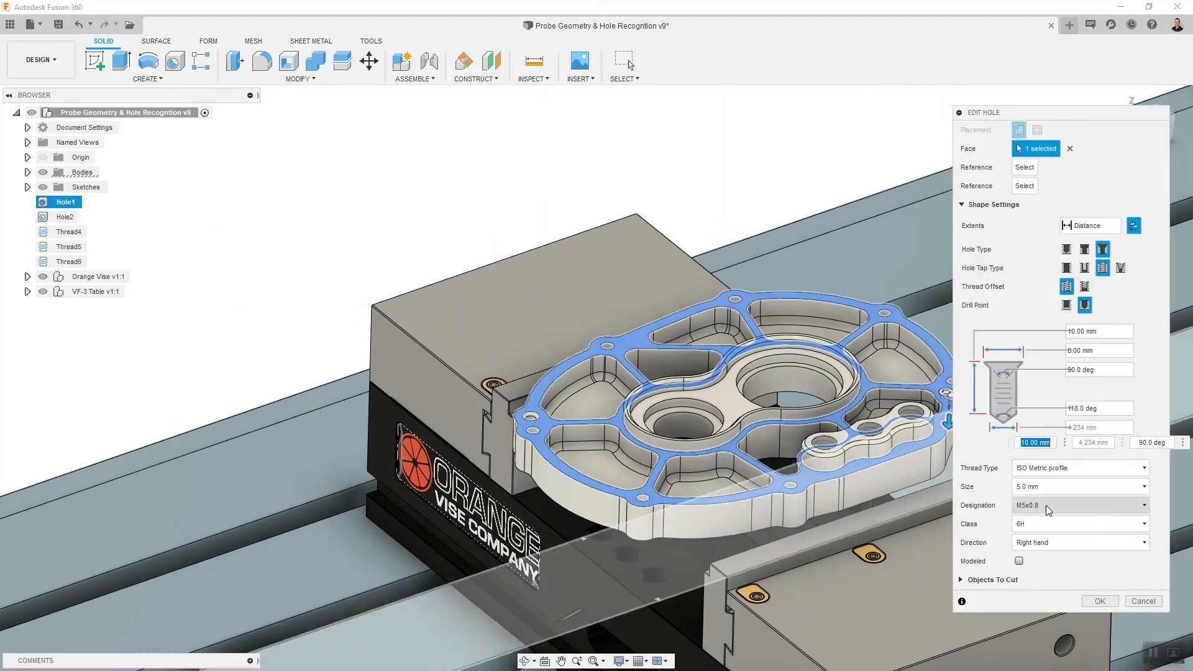
left_click(1078, 504)
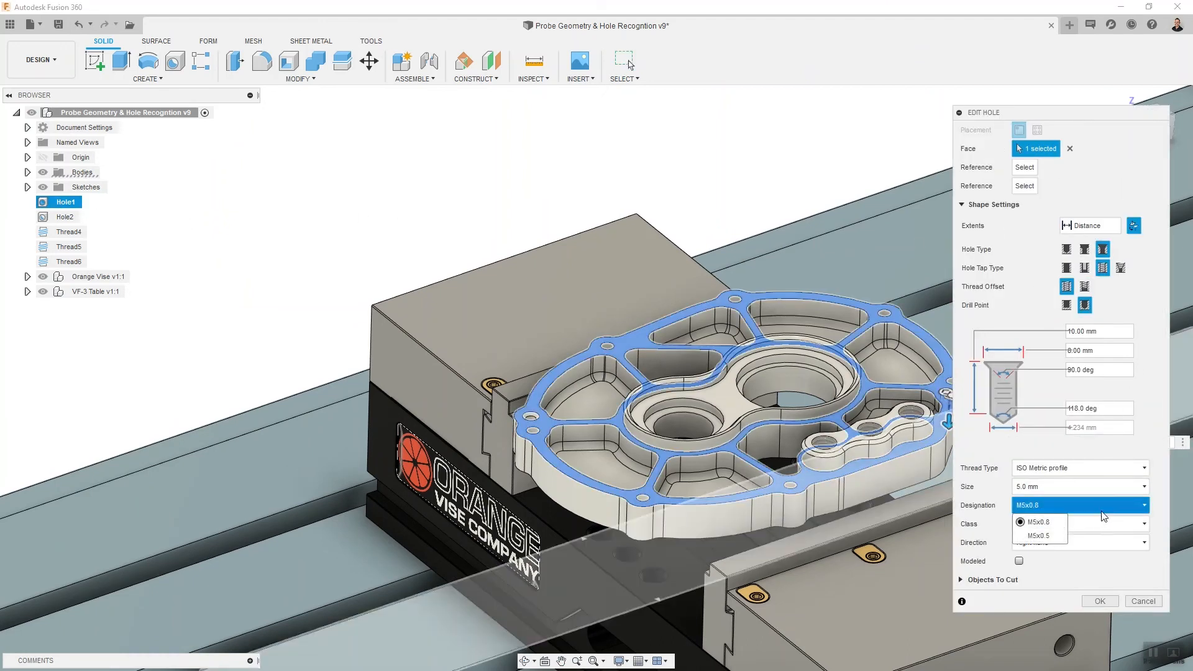
left_click(1078, 486)
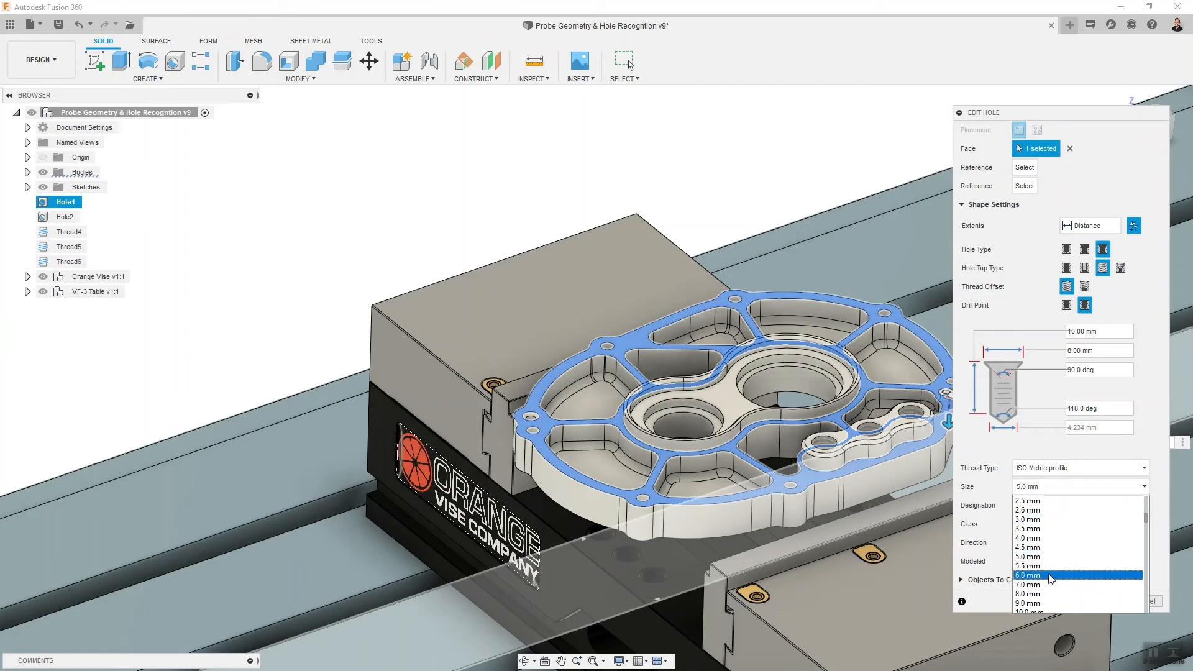
left_click(1027, 575)
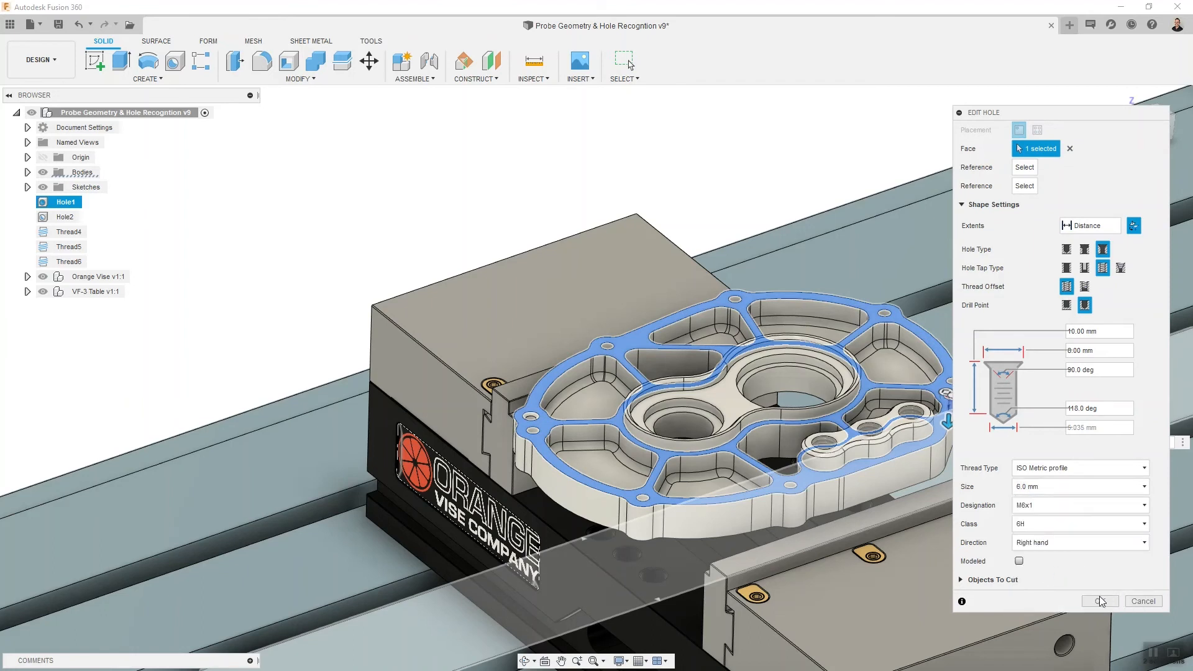
left_click(1098, 601)
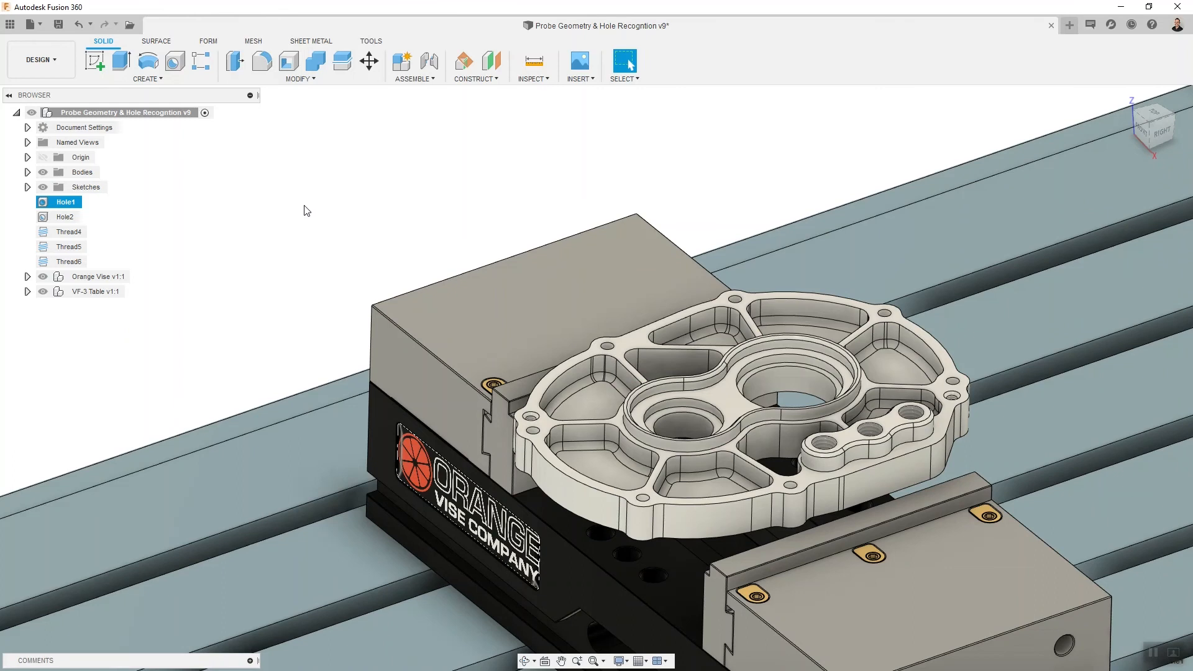
left_click(39, 59)
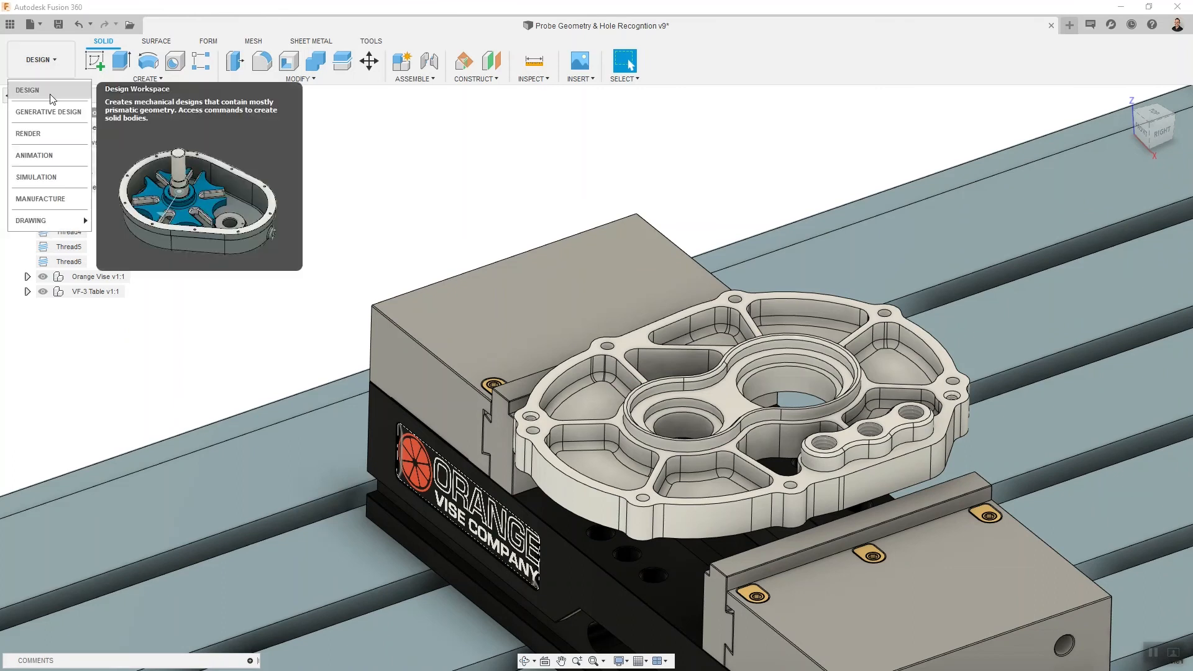
Return to Manufacture and reopen Hole Recognition1, showing its six hole groups.
left_click(27, 90)
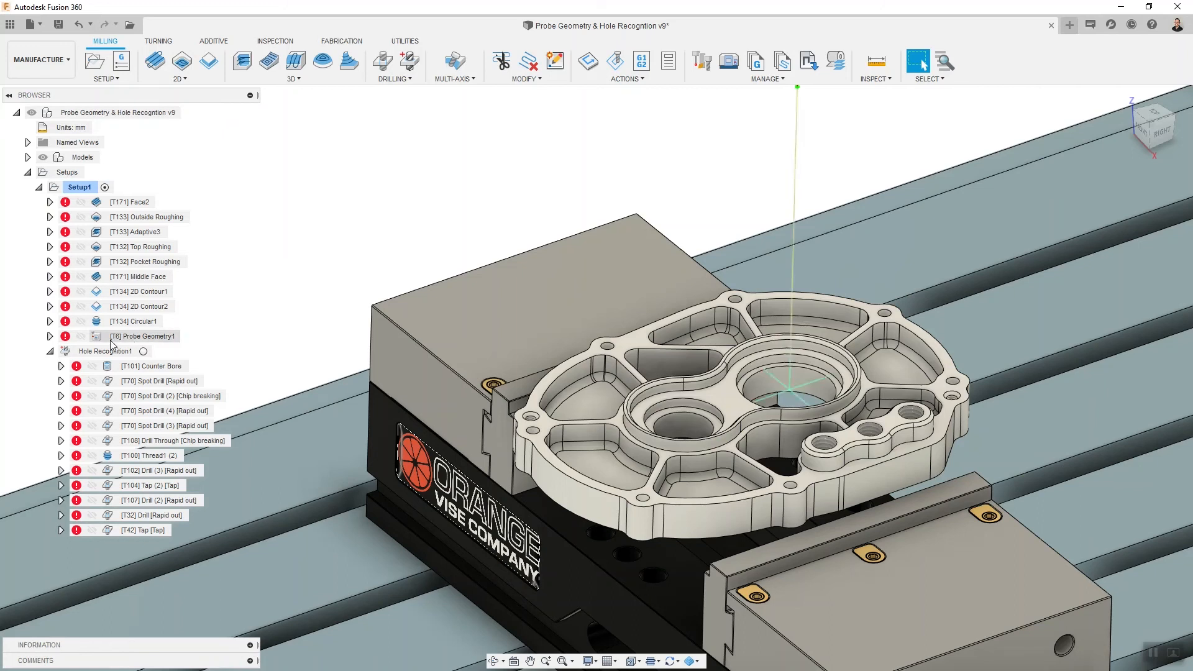
left_click(107, 350)
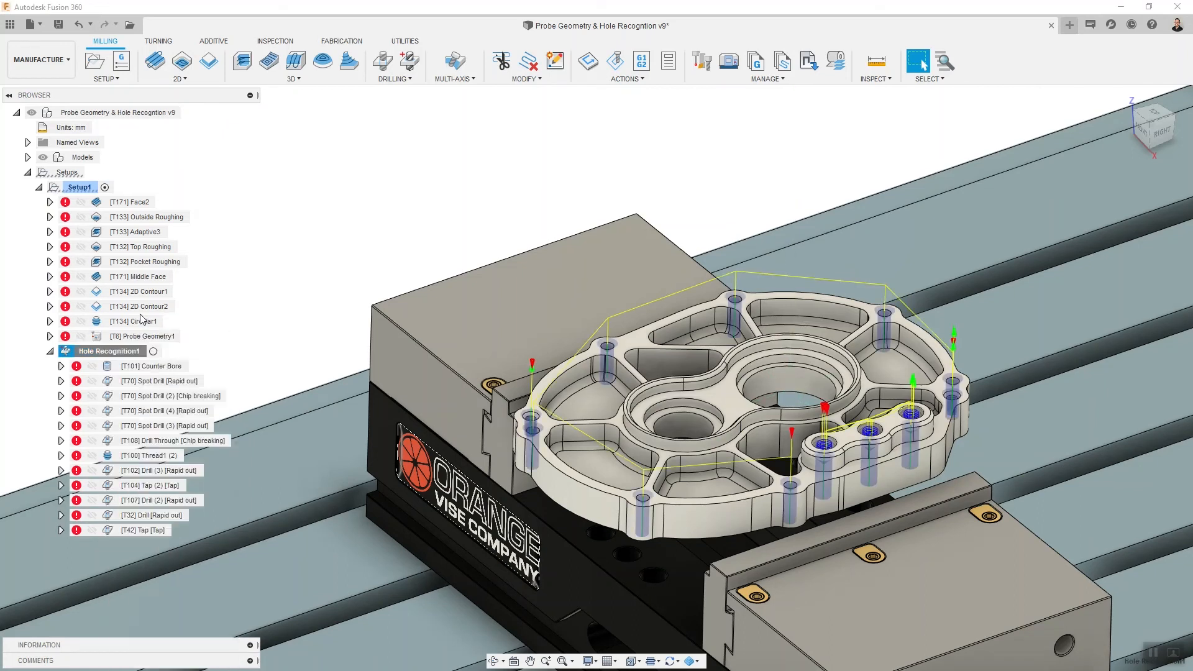
double_click(112, 350)
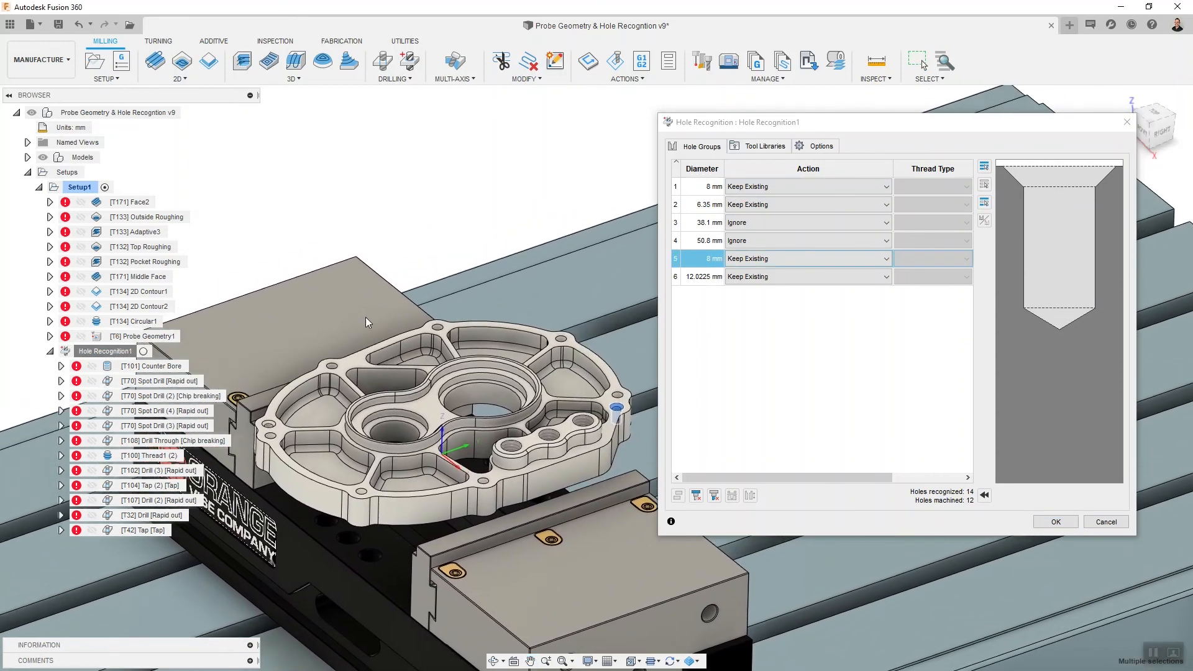
Set hole group 5 to Countersink Drill Tap (M6x1), then reopen its action choices.
left_click(806, 259)
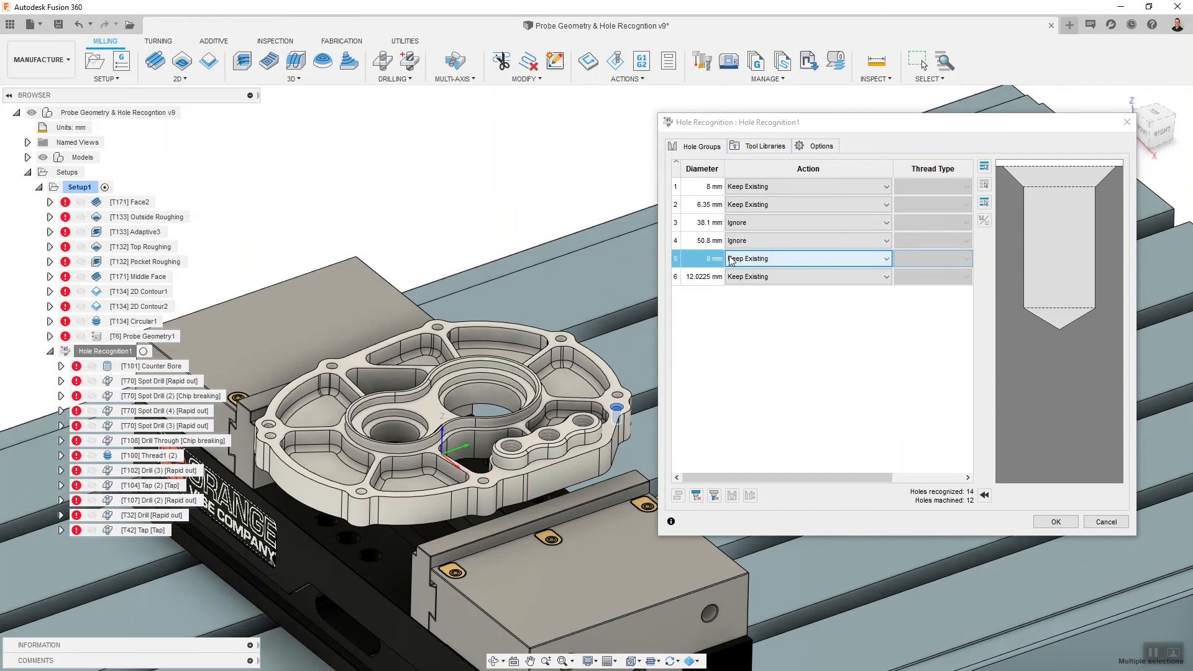
mouse_move(818, 264)
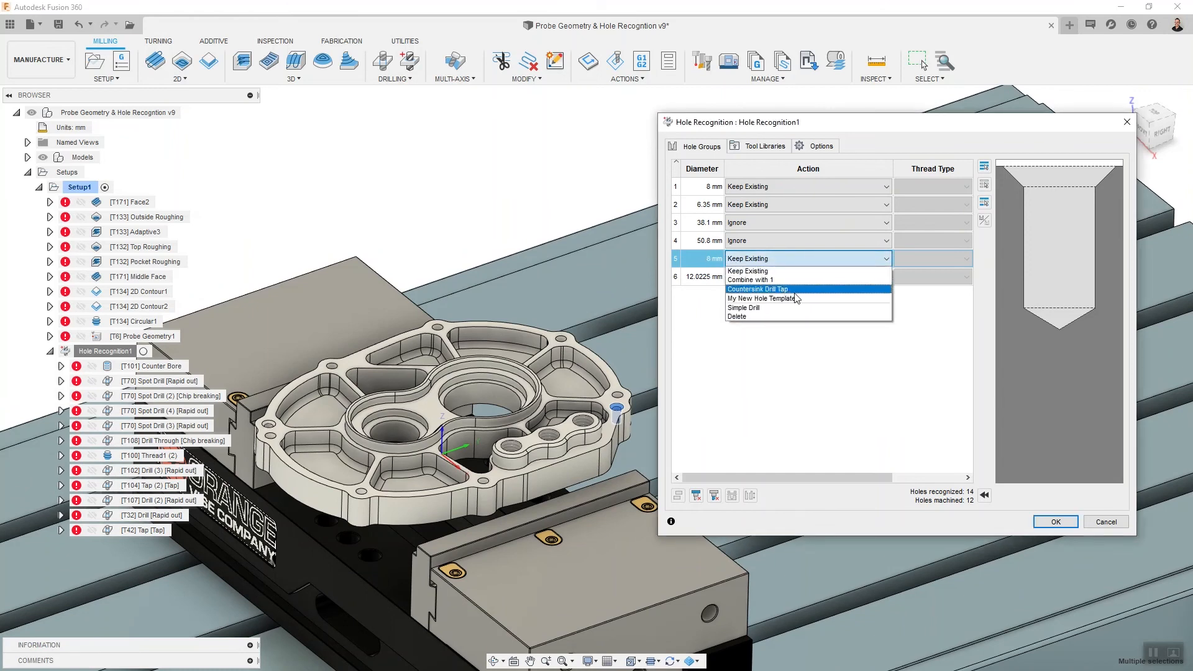
left_click(756, 289)
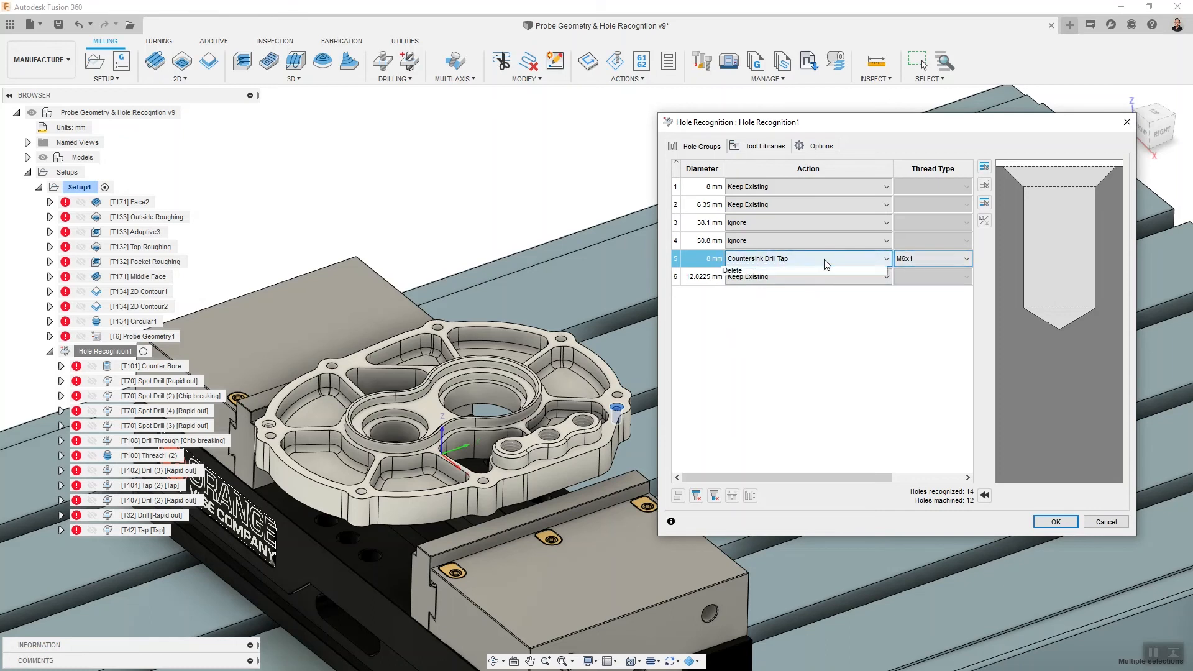
left_click(884, 258)
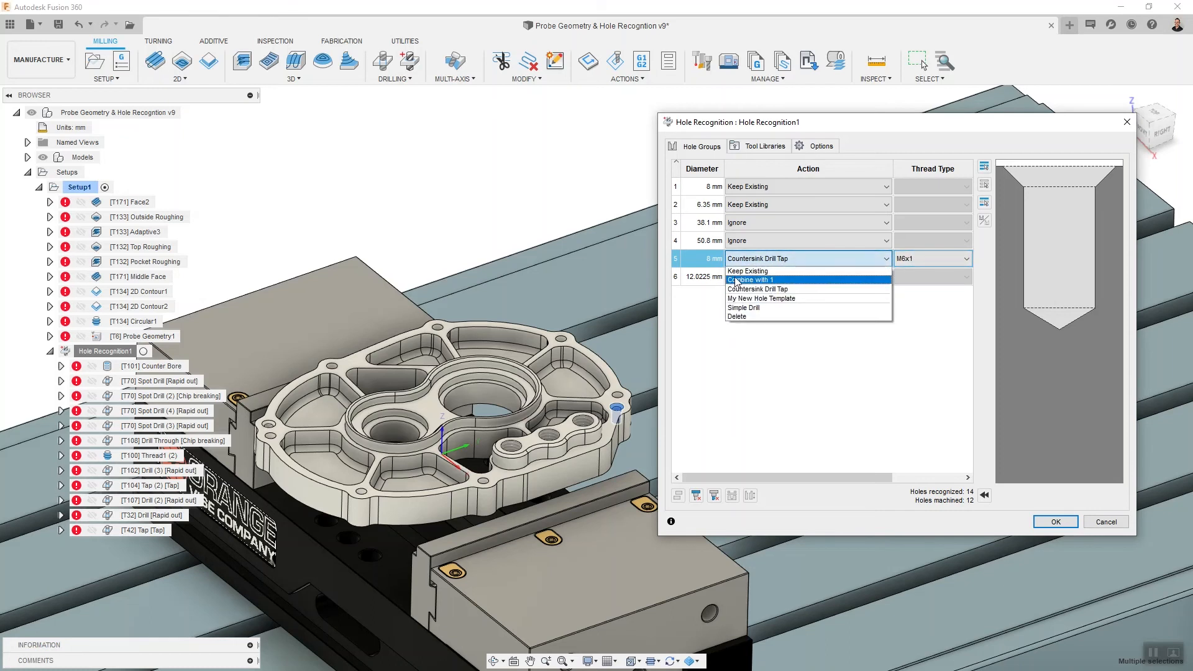
mouse_move(747, 271)
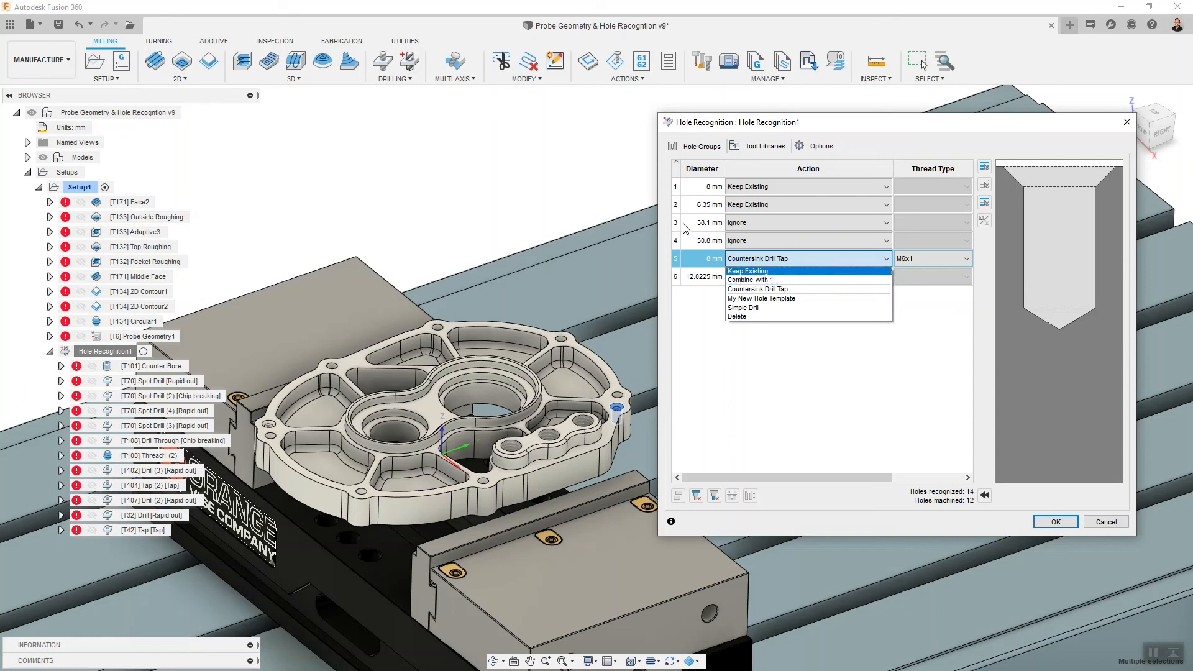
mouse_move(756, 280)
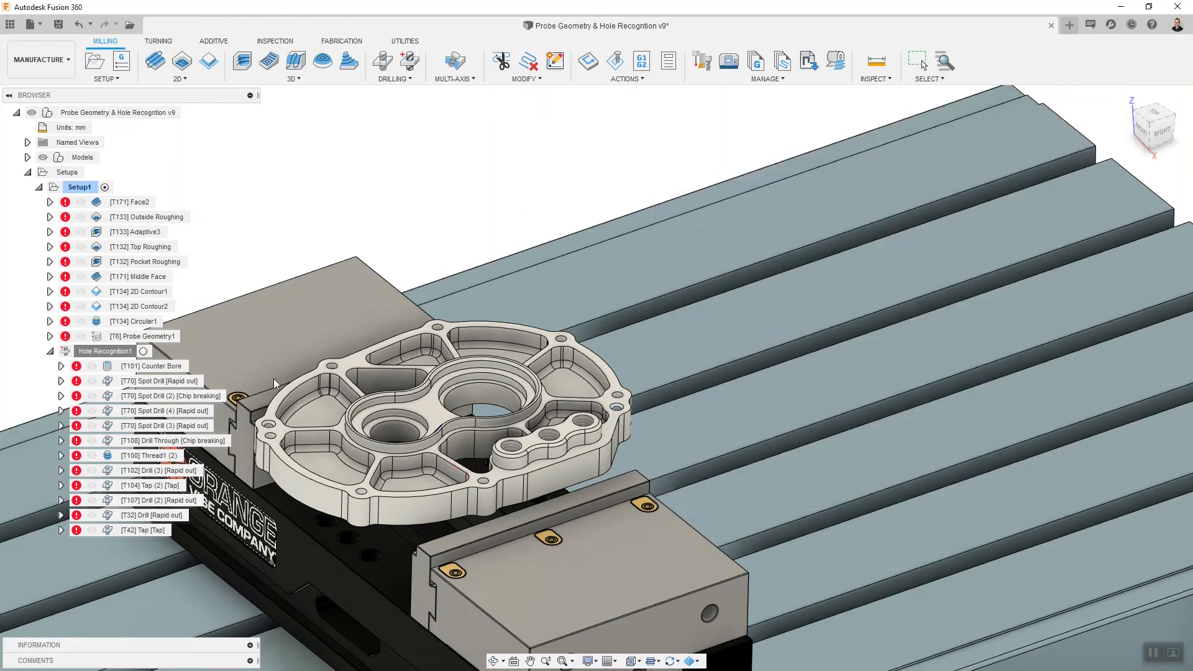
Regenerate Hole Recognition1, inspect a spot drill, and reopen the dialog listing five groups.
right_click(101, 351)
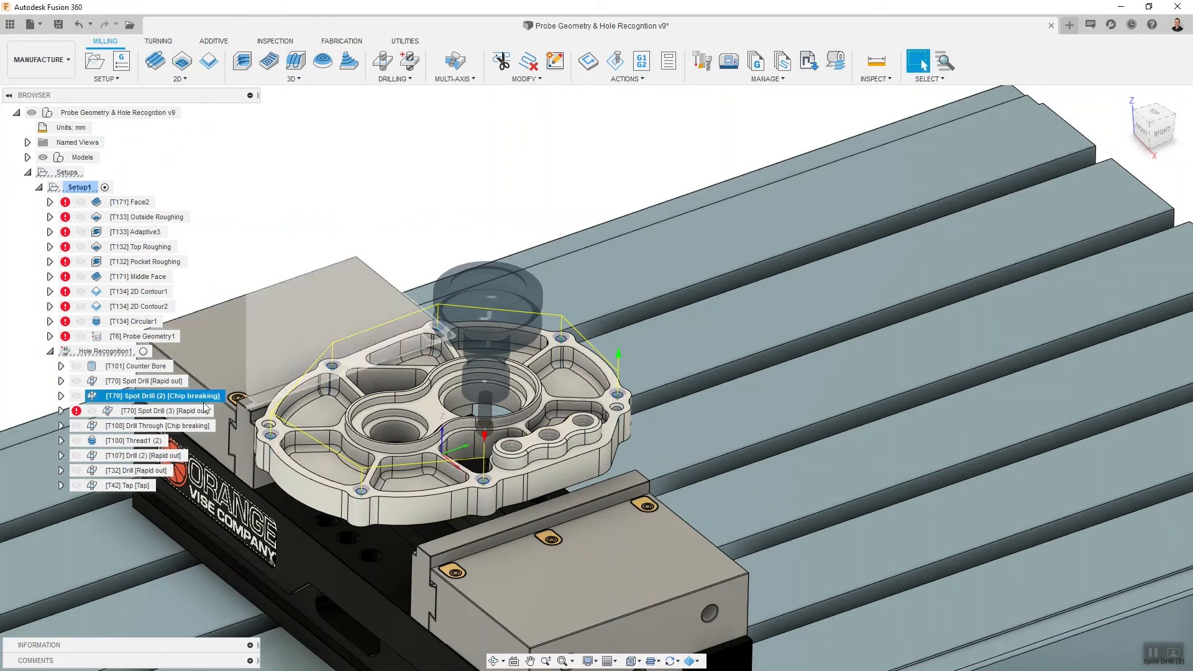
double_click(155, 410)
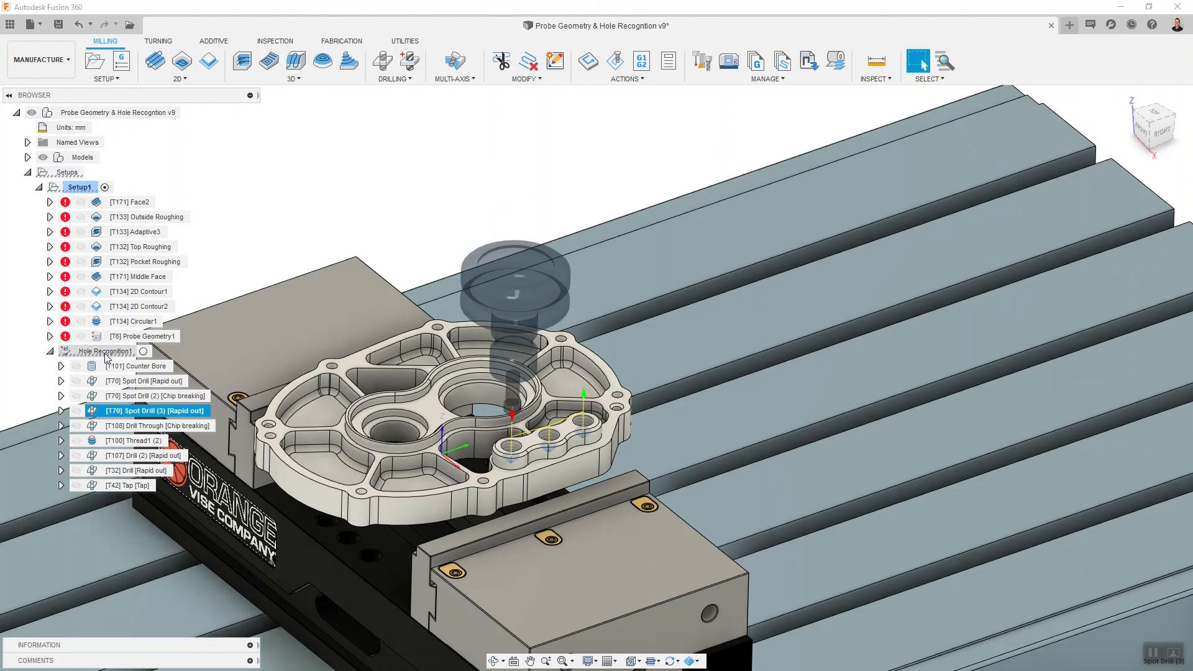
left_click(109, 350)
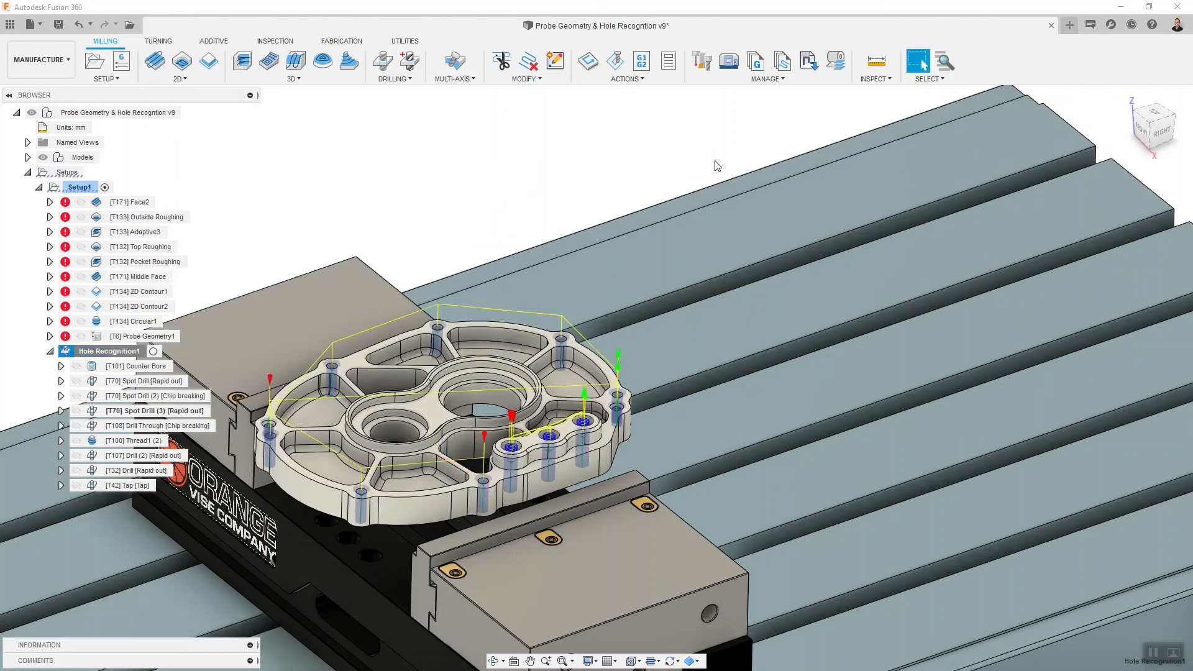
double_click(109, 350)
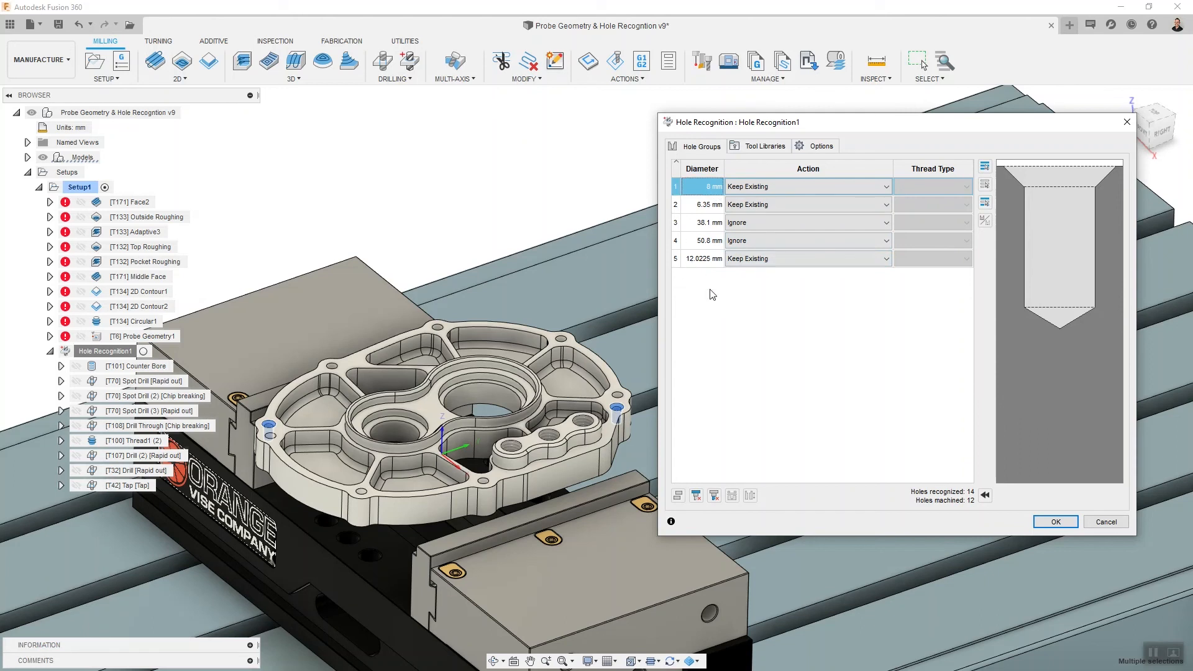
mouse_move(928, 329)
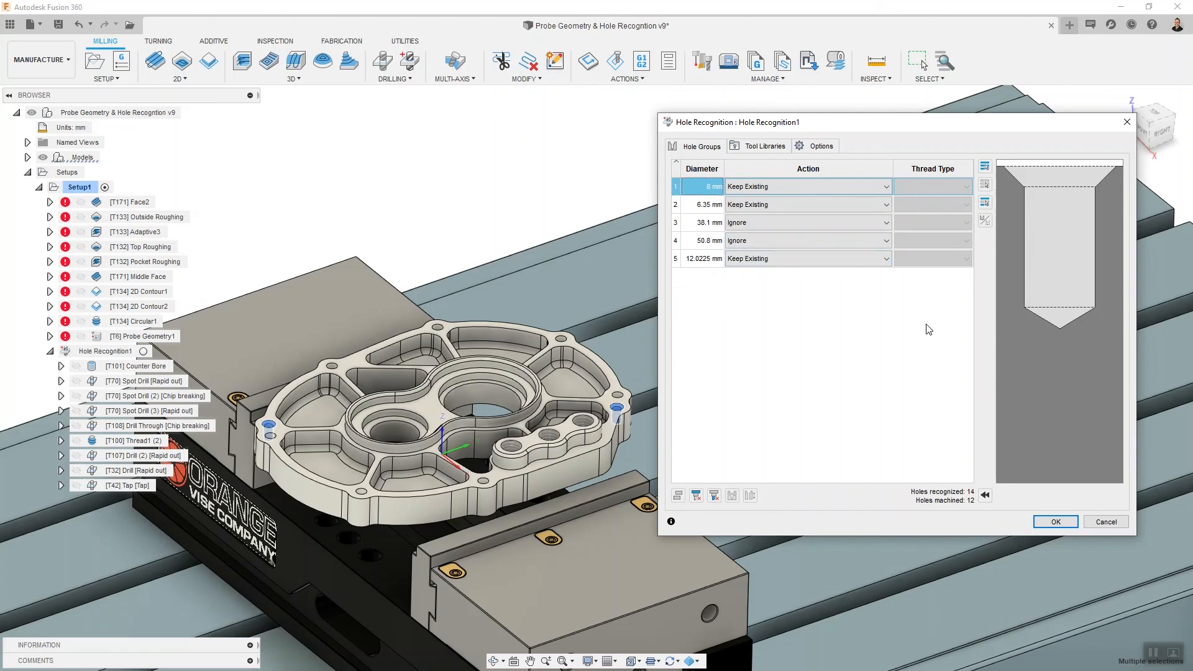
mouse_move(692, 216)
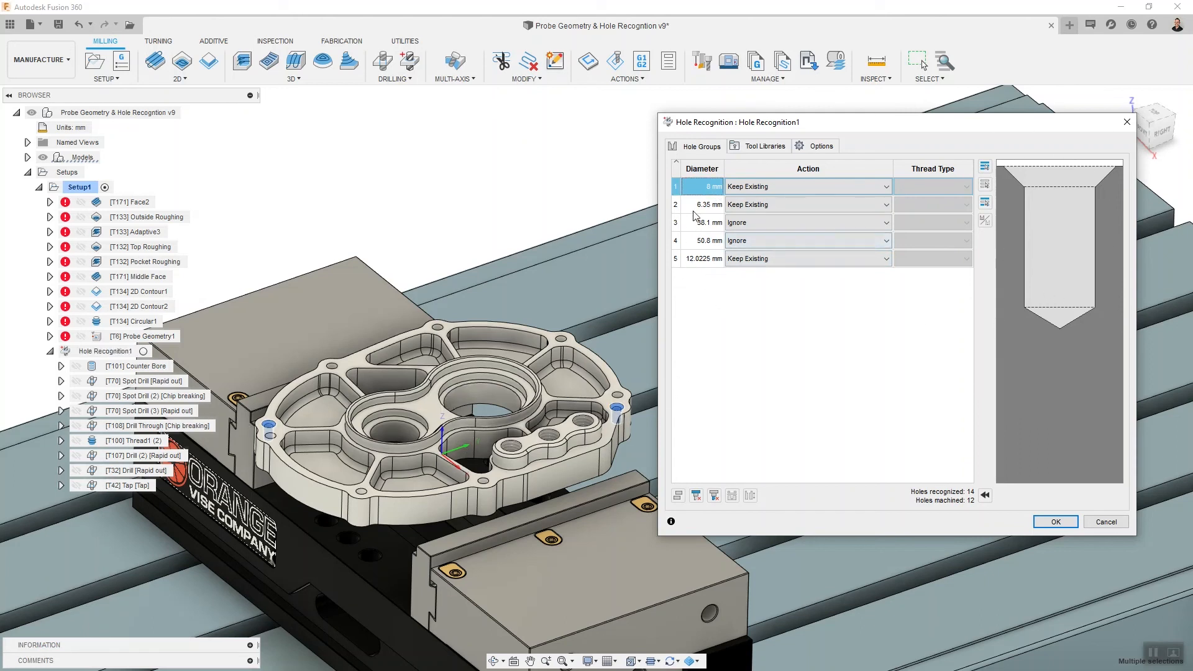
left_click(708, 222)
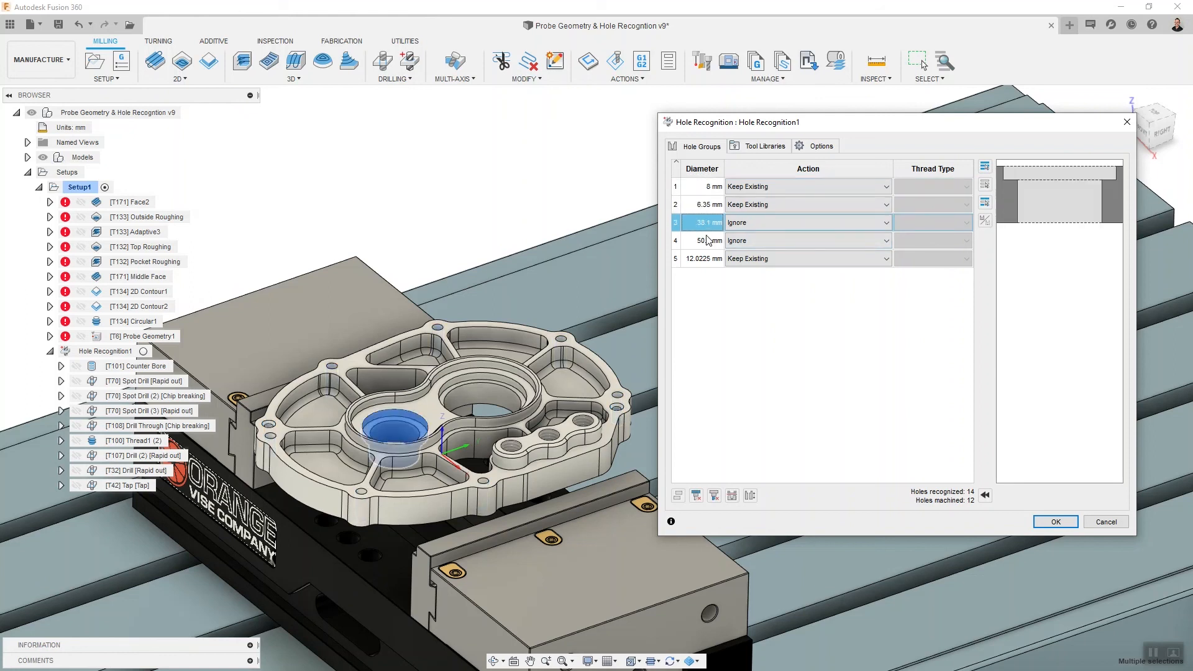
left_click(702, 258)
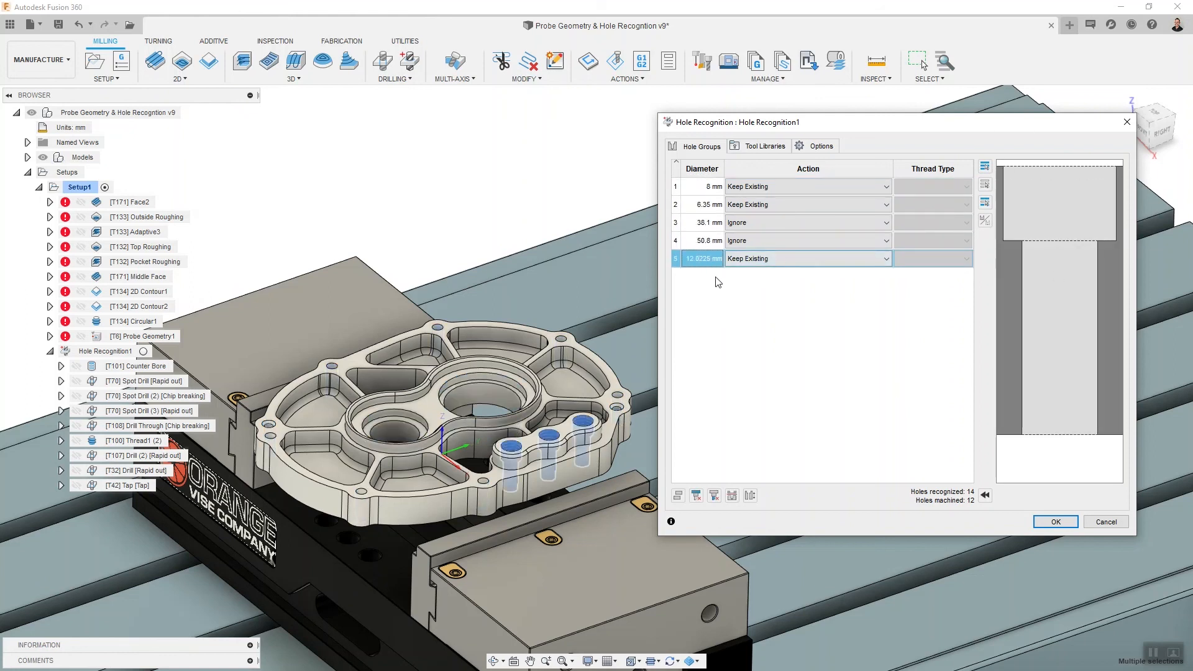
mouse_move(765, 145)
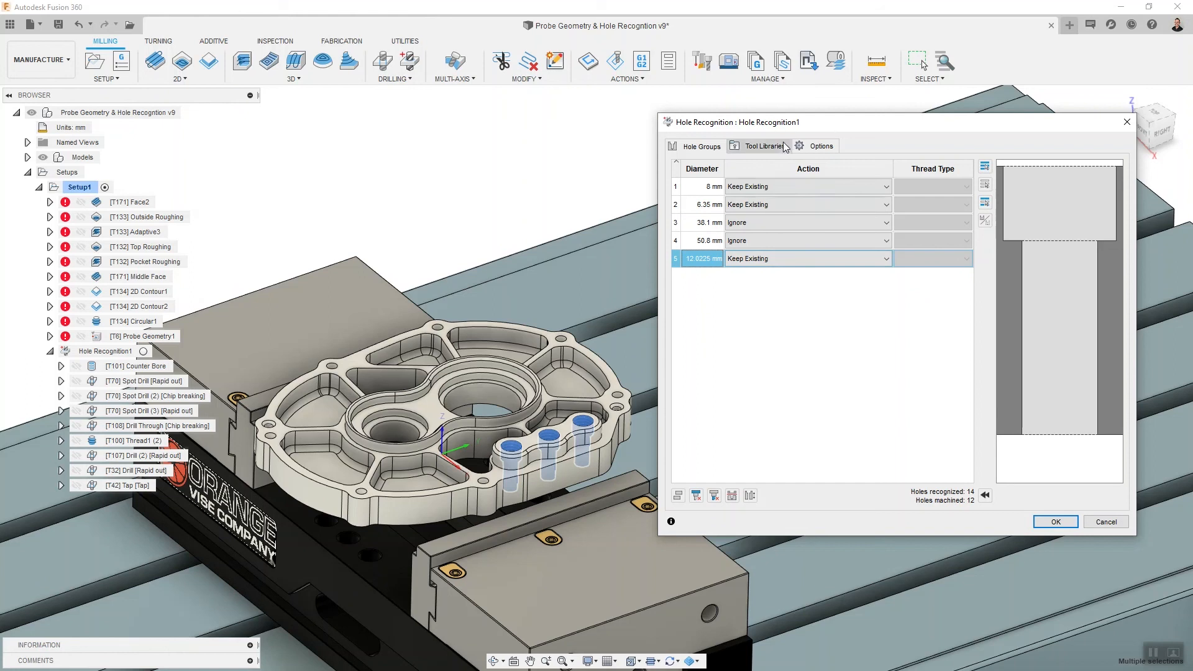
Show the Hole Recognition Options tab for search limits, thread tolerance and organization.
left_click(820, 145)
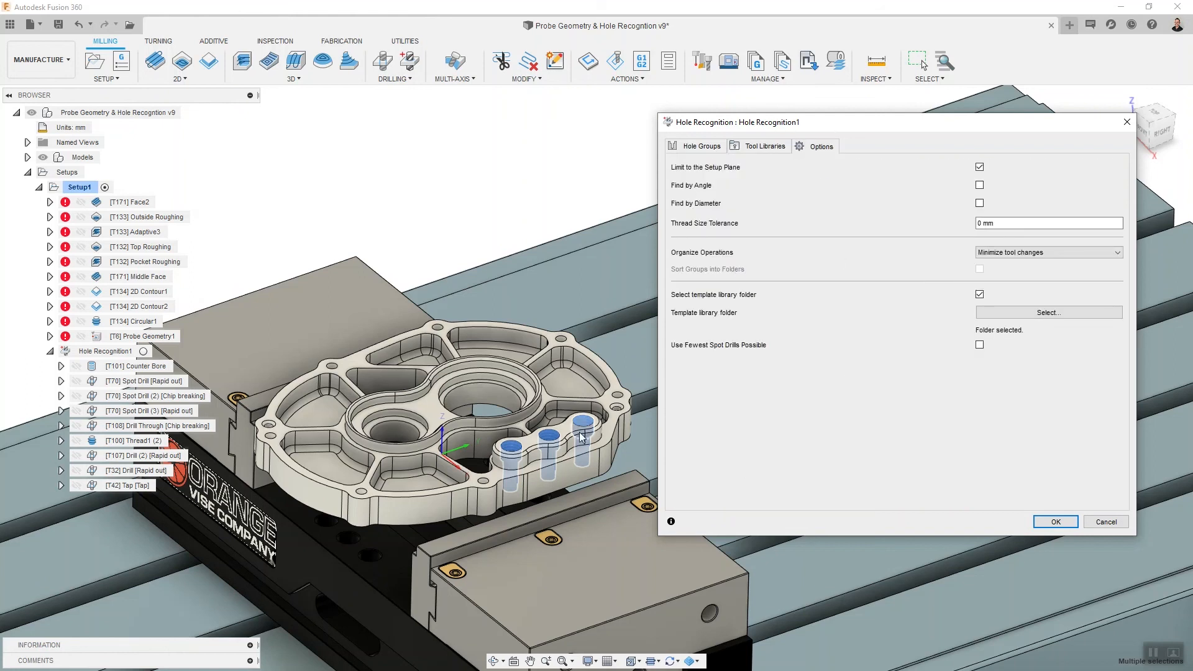
mouse_move(856, 504)
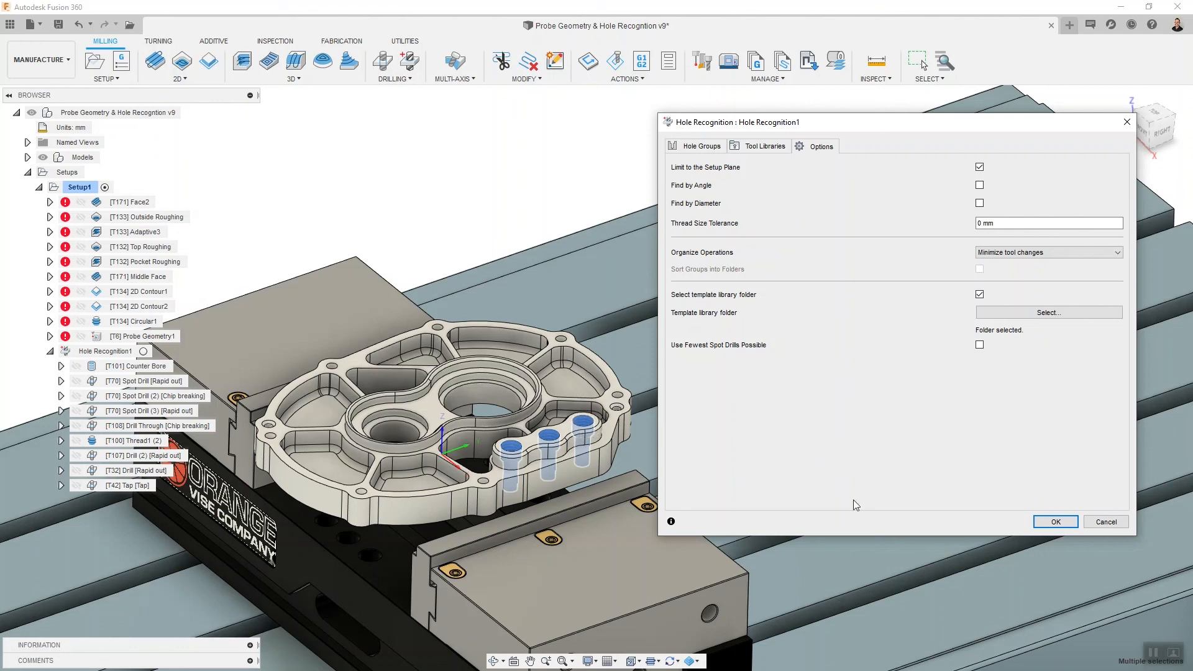
mouse_move(800, 446)
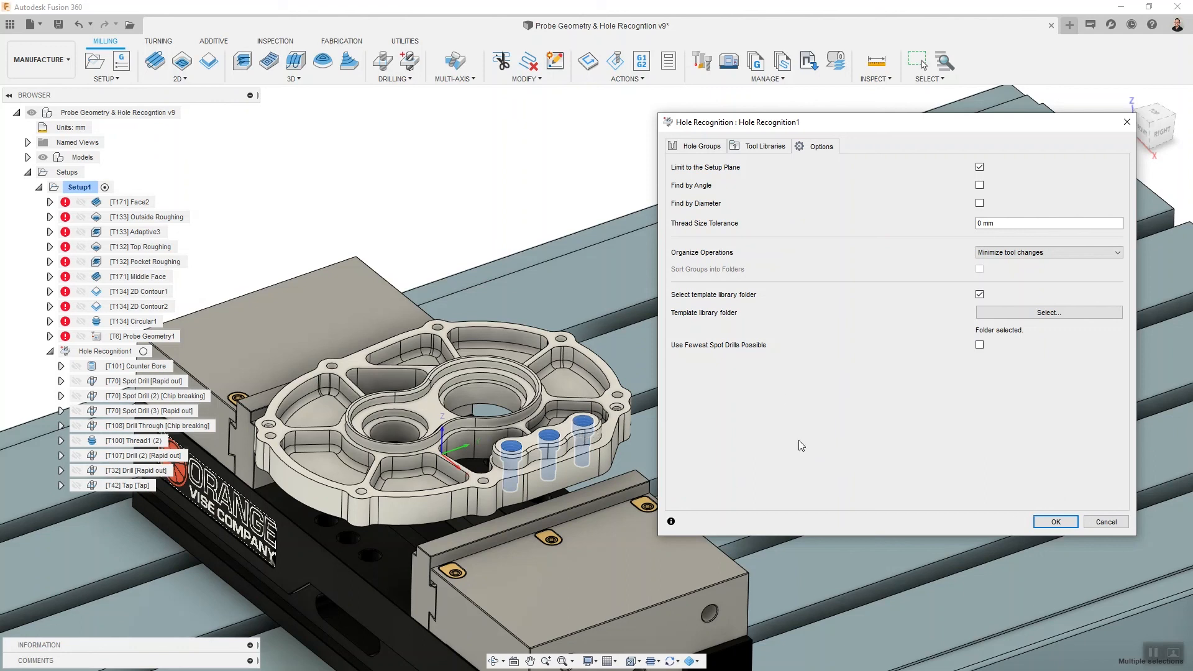
Show the hole recognition tool libraries with the Samples libraries expanded.
left_click(763, 145)
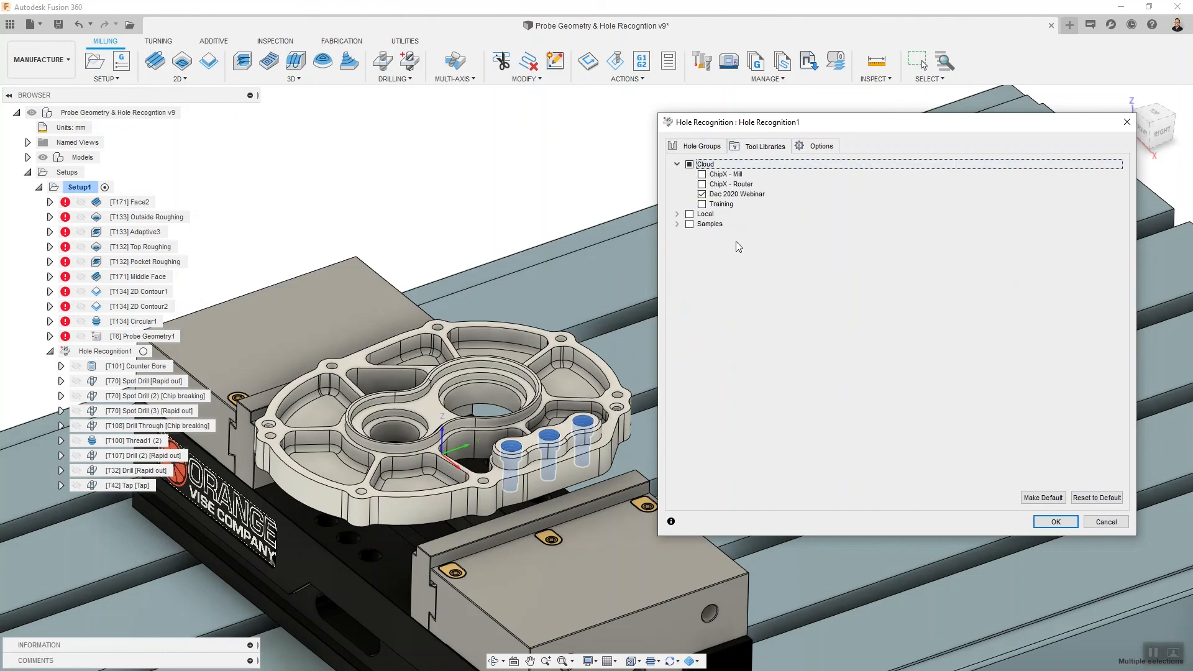
left_click(676, 223)
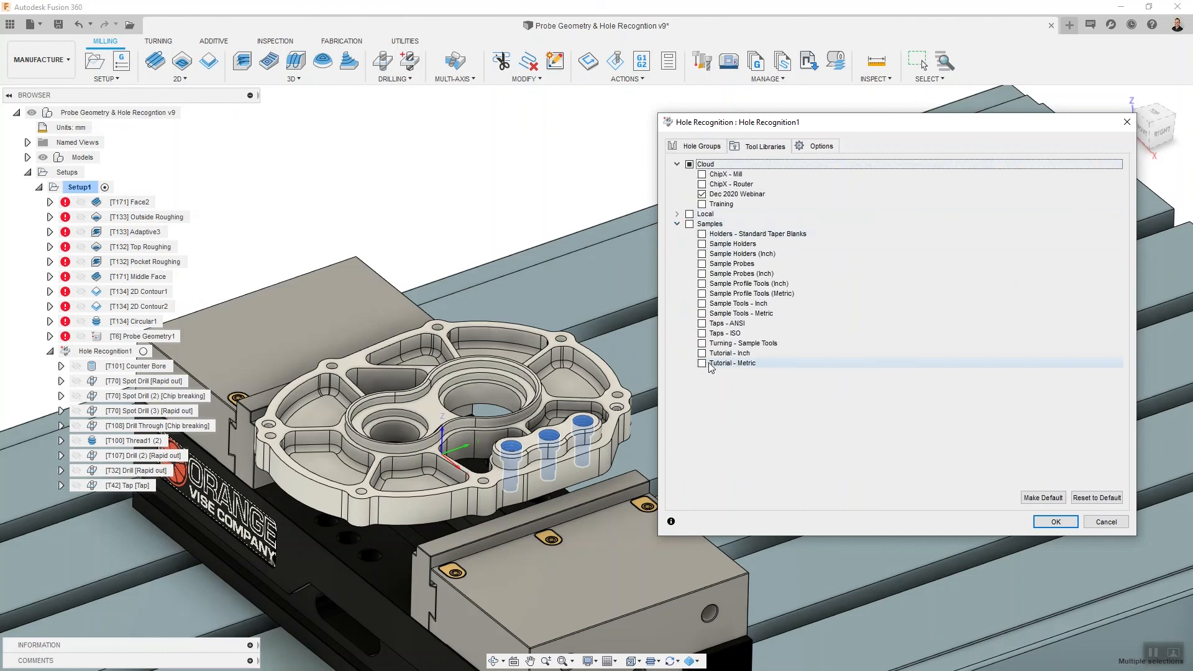
mouse_move(513, 358)
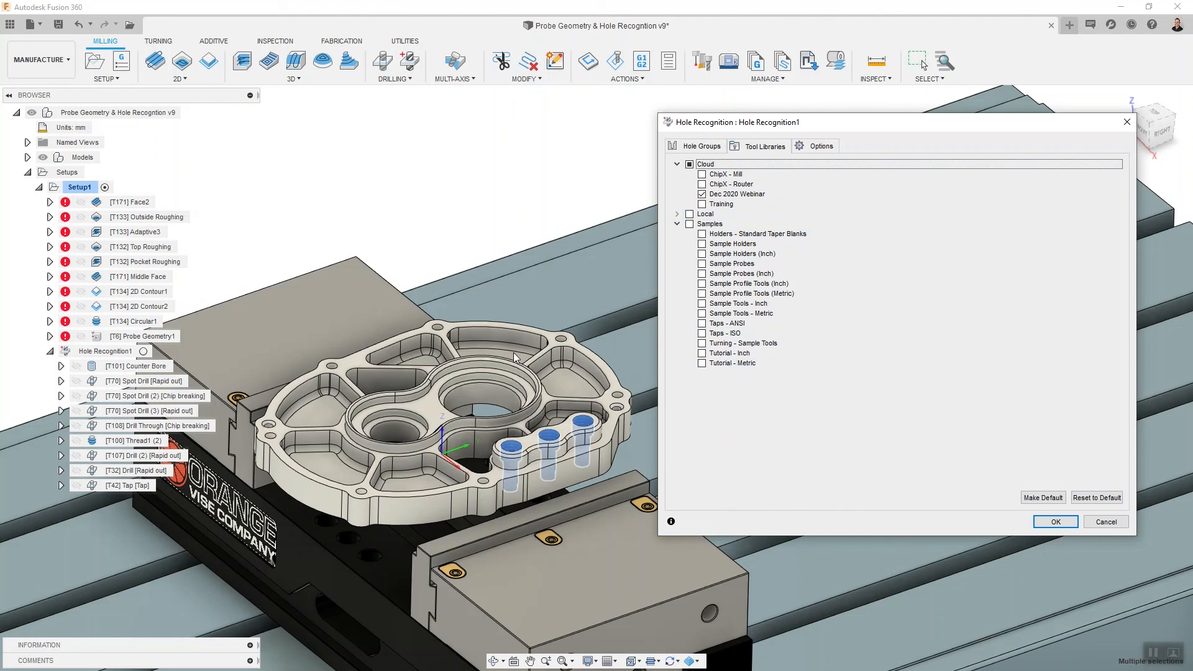
mouse_move(827, 508)
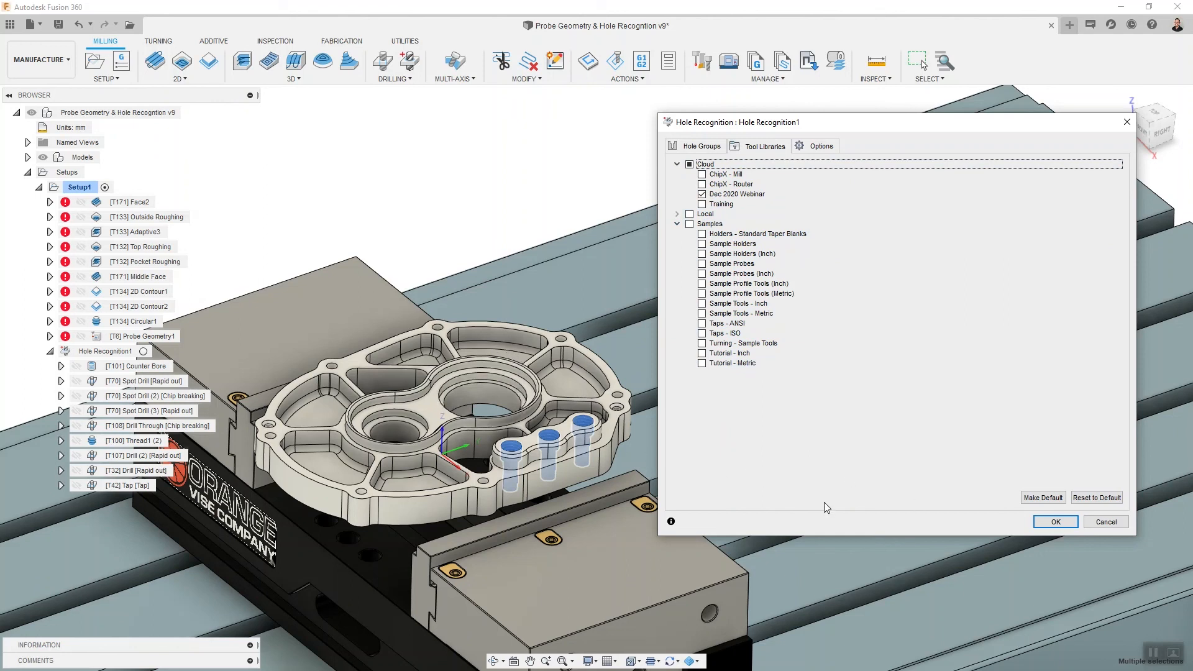
mouse_move(1025, 525)
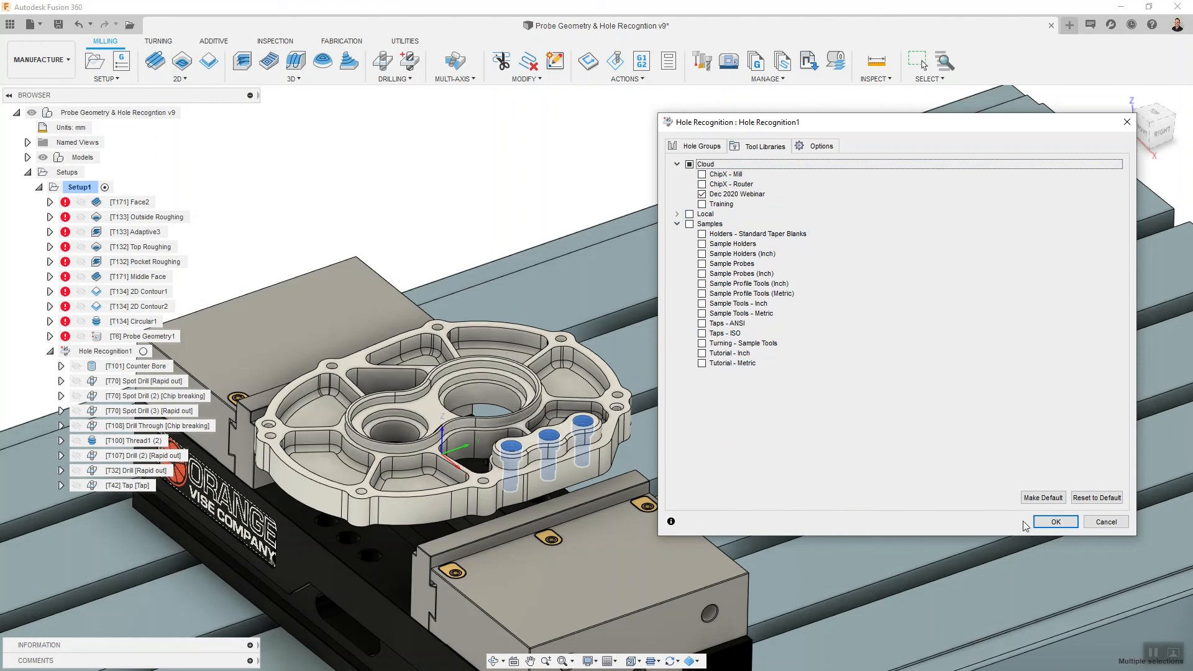
mouse_move(971, 554)
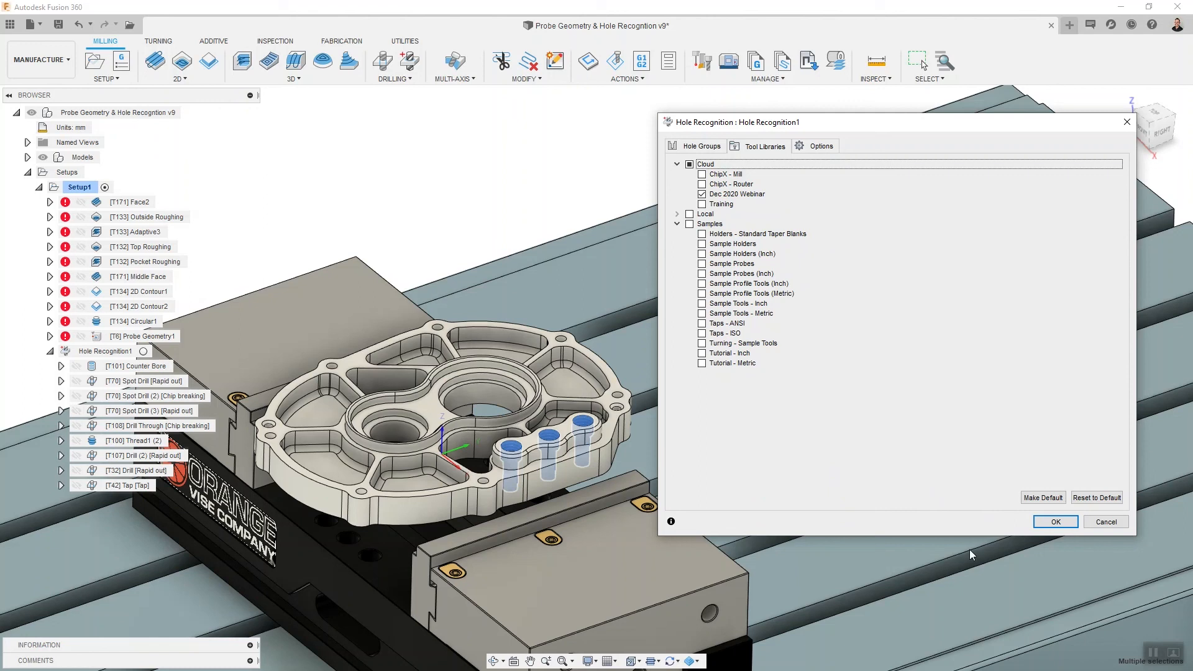
mouse_move(898, 382)
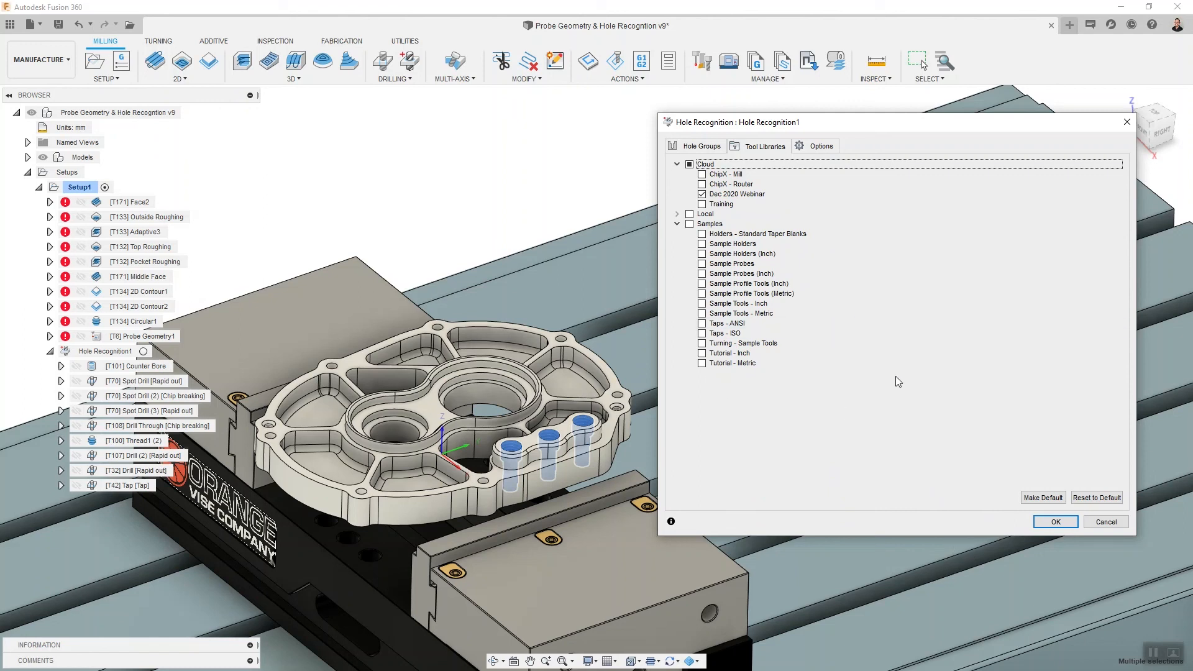